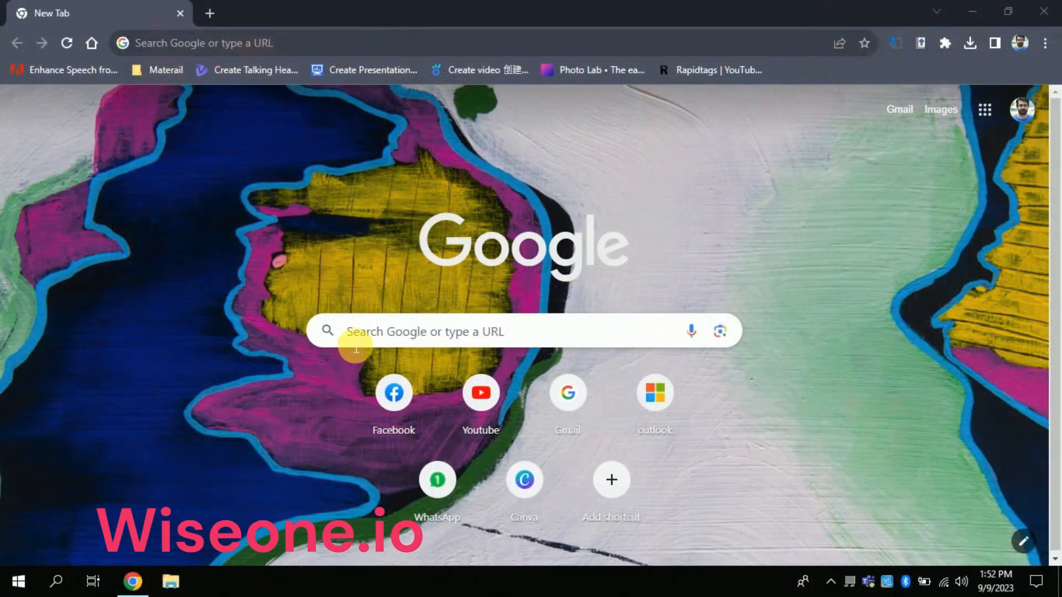
- Search Google for 'wiseone' and go to the wiseone.io homepage
{"action": "type", "text": "wiseone"}
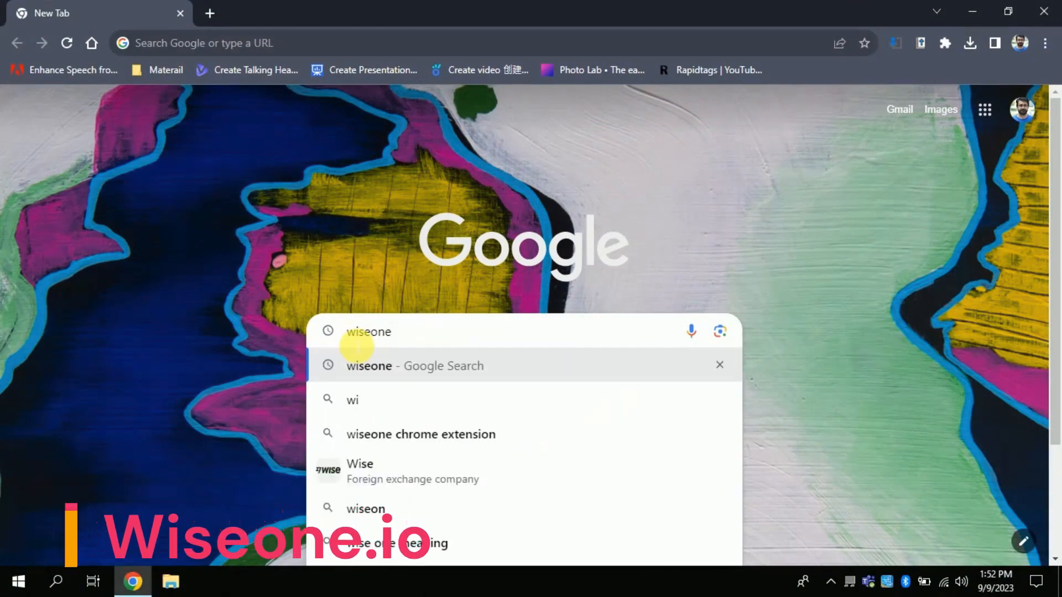
{"action": "left_click", "coordinate": [413, 366]}
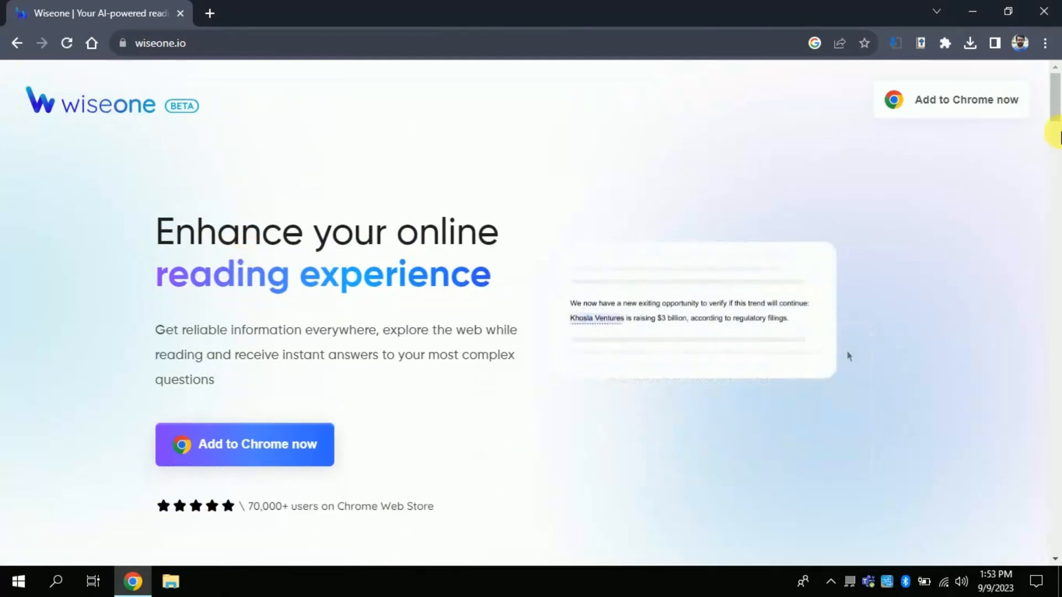
{"action": "scroll", "scroll_direction": "down", "scroll_amount": 3}
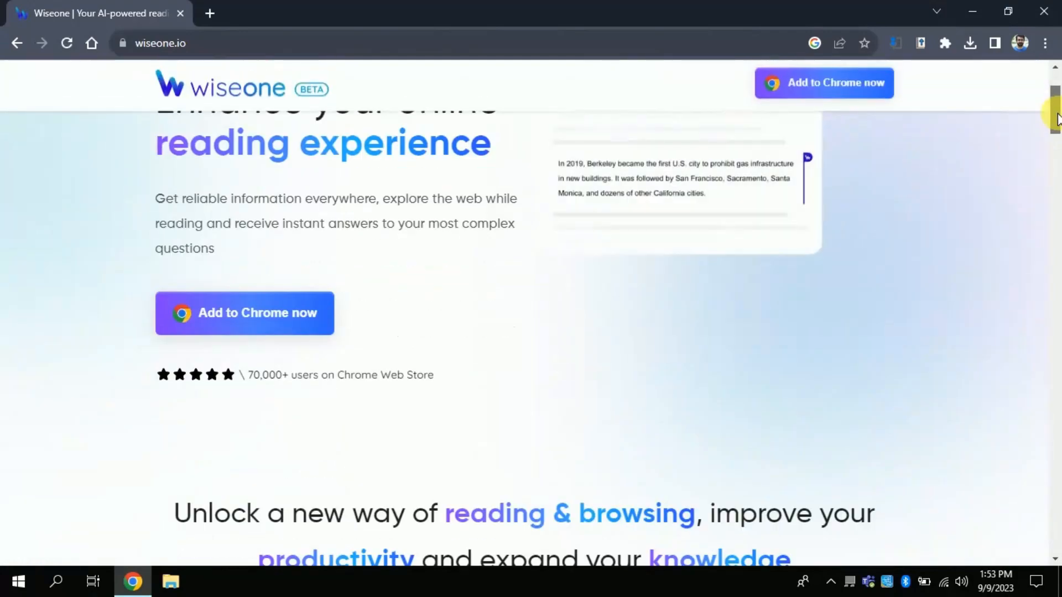
{"action": "scroll", "scroll_direction": "down", "scroll_amount": 3}
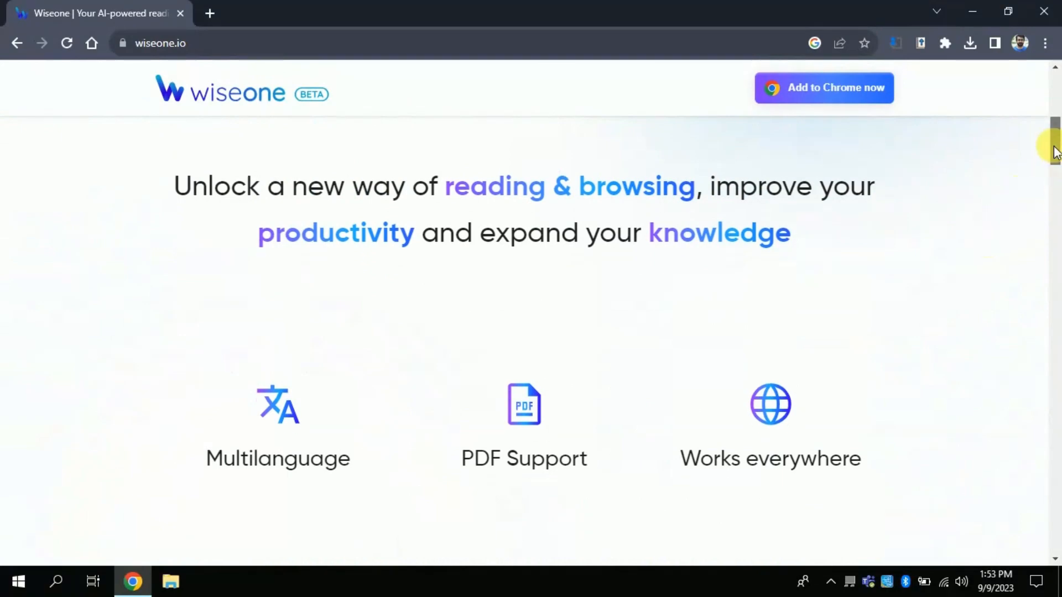
{"action": "scroll", "scroll_direction": "down", "scroll_amount": 3}
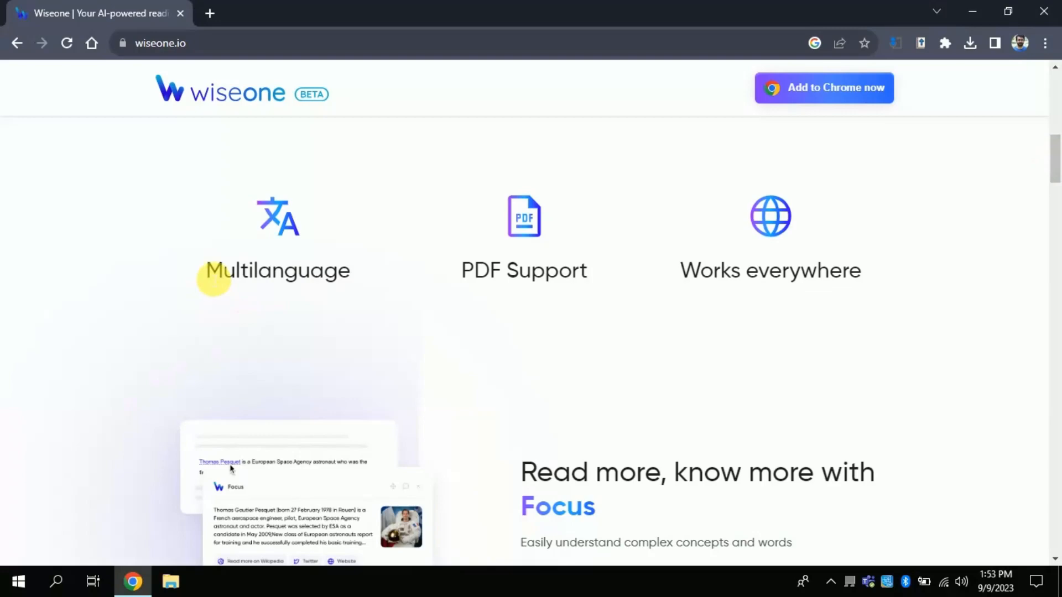
{"action": "double_click", "coordinate": [228, 270]}
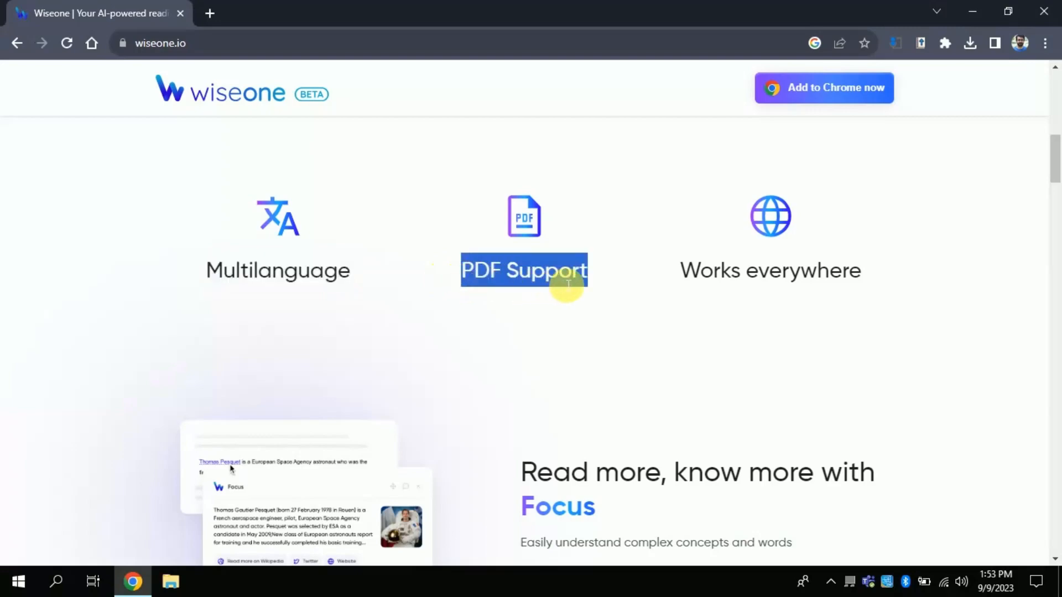
{"action": "mouse_move", "coordinate": [606, 292]}
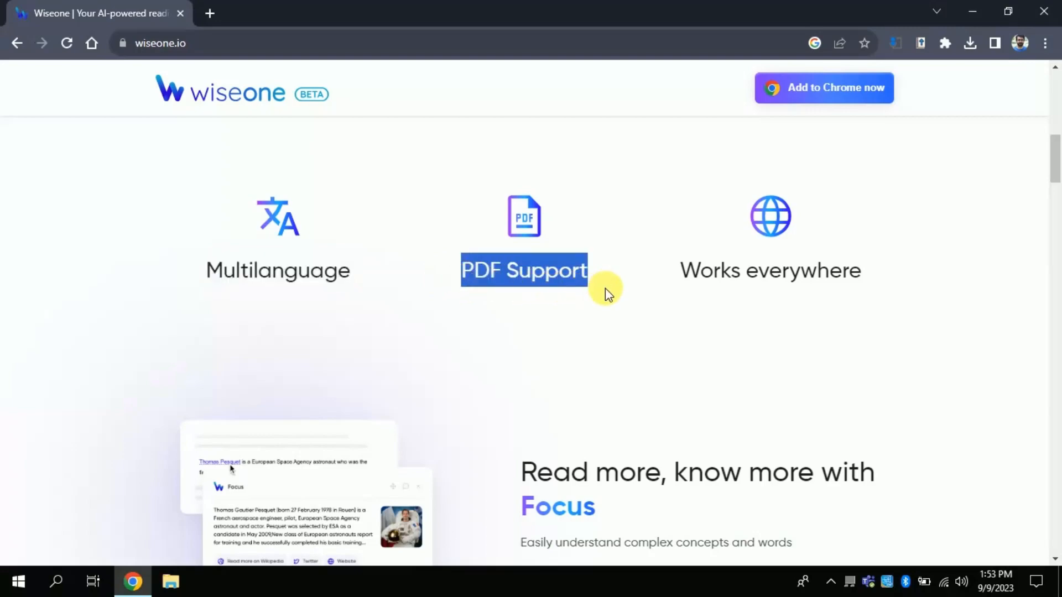
{"action": "scroll", "scroll_direction": "down", "scroll_amount": 3}
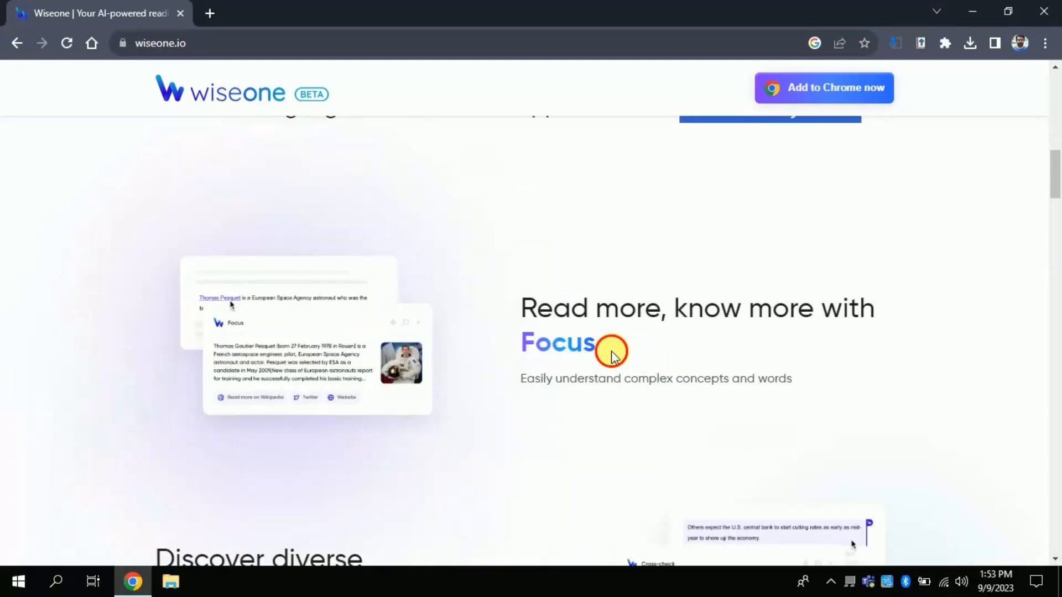
{"action": "double_click", "coordinate": [556, 344]}
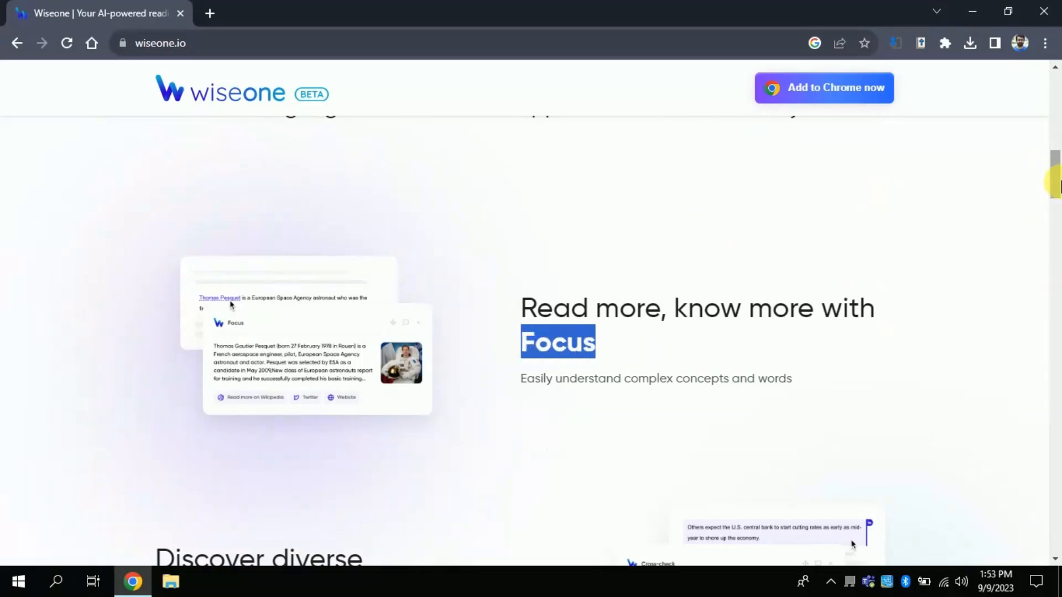
{"action": "scroll", "scroll_direction": "down", "scroll_amount": 3}
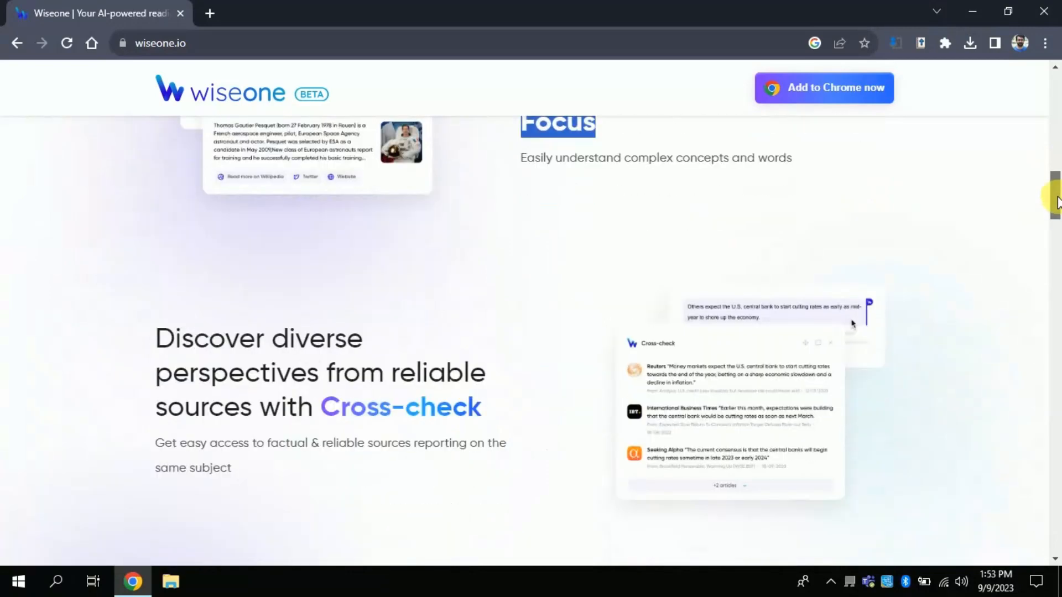
{"action": "scroll", "scroll_direction": "down", "scroll_amount": 3}
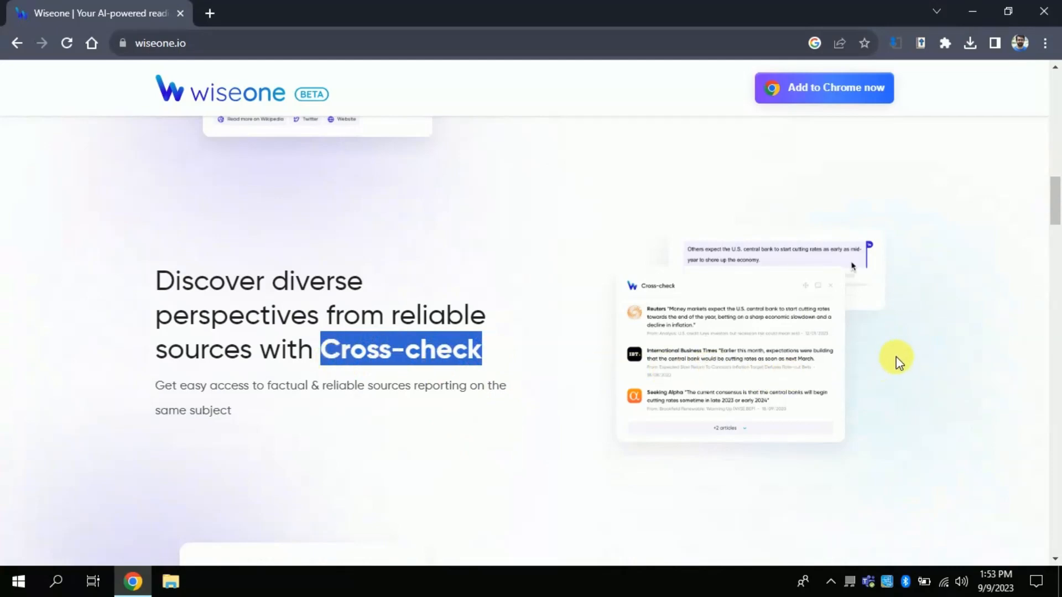
{"action": "mouse_move", "coordinate": [1060, 276]}
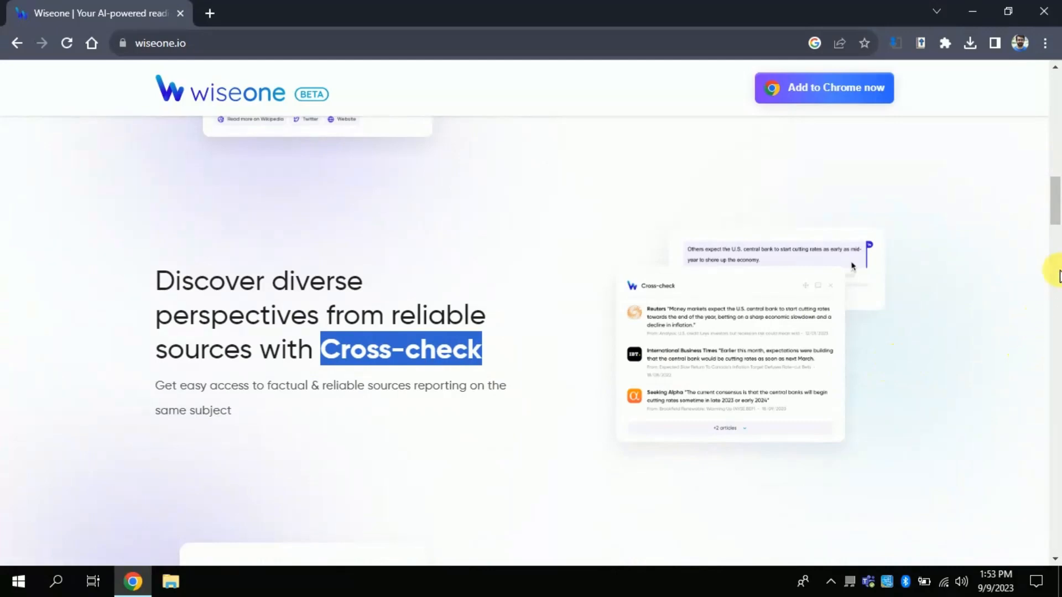
{"action": "scroll", "scroll_direction": "down", "scroll_amount": 3}
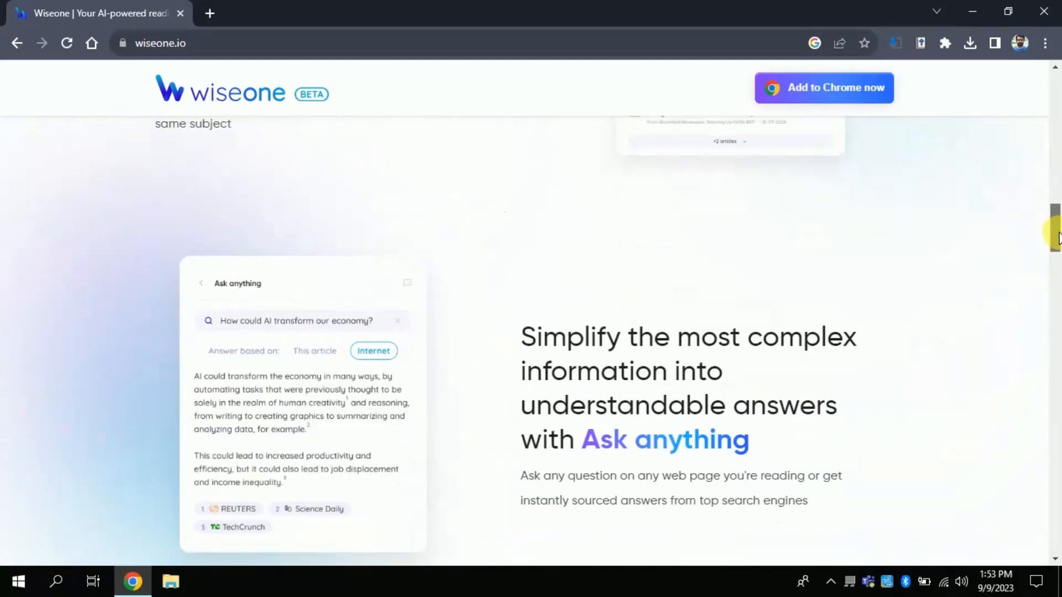
{"action": "scroll", "scroll_direction": "down", "scroll_amount": 3}
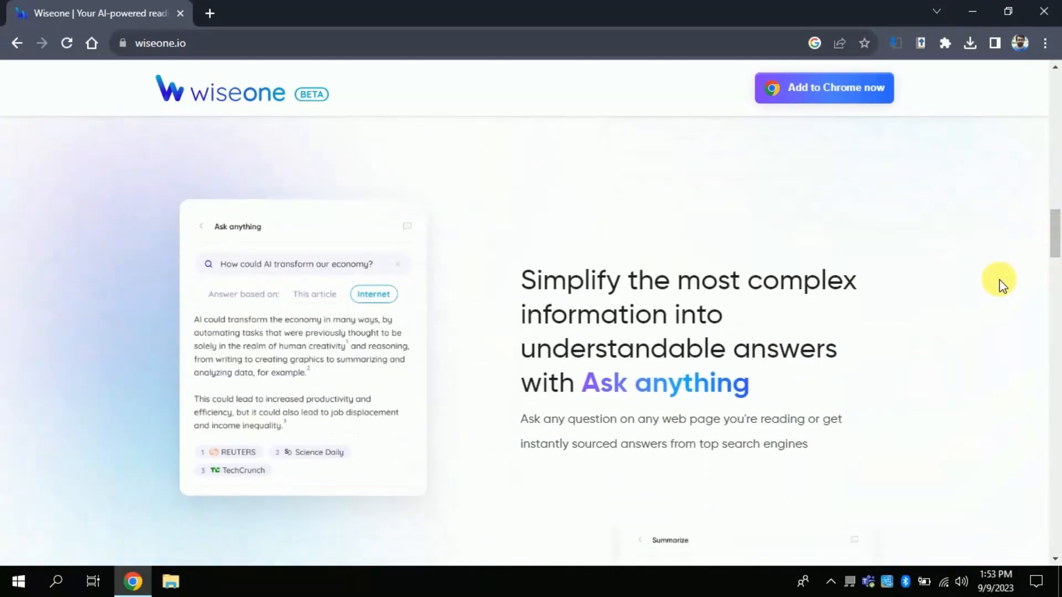
{"action": "mouse_move", "coordinate": [759, 391]}
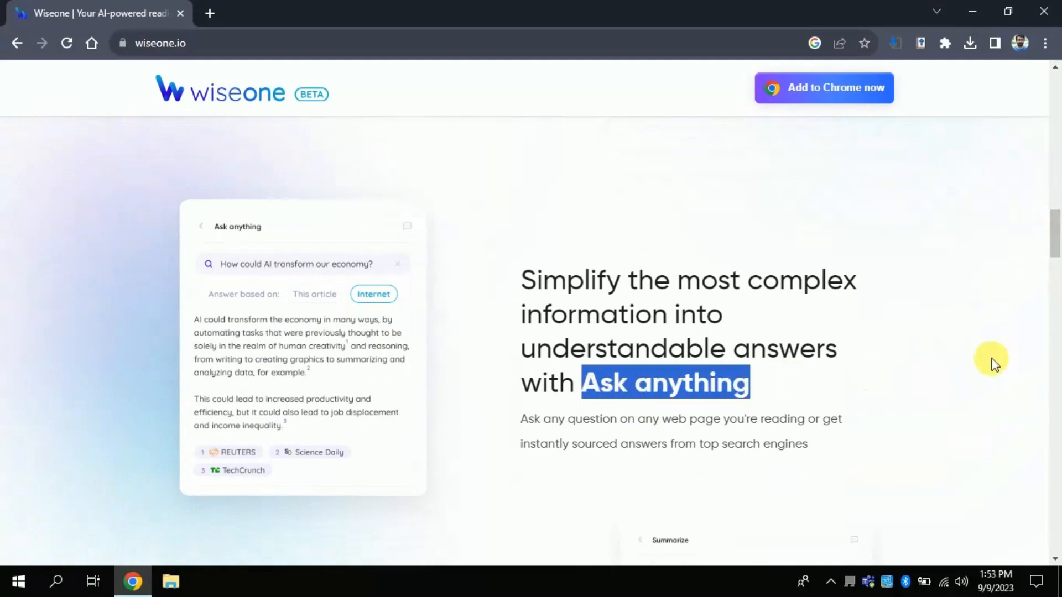
{"action": "scroll", "scroll_direction": "down", "scroll_amount": 3}
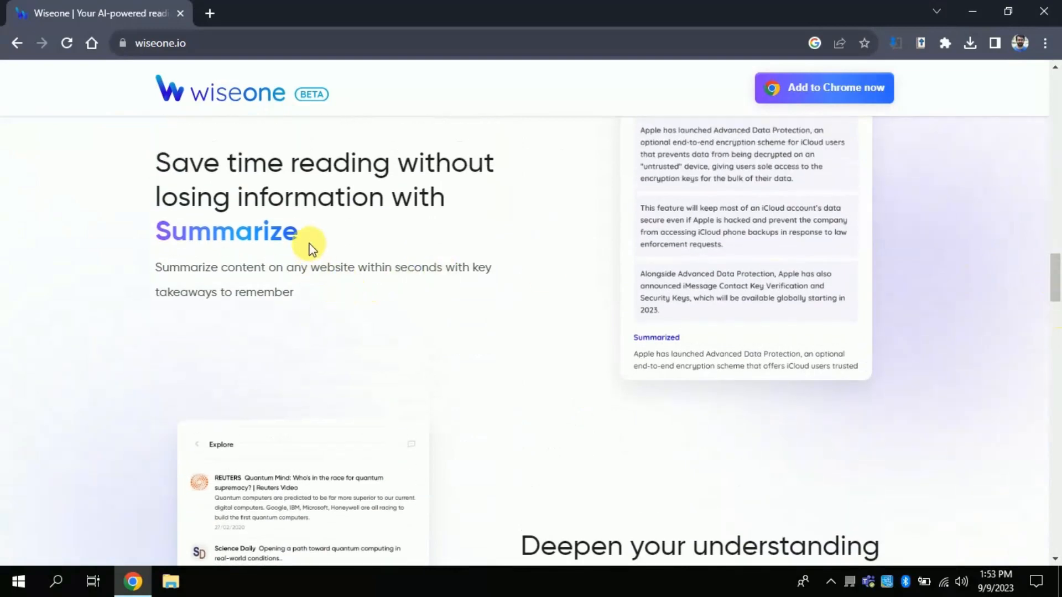
{"action": "double_click", "coordinate": [225, 231]}
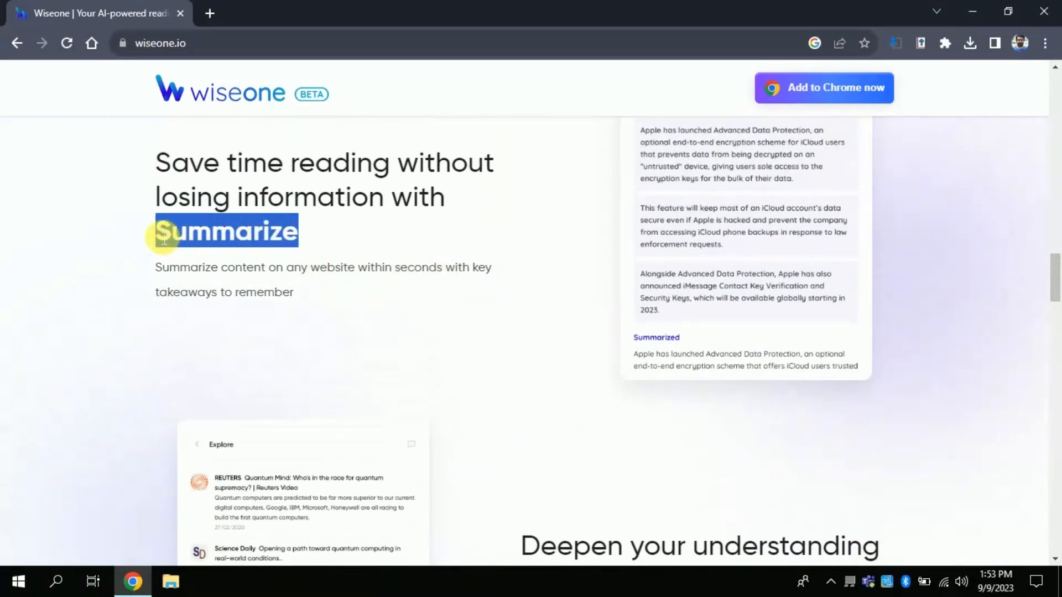
{"action": "mouse_move", "coordinate": [515, 248]}
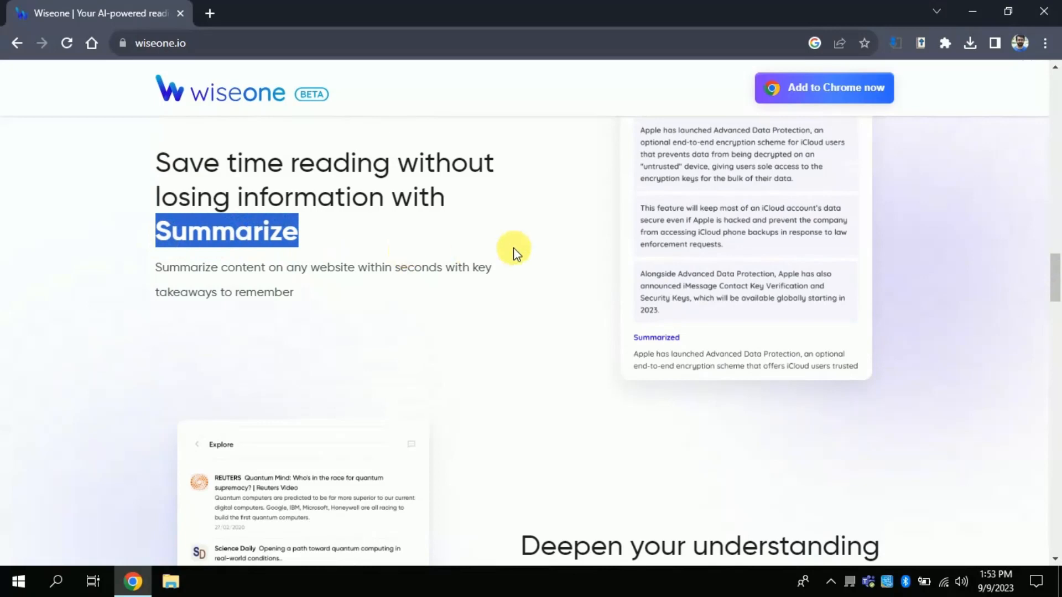
{"action": "mouse_move", "coordinate": [1043, 228]}
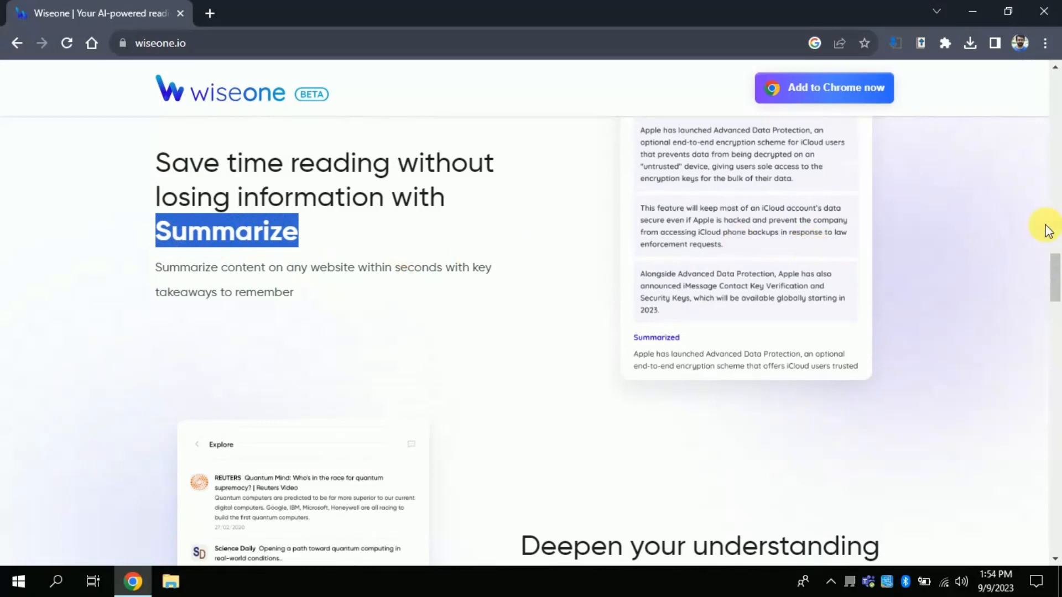
{"action": "scroll", "scroll_direction": "down", "scroll_amount": 3}
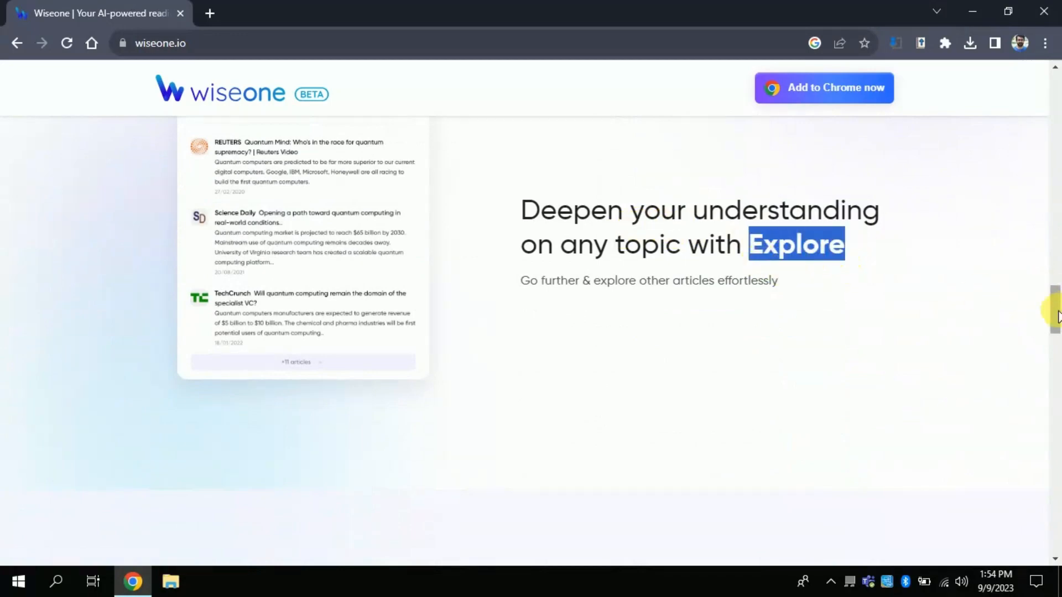
{"action": "scroll", "scroll_direction": "down", "scroll_amount": 3}
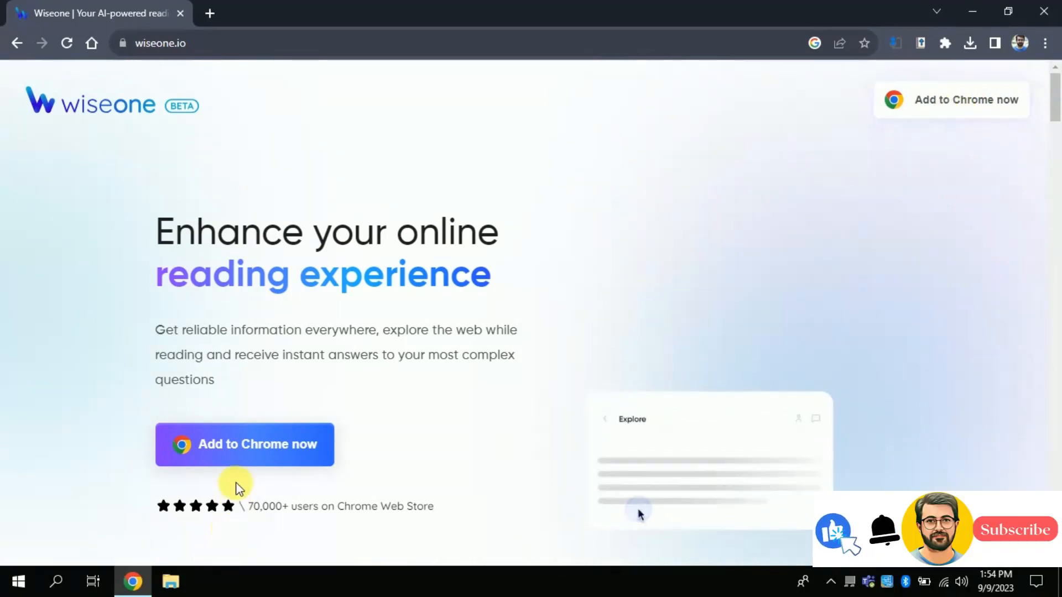
- Add the Wiseone extension to Chrome from its Web Store listing and confirm
{"action": "left_click", "coordinate": [245, 444]}
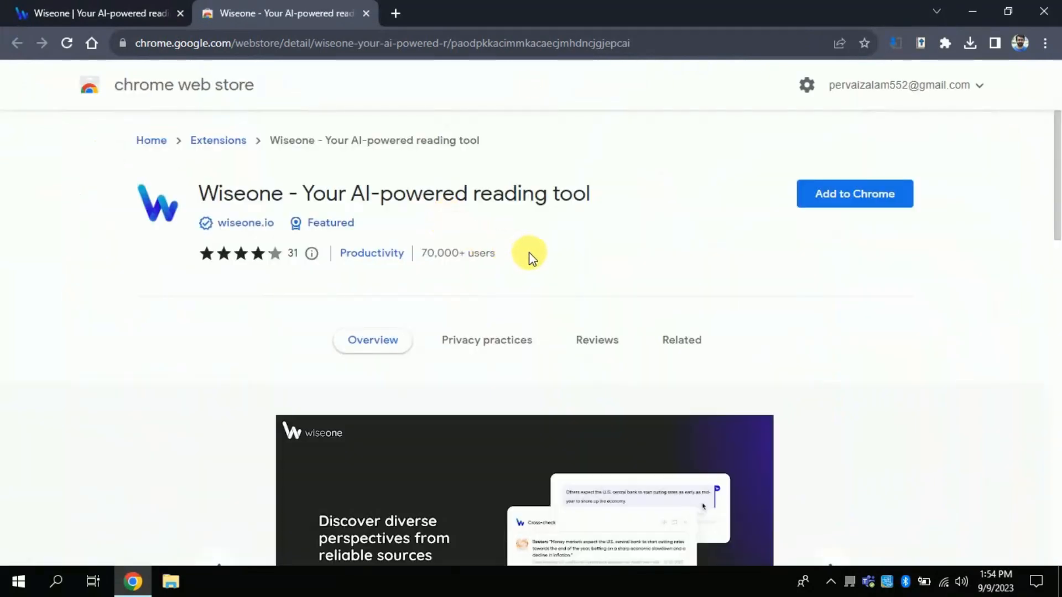
{"action": "double_click", "coordinate": [481, 252]}
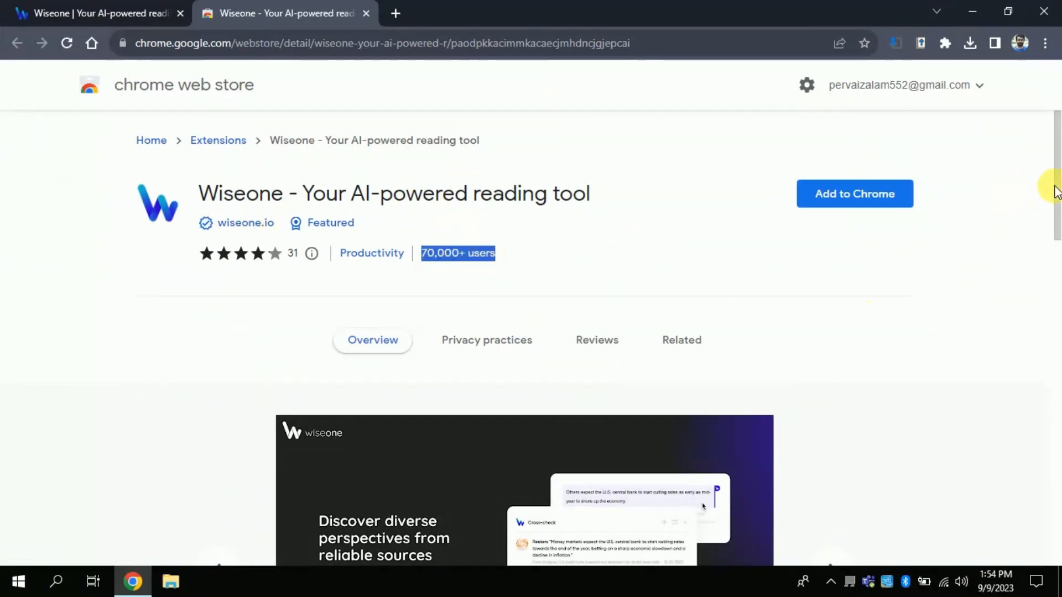
{"action": "scroll", "scroll_direction": "down", "scroll_amount": 3}
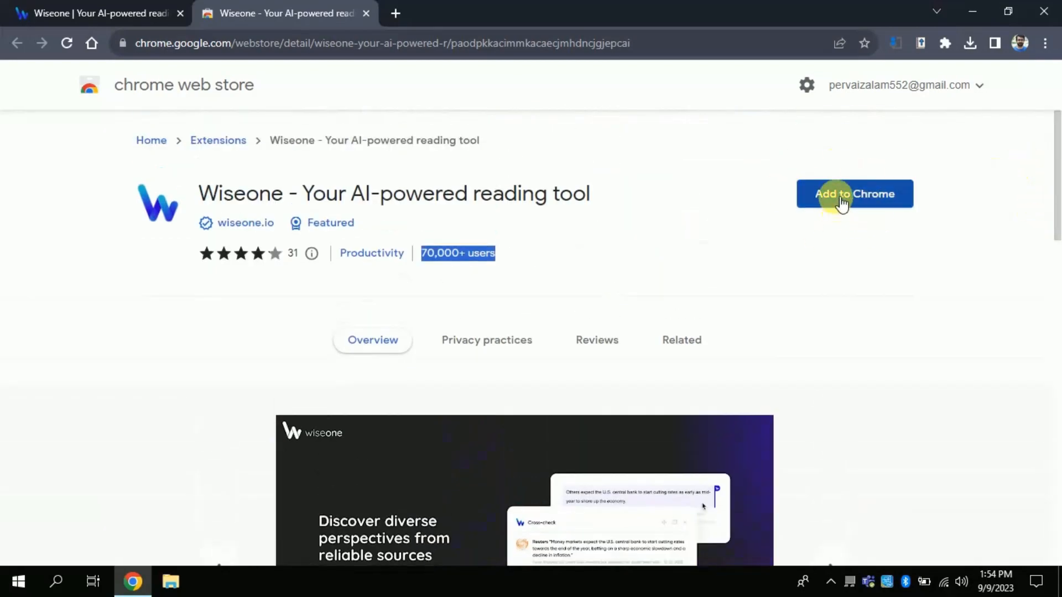
{"action": "left_click", "coordinate": [854, 194]}
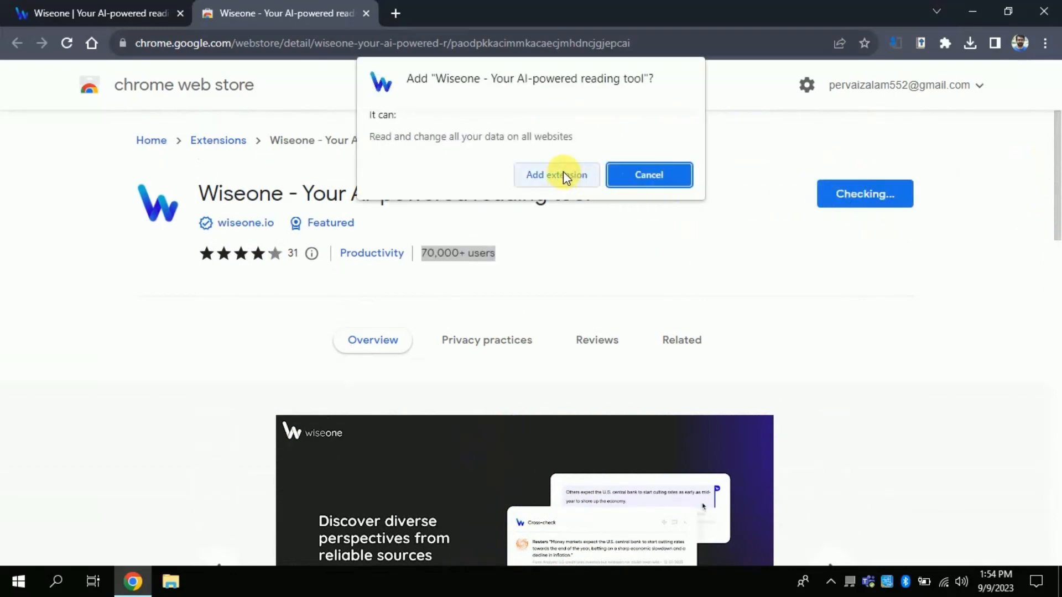
{"action": "left_click", "coordinate": [556, 174]}
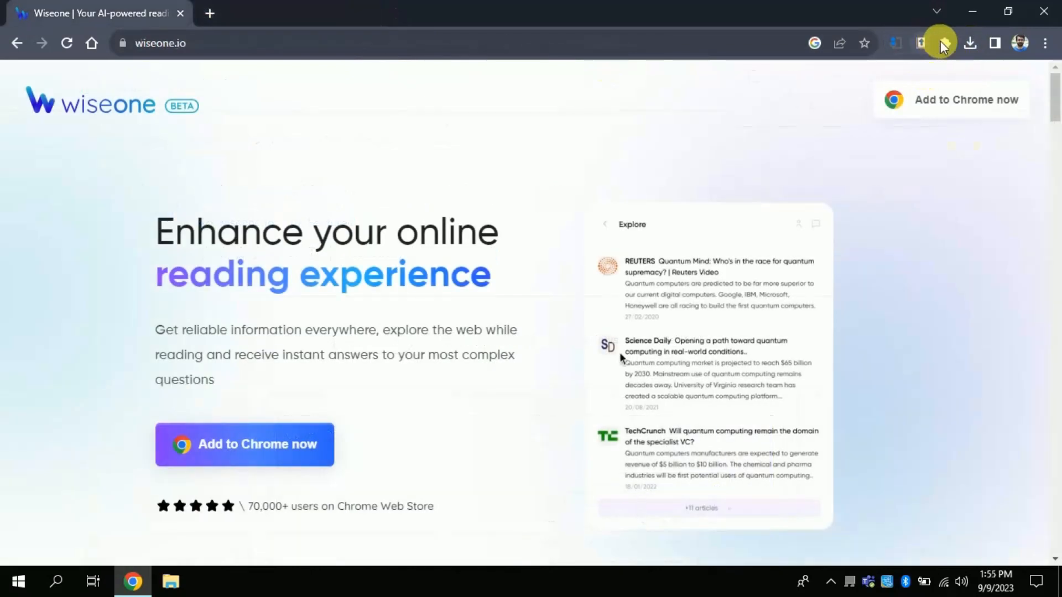
- Pin Wiseone to the toolbar from the Extensions menu and launch it
{"action": "left_click", "coordinate": [945, 43]}
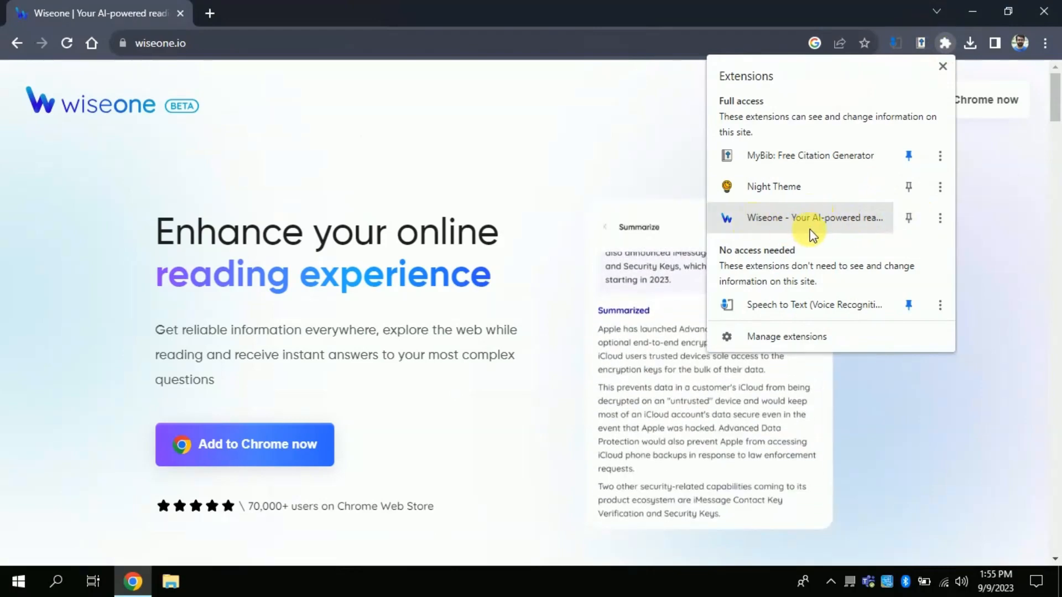
{"action": "left_click", "coordinate": [907, 217]}
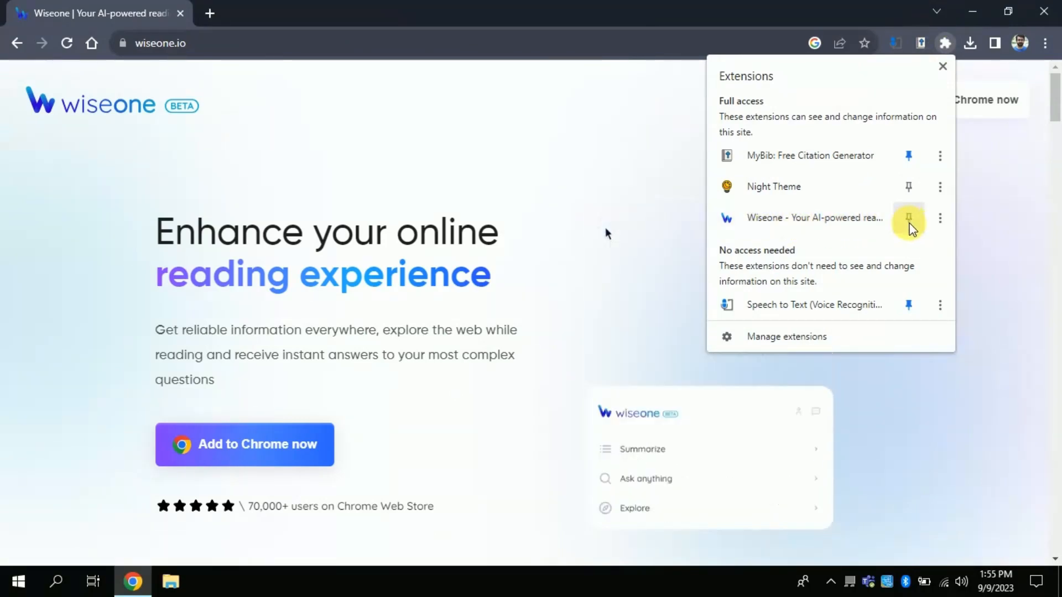
{"action": "left_click", "coordinate": [908, 218]}
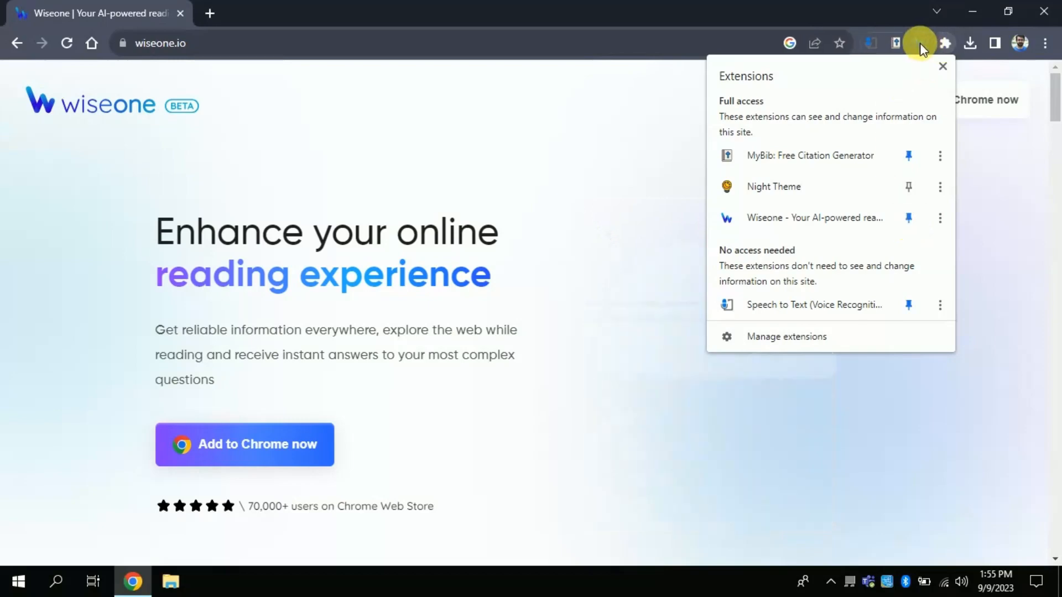
{"action": "left_click", "coordinate": [942, 66]}
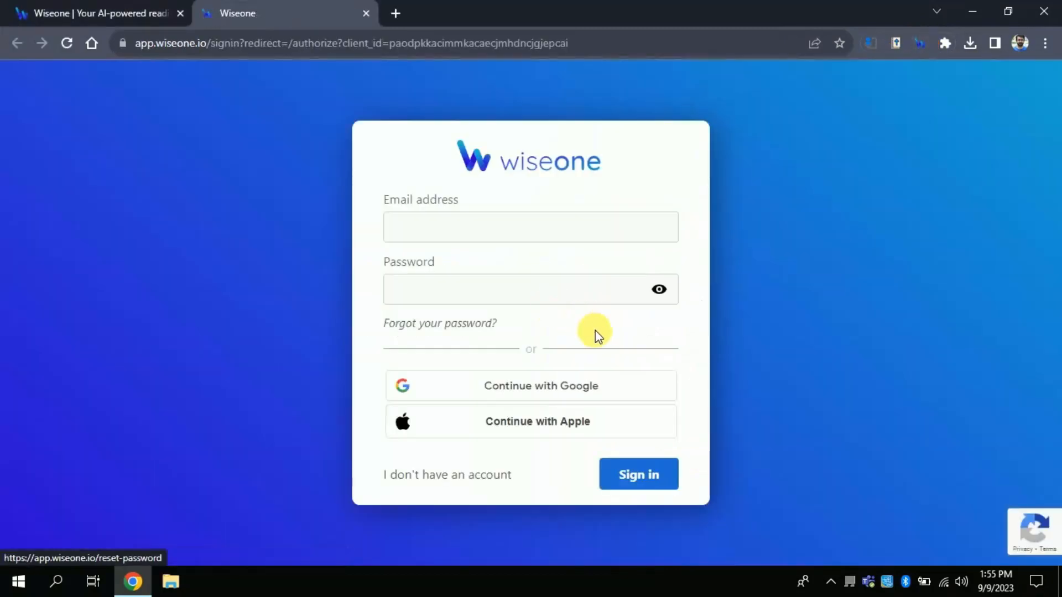
{"action": "mouse_move", "coordinate": [626, 389]}
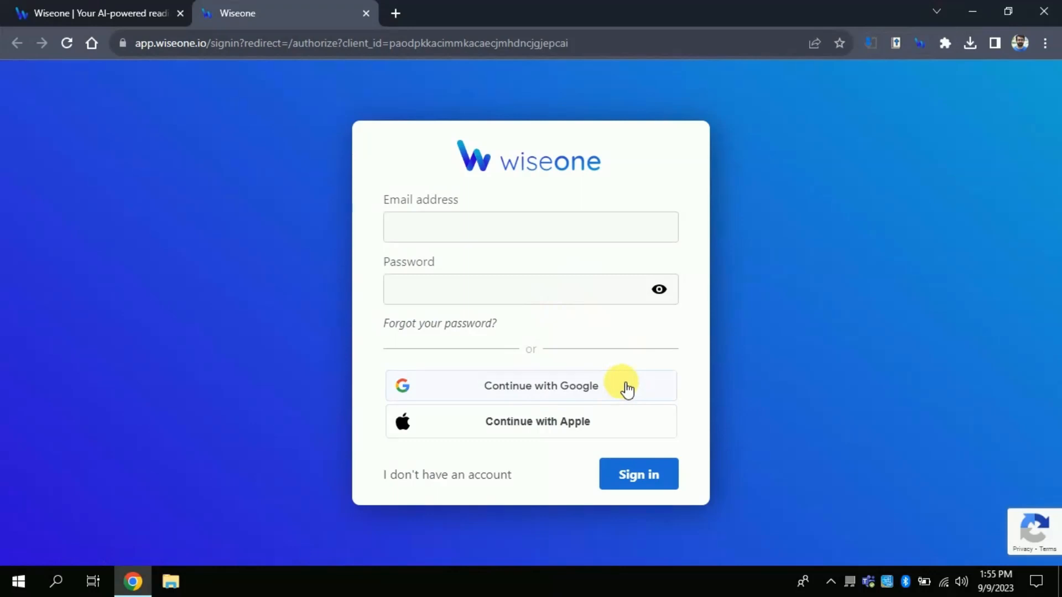
- Sign in to Wiseone with Continue with Google, choosing the account and confirming
{"action": "left_click", "coordinate": [623, 385]}
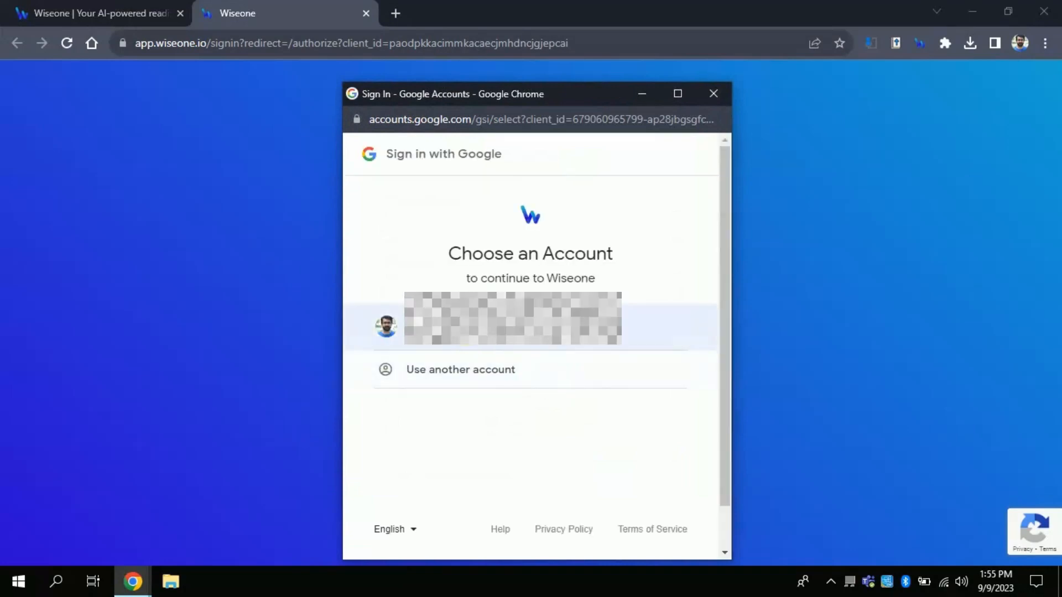
{"action": "left_click", "coordinate": [511, 320]}
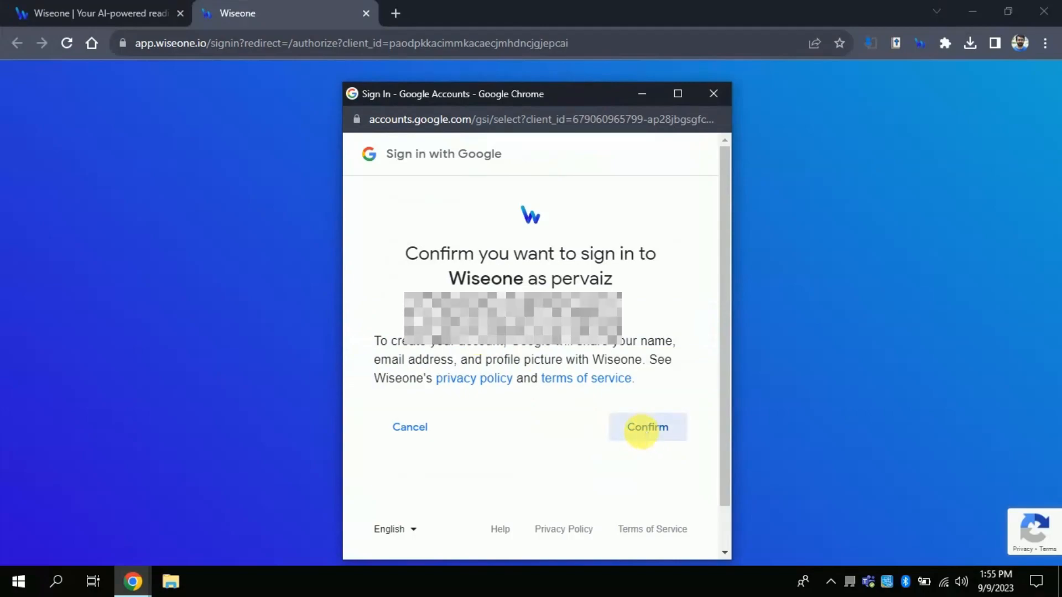
{"action": "left_click", "coordinate": [647, 428]}
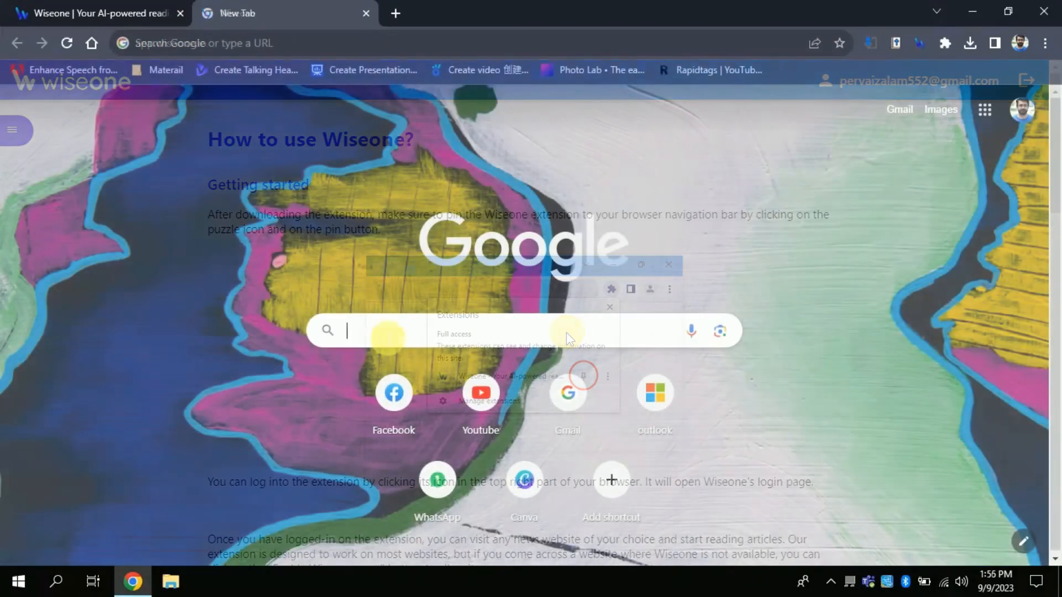
- Search 'Educaton system in Pakistan Dawn news' and open the Dawn 'Education is a privilege' result
{"action": "type", "text": "Educaton"}
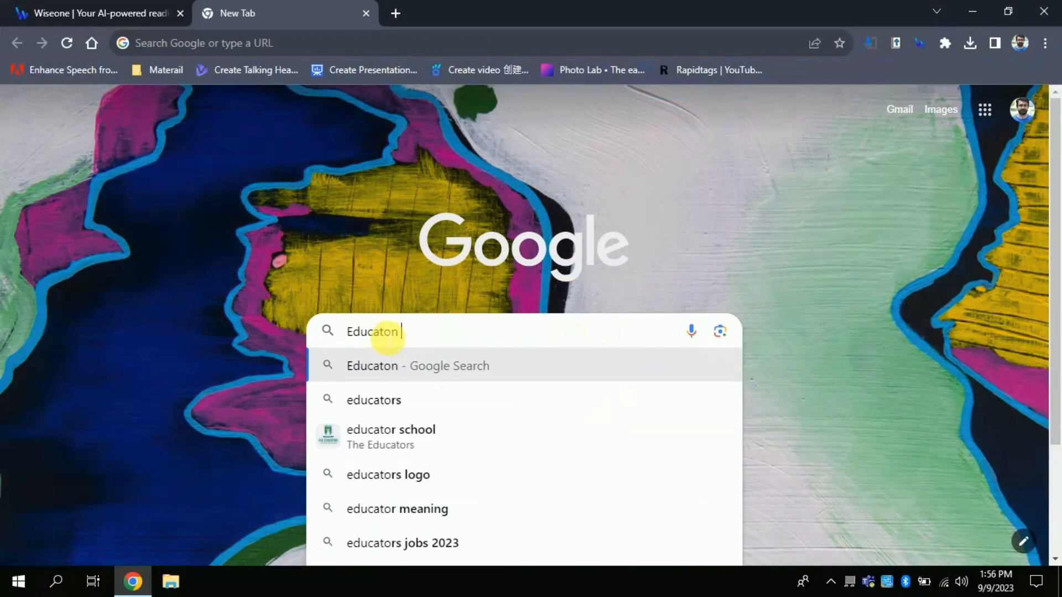
{"action": "type", "text": "system in"}
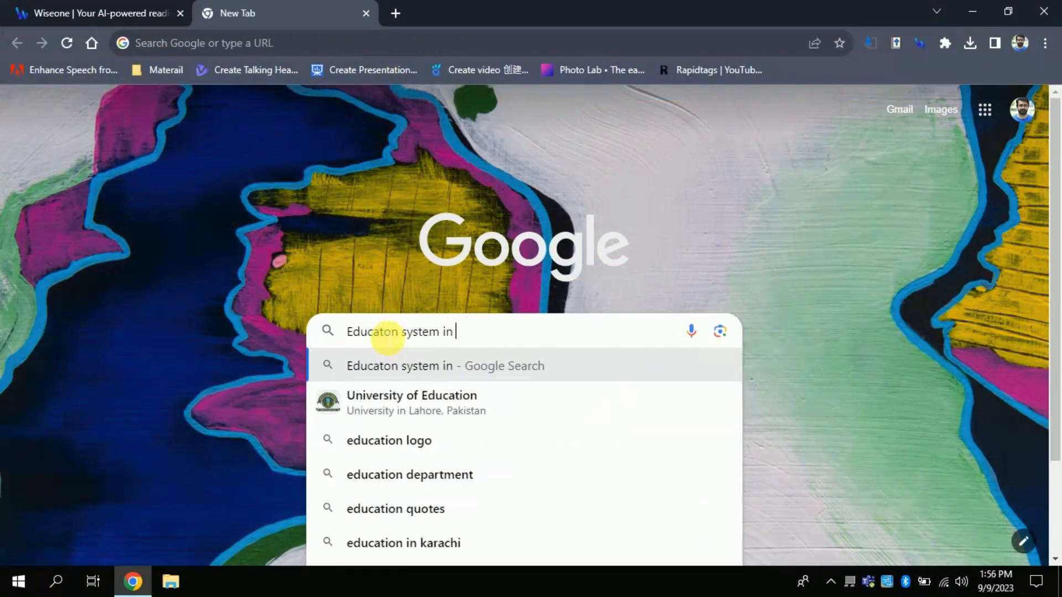
{"action": "type", "text": "Pakistan D"}
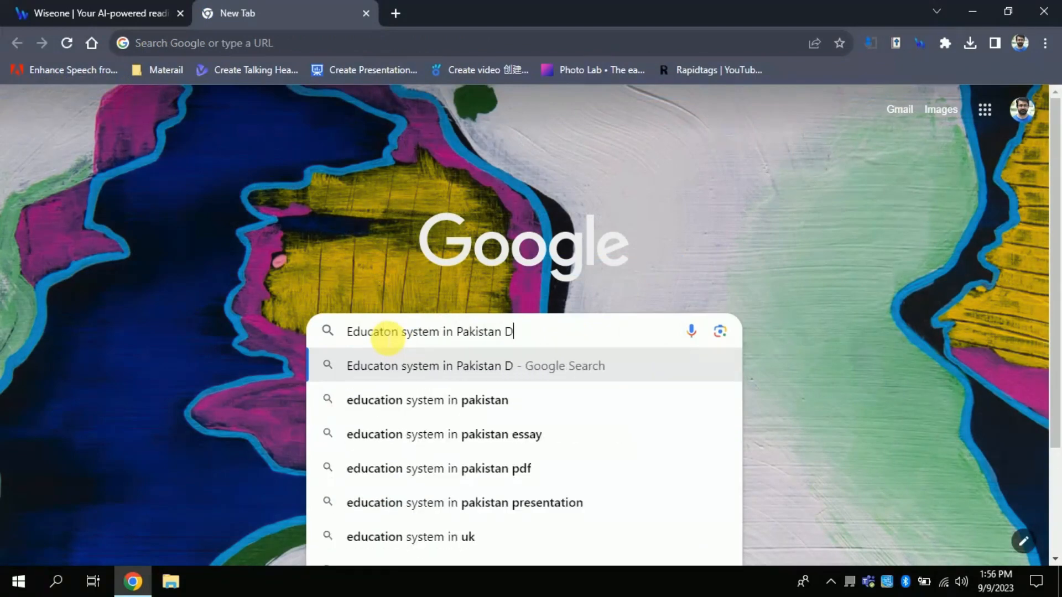
{"action": "type", "text": "awn news"}
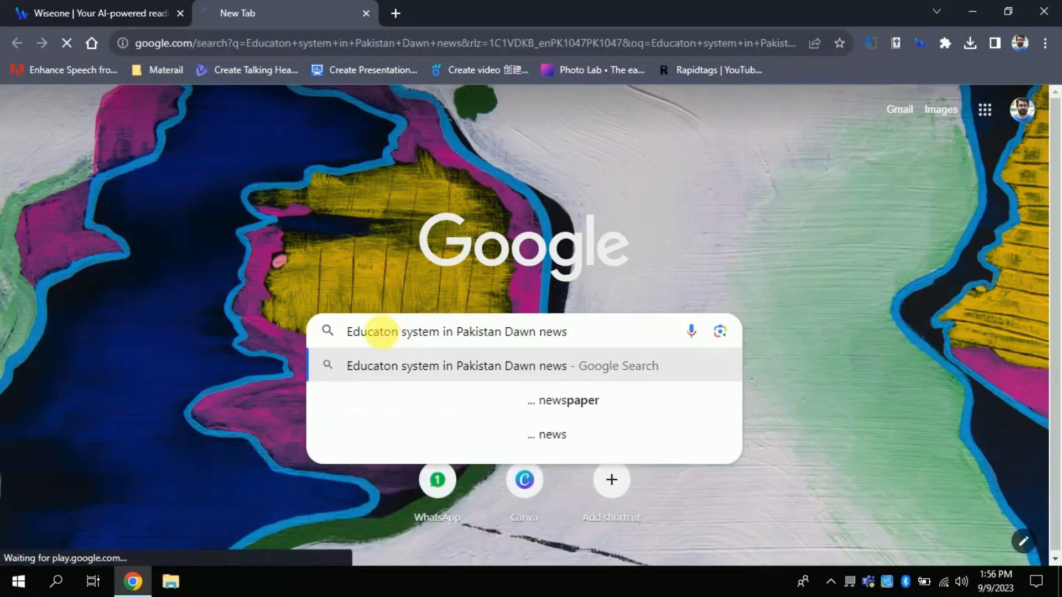
{"action": "left_click", "coordinate": [503, 366]}
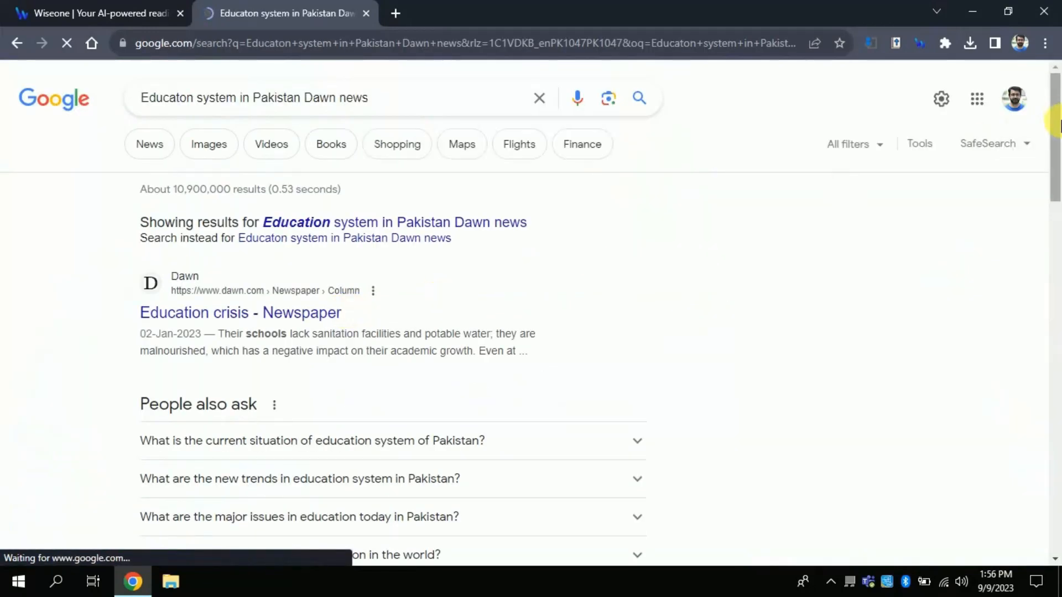
{"action": "scroll", "scroll_direction": "down", "scroll_amount": 3}
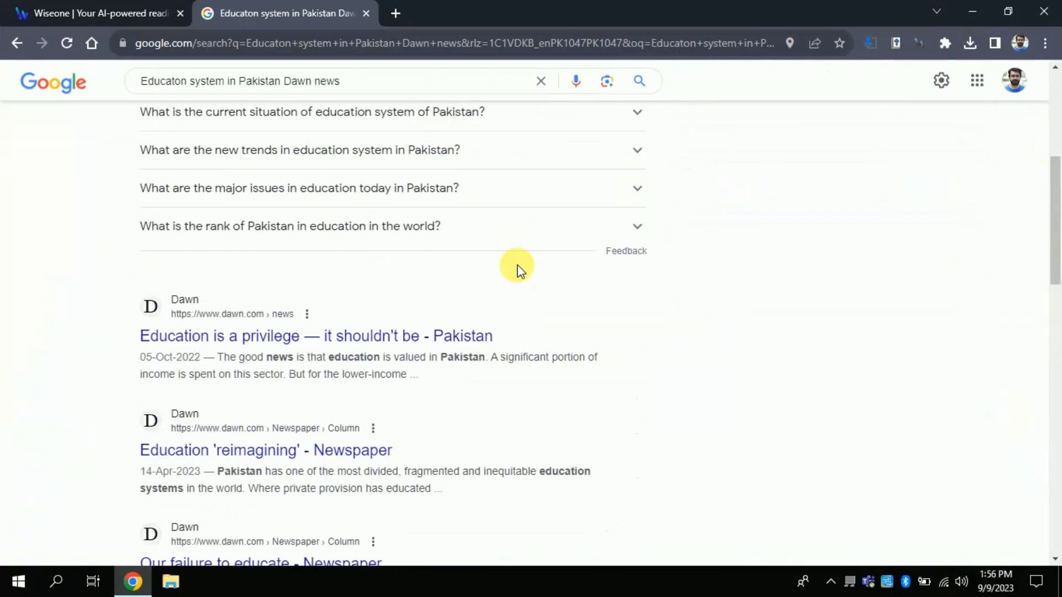
{"action": "mouse_move", "coordinate": [329, 312]}
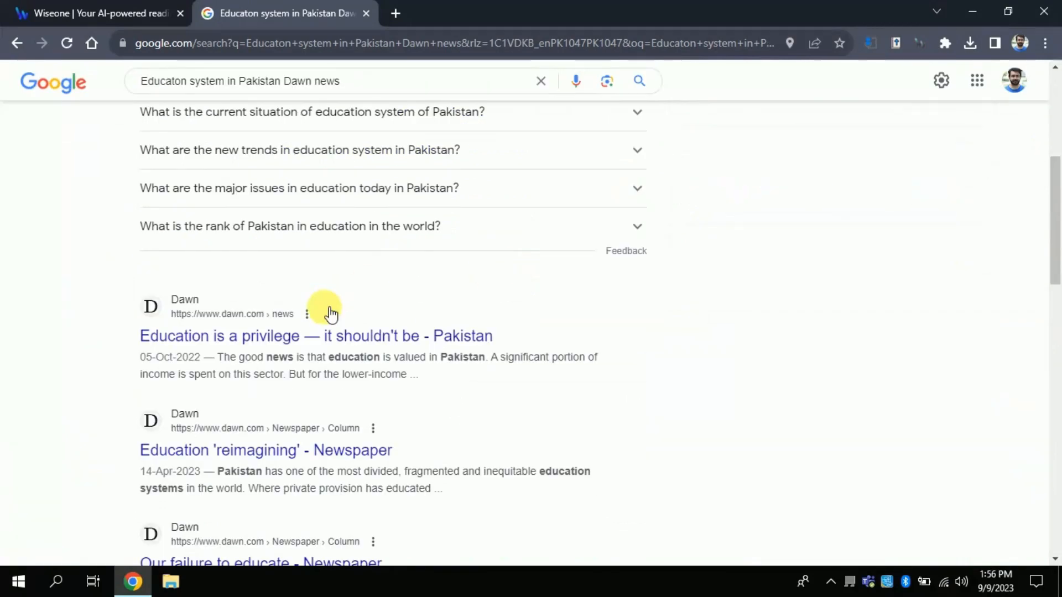
{"action": "mouse_move", "coordinate": [301, 335]}
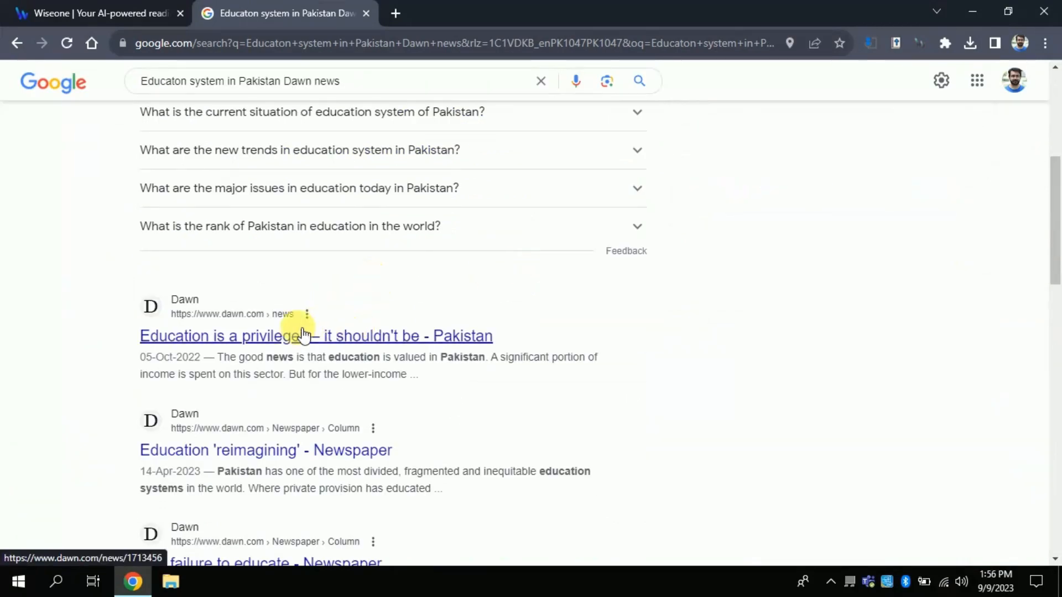
{"action": "left_click", "coordinate": [299, 337]}
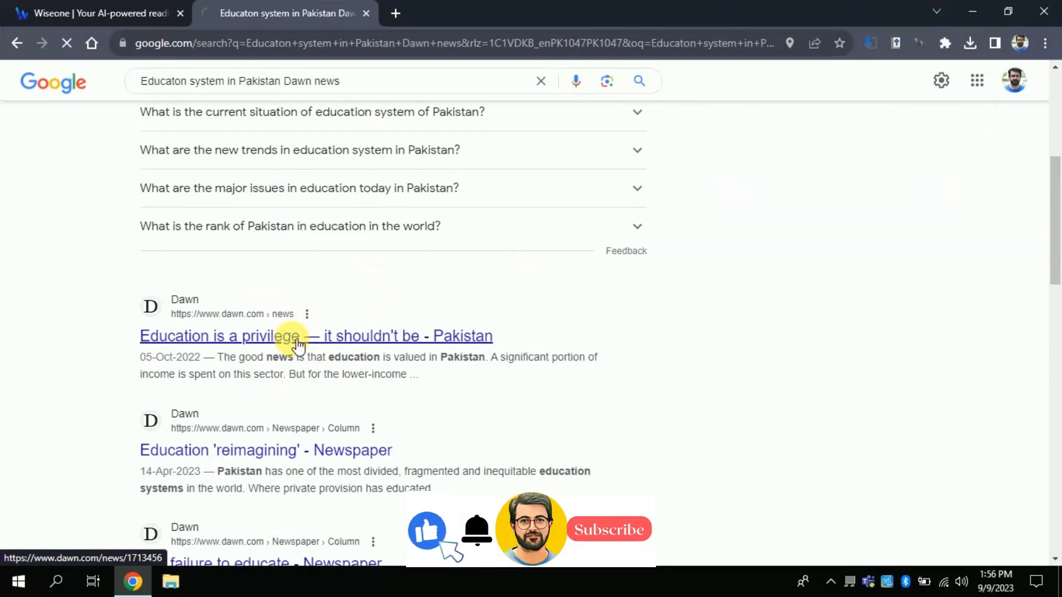
- Read down the Dawn article to The path to success section
{"action": "left_click", "coordinate": [293, 335]}
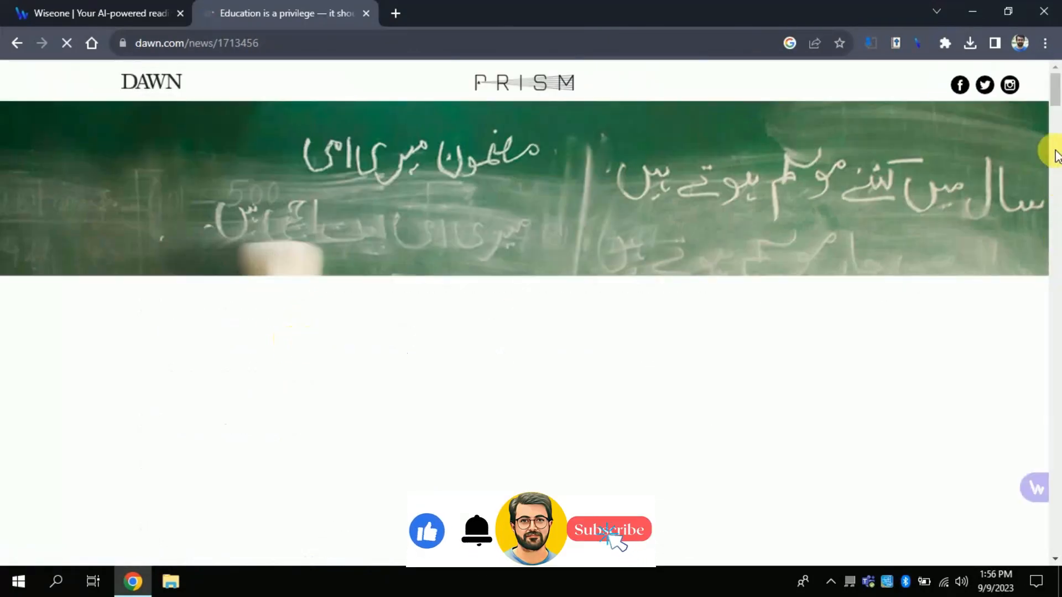
{"action": "scroll", "scroll_direction": "down", "scroll_amount": 3}
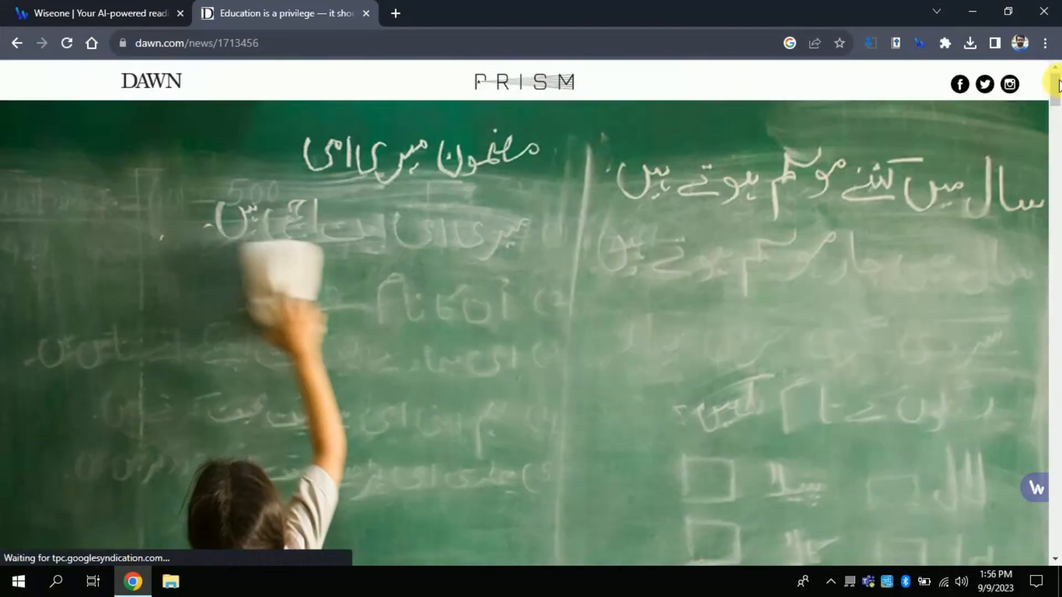
{"action": "scroll", "scroll_direction": "down", "scroll_amount": 3}
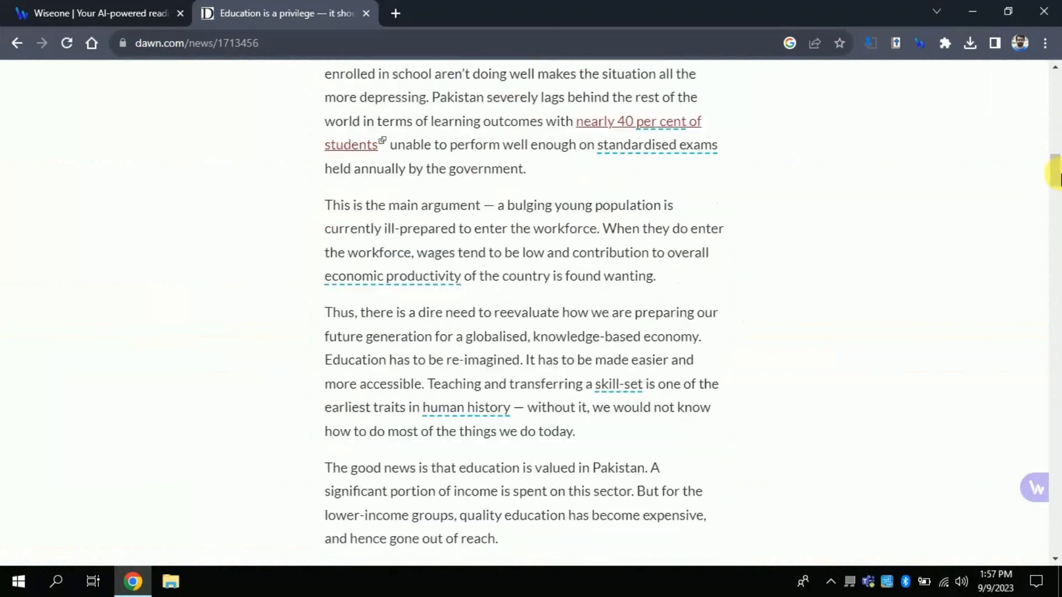
{"action": "scroll", "scroll_direction": "down", "scroll_amount": 3}
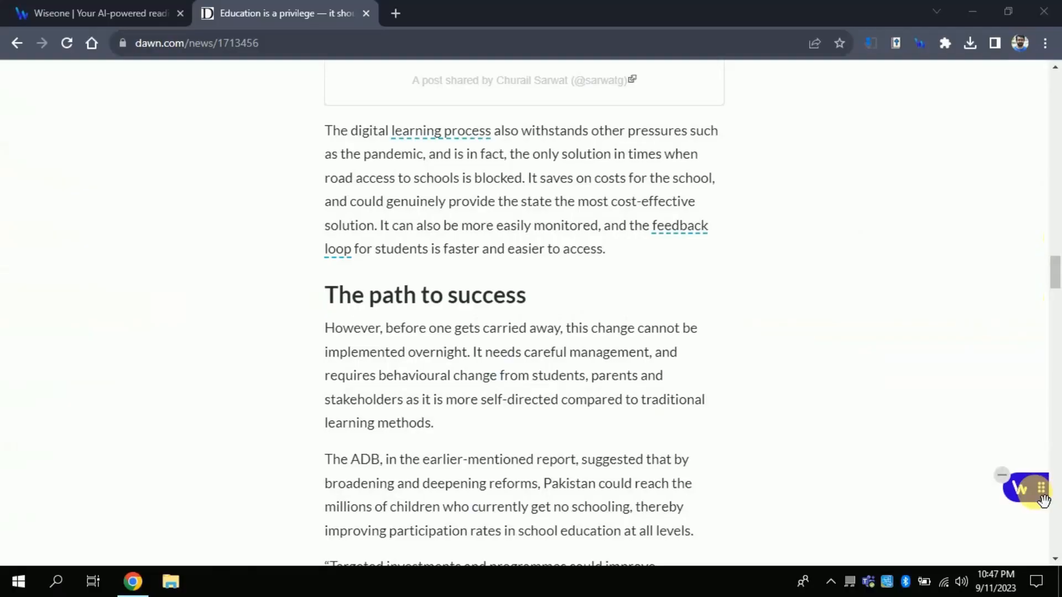
- Open the Wiseone panel's Settings and toggle the Quick Access button switch
{"action": "left_click", "coordinate": [1020, 488]}
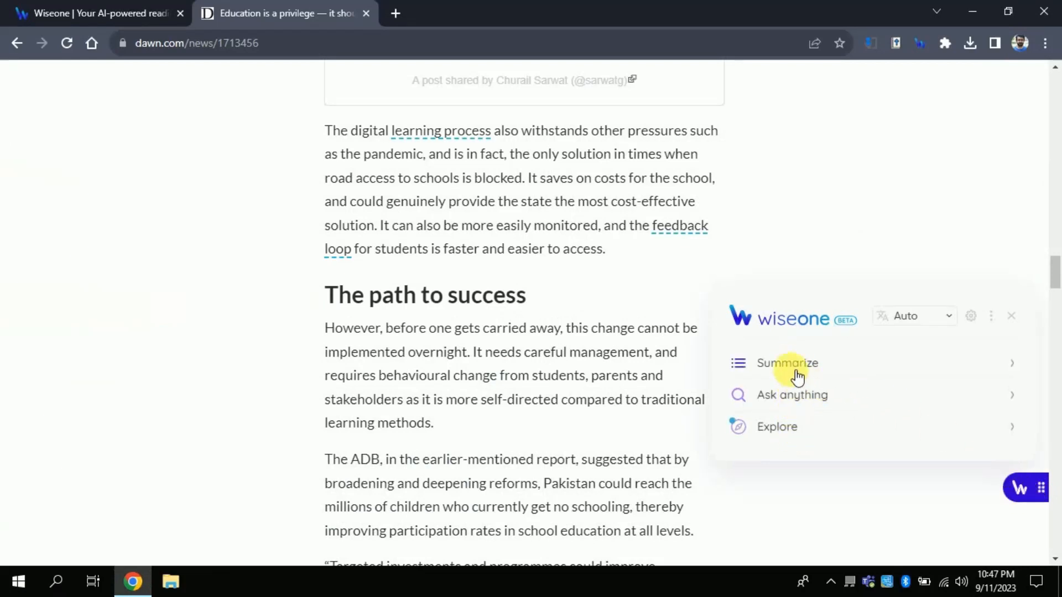
{"action": "mouse_move", "coordinate": [971, 316]}
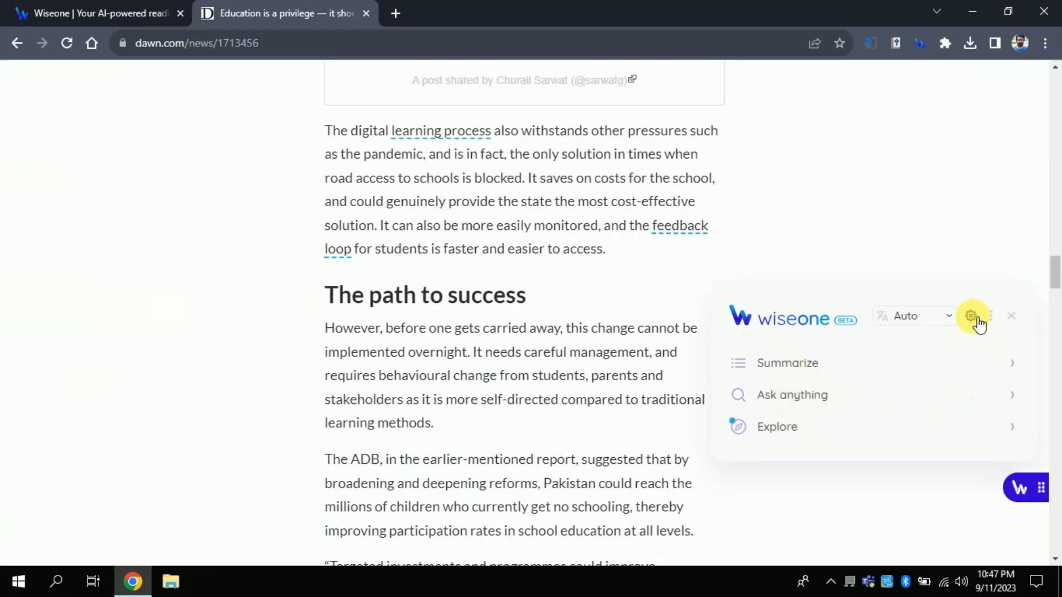
{"action": "left_click", "coordinate": [973, 315]}
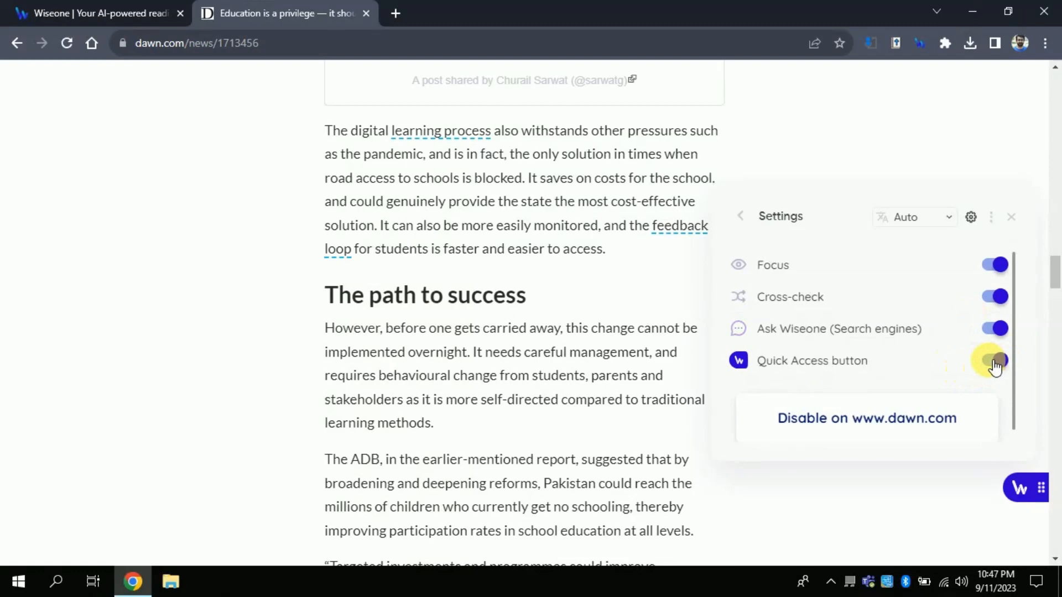
{"action": "left_click", "coordinate": [994, 360]}
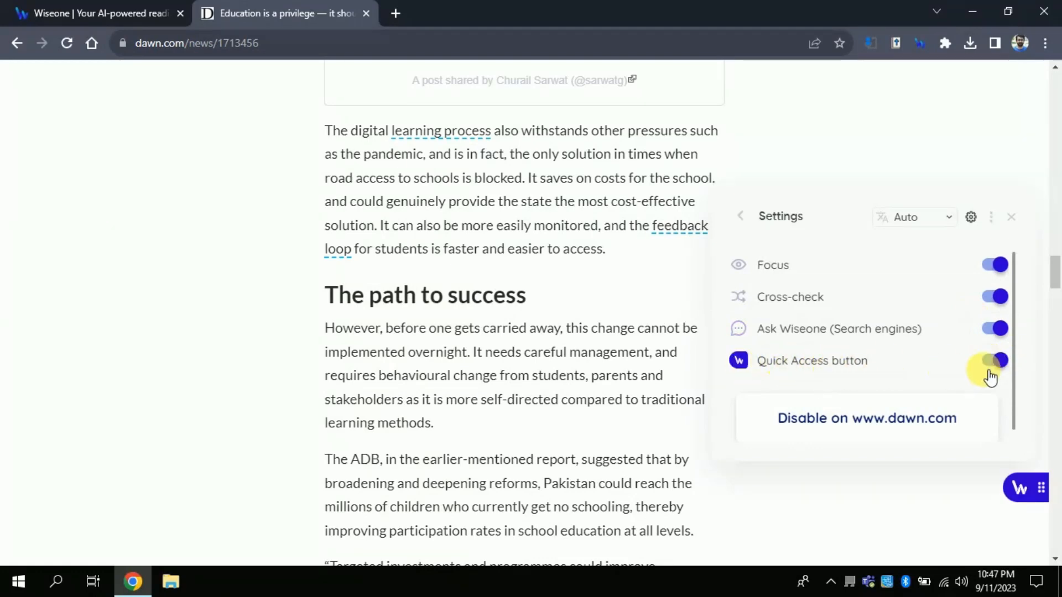
{"action": "left_click", "coordinate": [992, 360]}
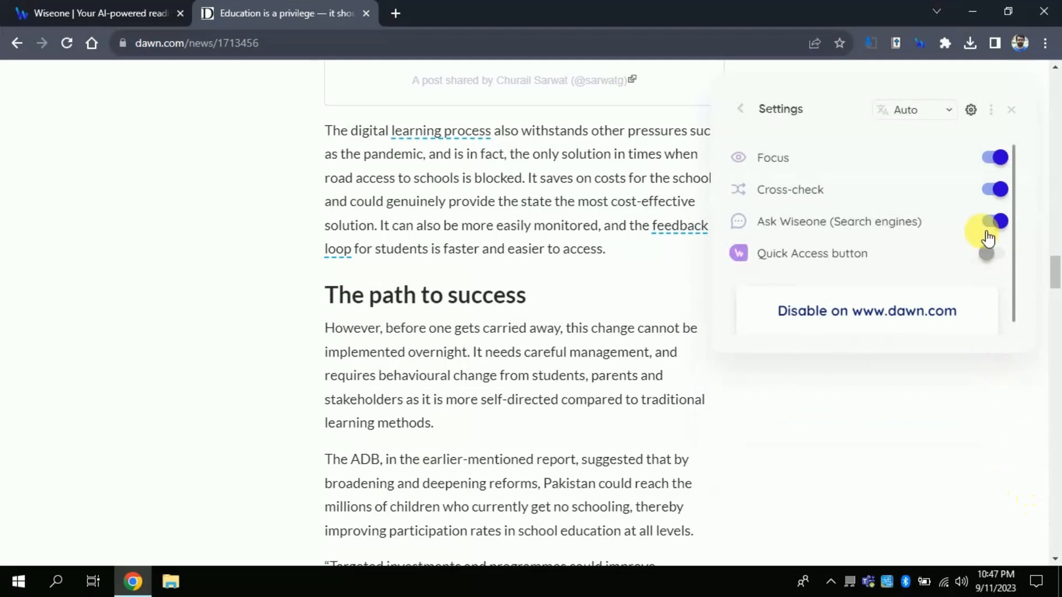
{"action": "left_click", "coordinate": [988, 256]}
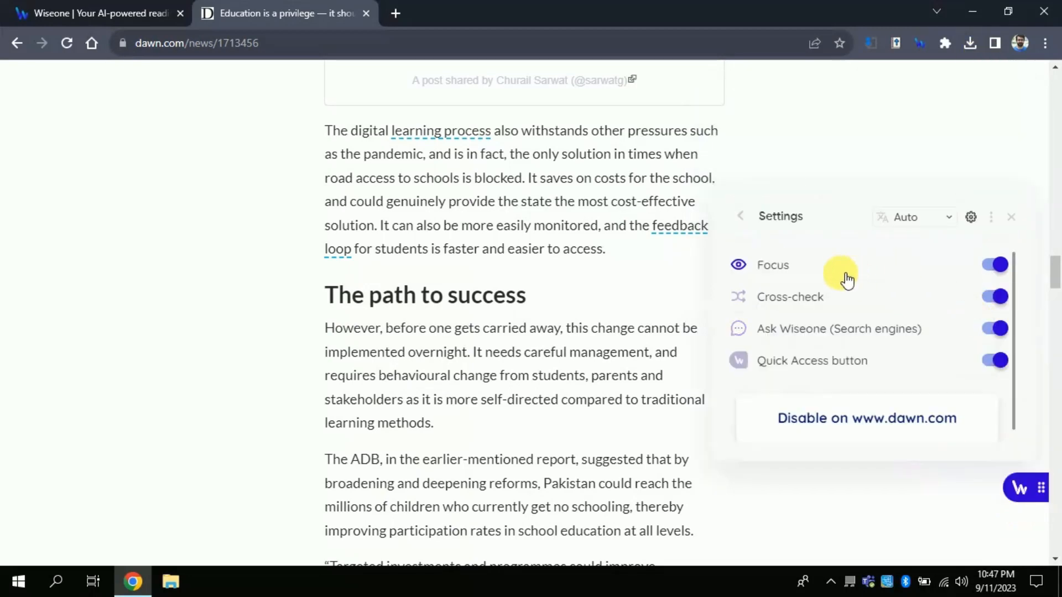
{"action": "mouse_move", "coordinate": [773, 271]}
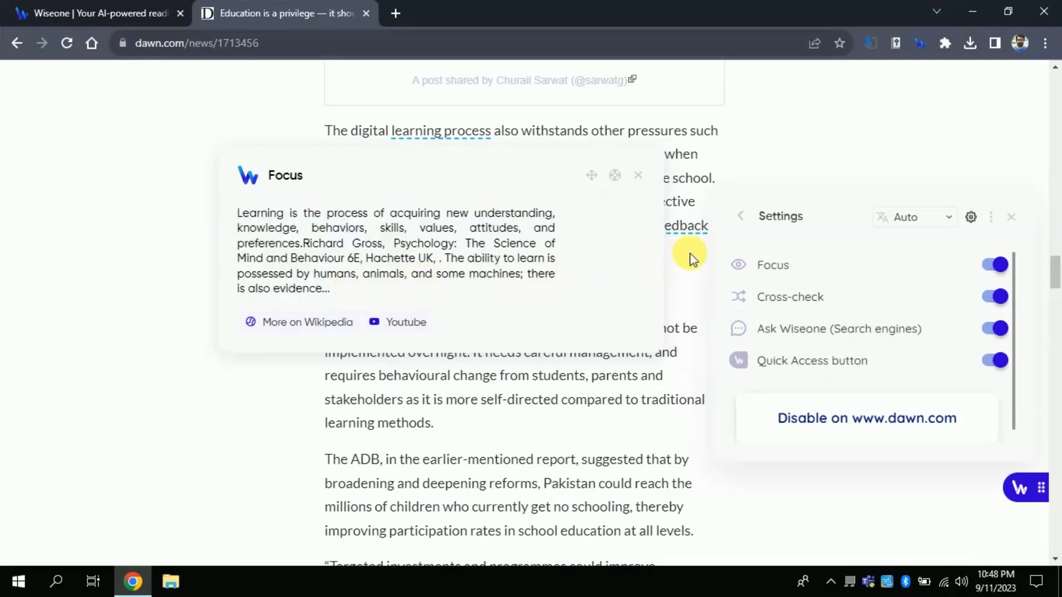
{"action": "left_click", "coordinate": [995, 297]}
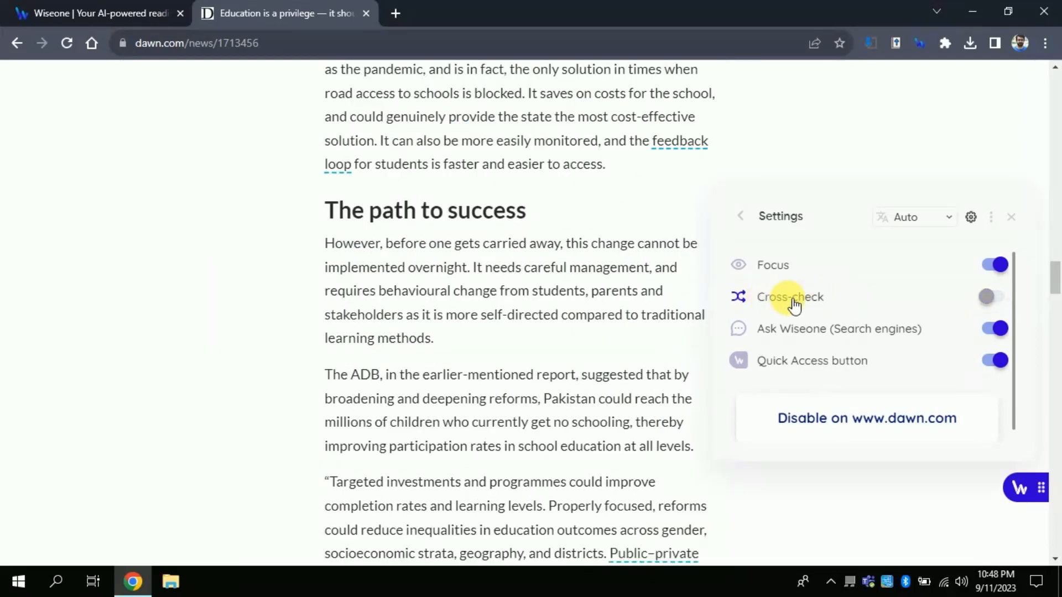
{"action": "left_click", "coordinate": [992, 297]}
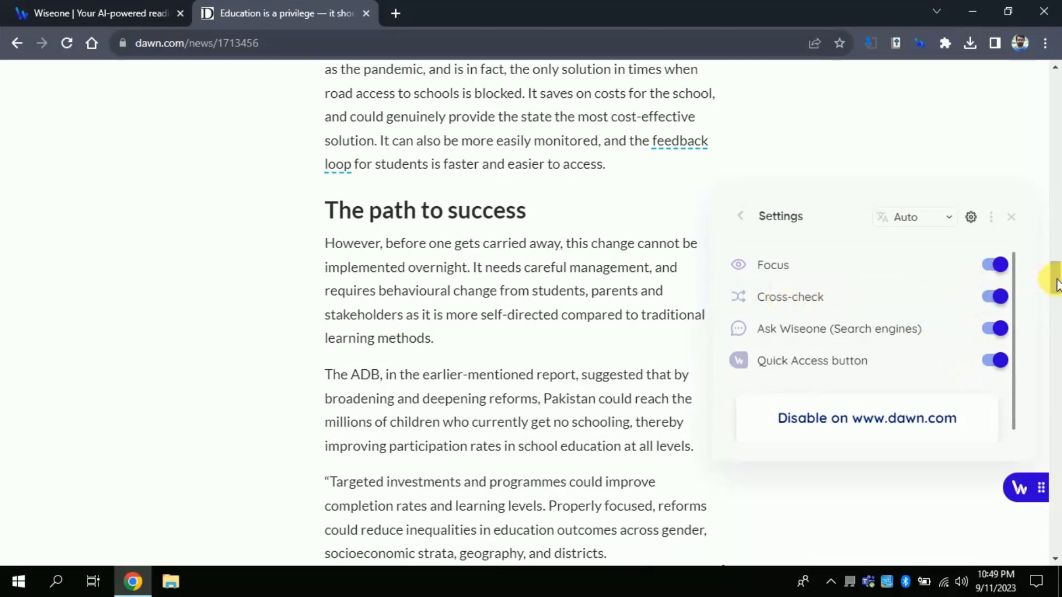
- View Gov.uk and openPR cross-check sources for the ADB public-private partnerships quote
{"action": "scroll", "scroll_direction": "down", "scroll_amount": 3}
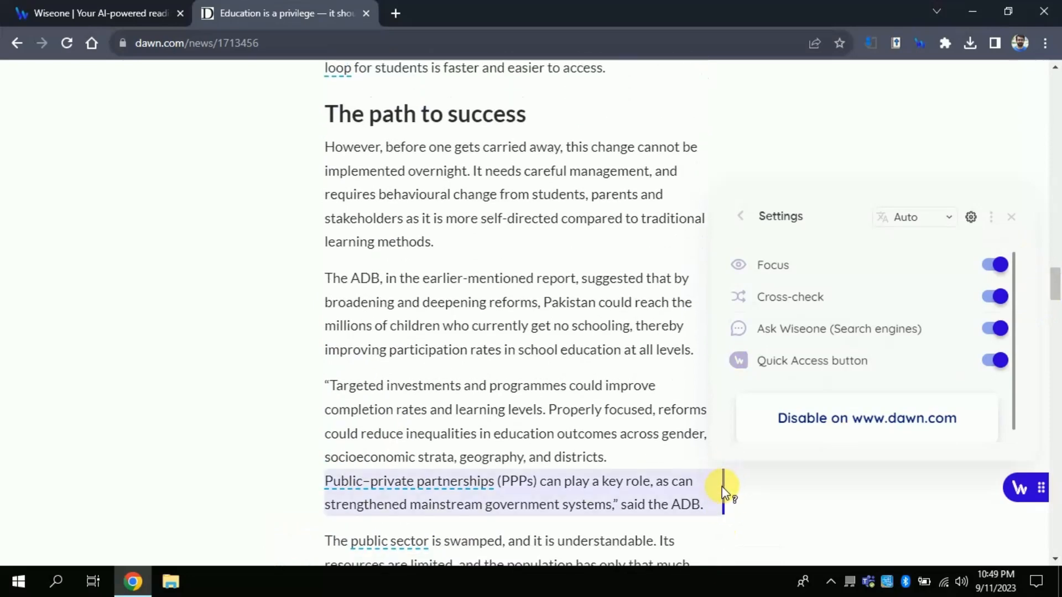
{"action": "left_click", "coordinate": [1010, 217]}
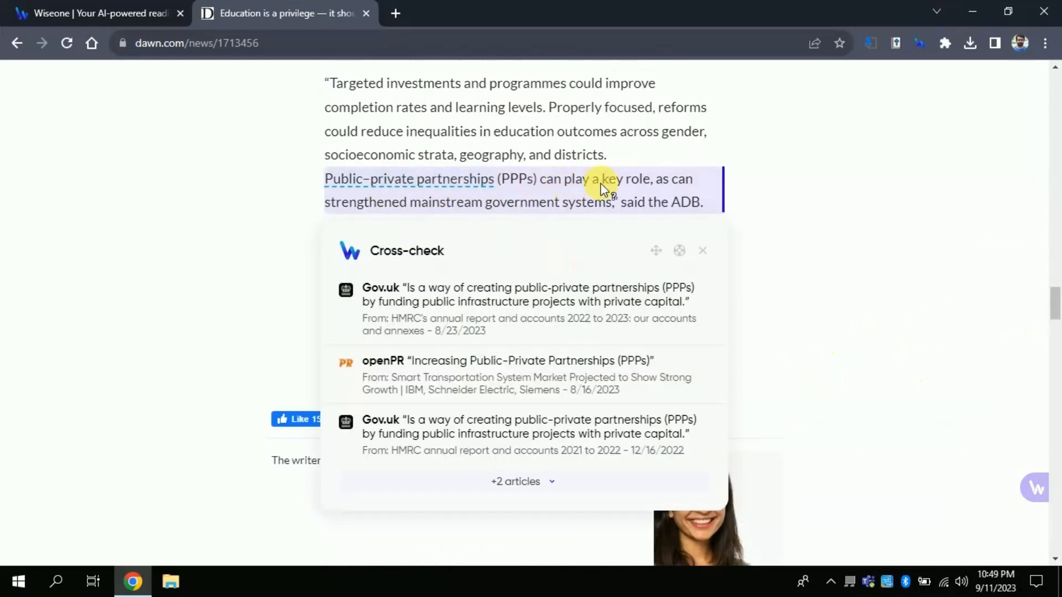
{"action": "mouse_move", "coordinate": [534, 206]}
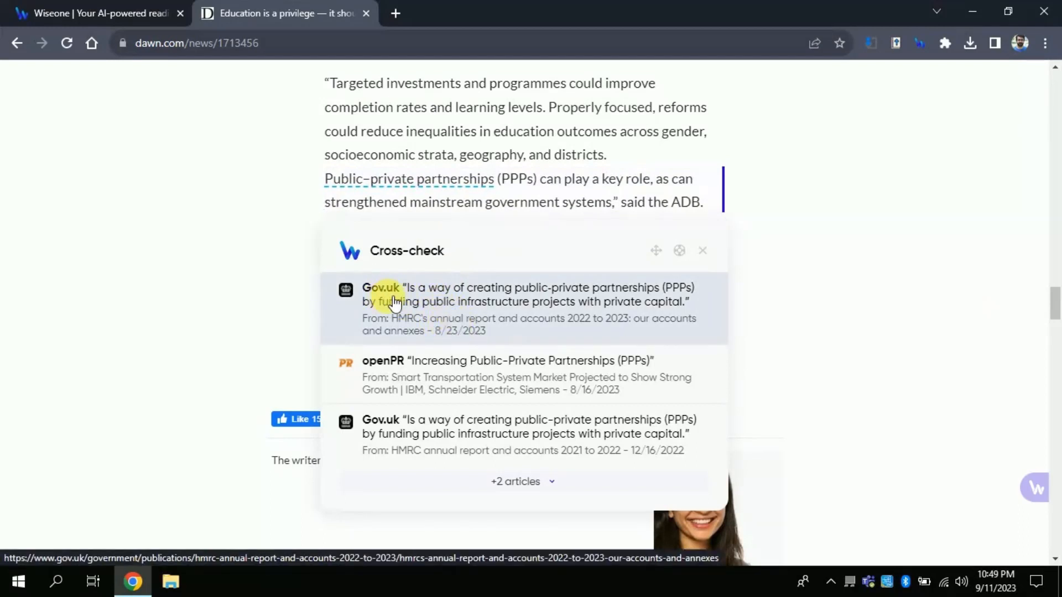
{"action": "mouse_move", "coordinate": [419, 378]}
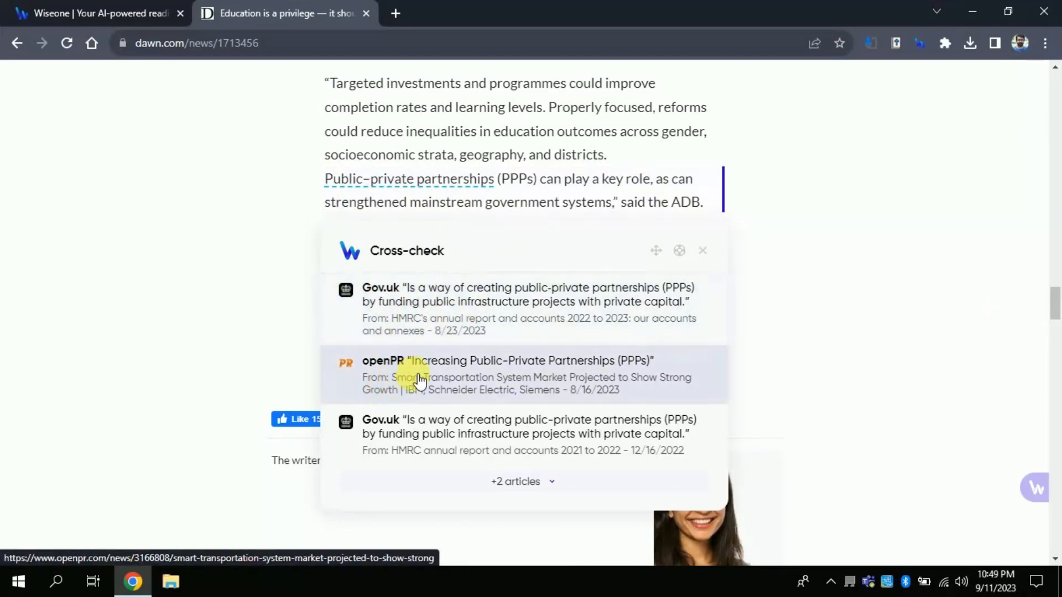
{"action": "mouse_move", "coordinate": [465, 436]}
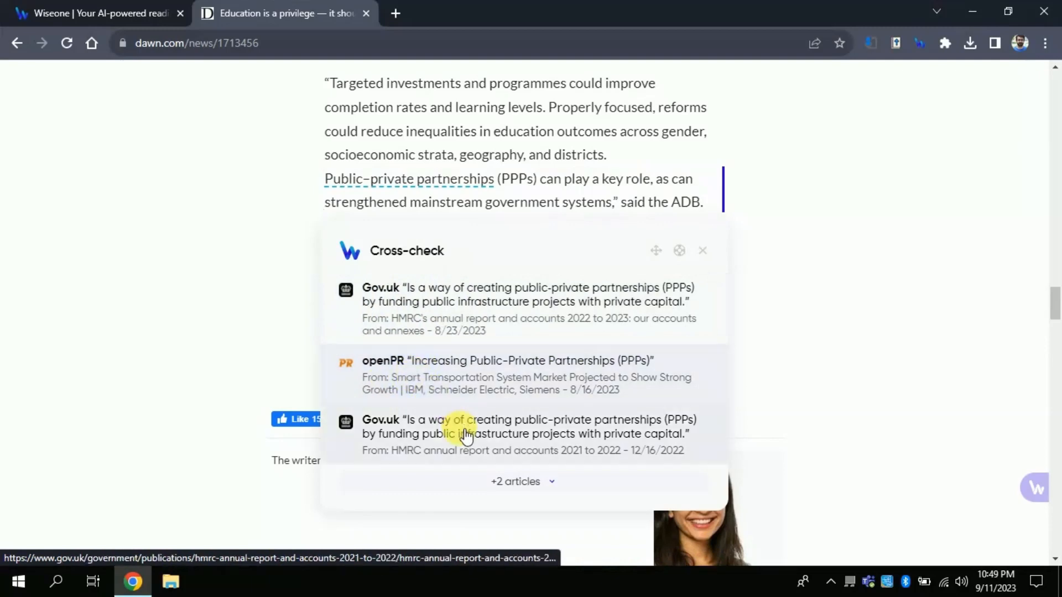
{"action": "mouse_move", "coordinate": [485, 358]}
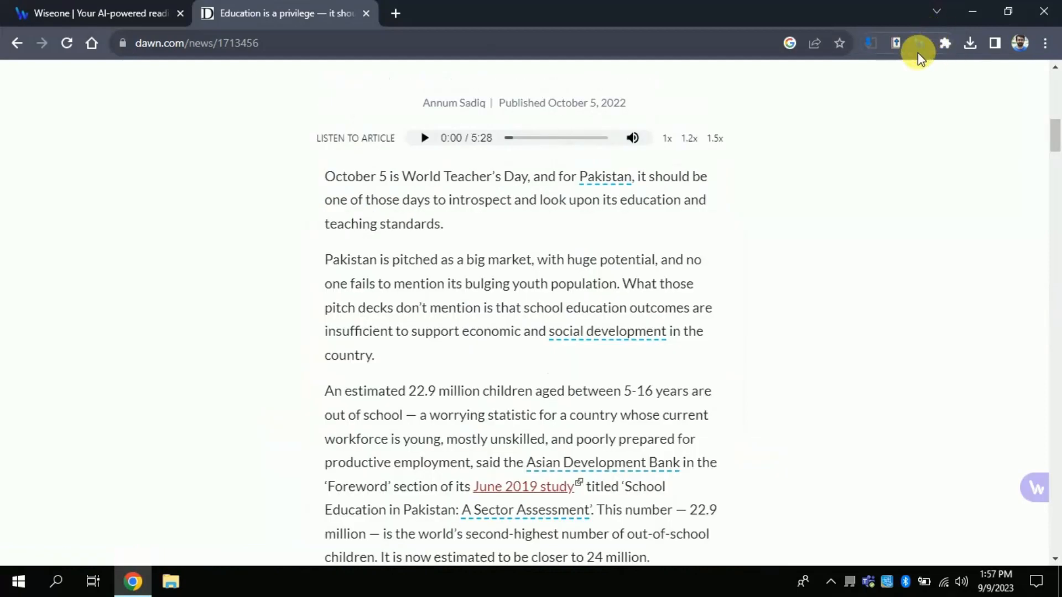
- Summarize the Dawn article with Wiseone and read its Key Takeaways and Summarized text
{"action": "left_click", "coordinate": [918, 43]}
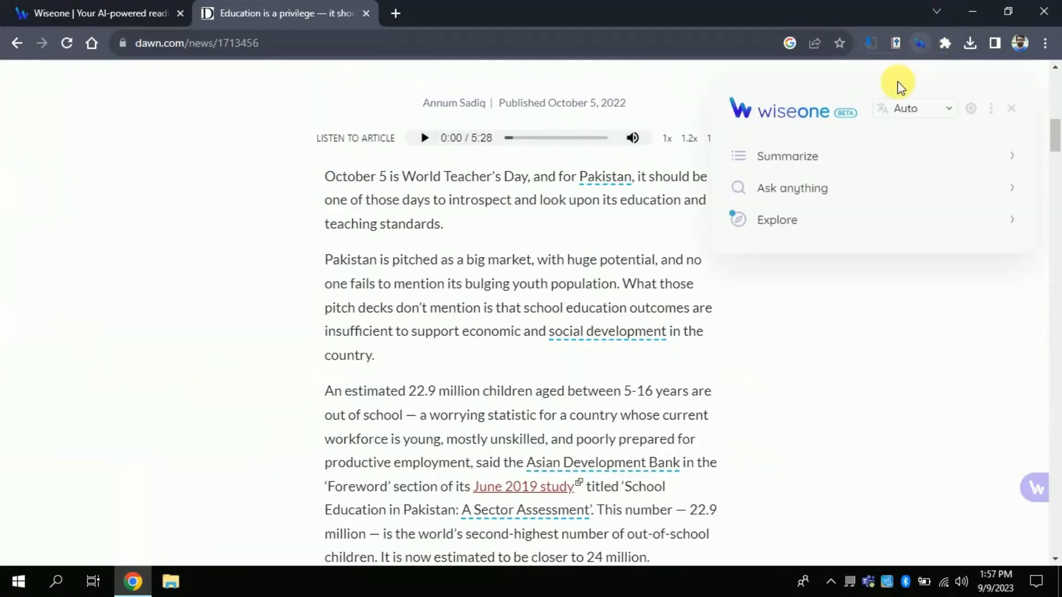
{"action": "mouse_move", "coordinate": [890, 170]}
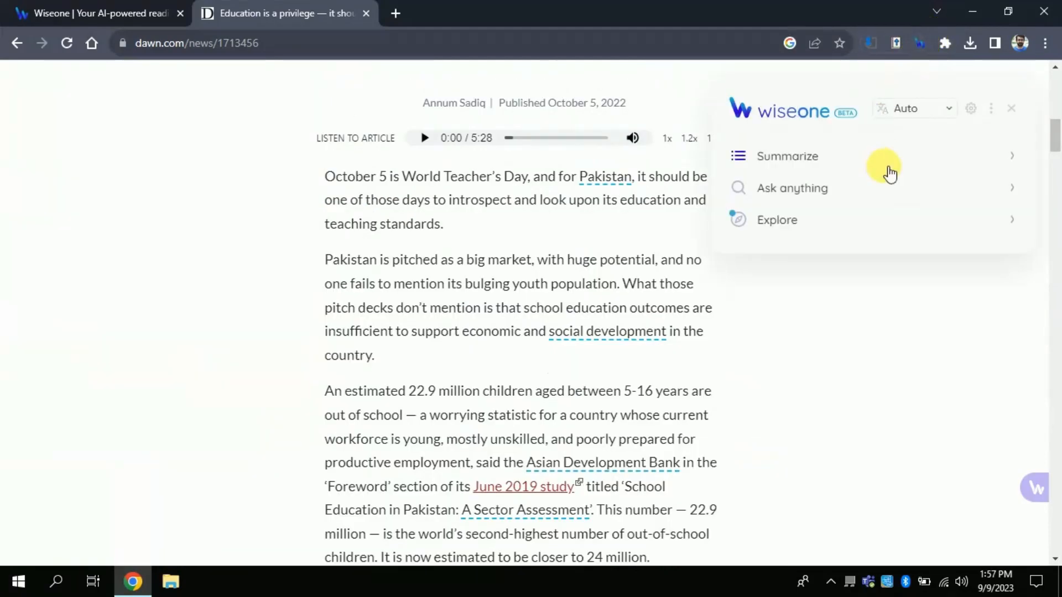
{"action": "mouse_move", "coordinate": [931, 172]}
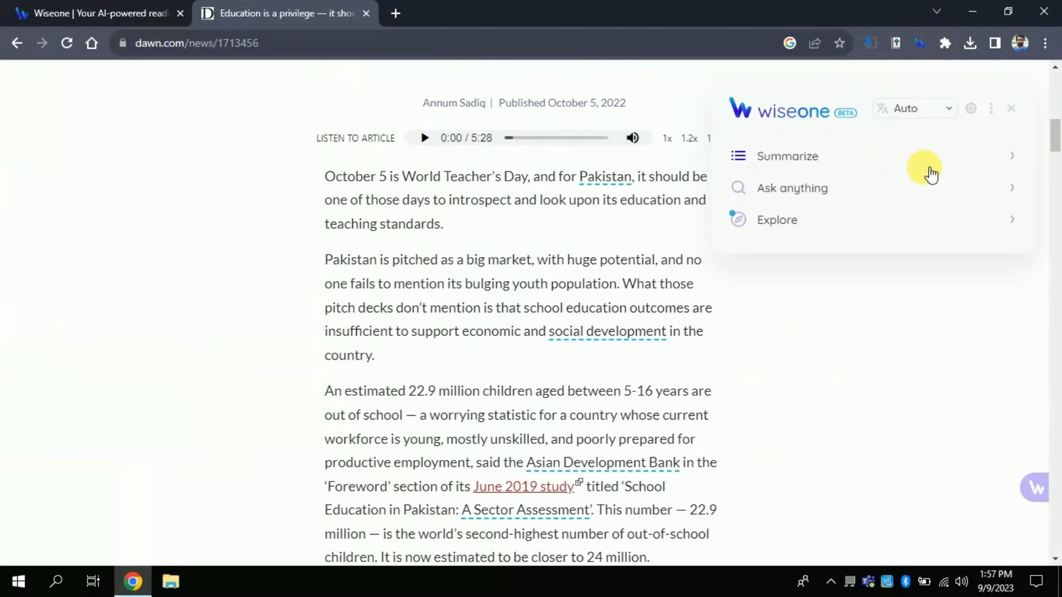
{"action": "mouse_move", "coordinate": [1019, 158]}
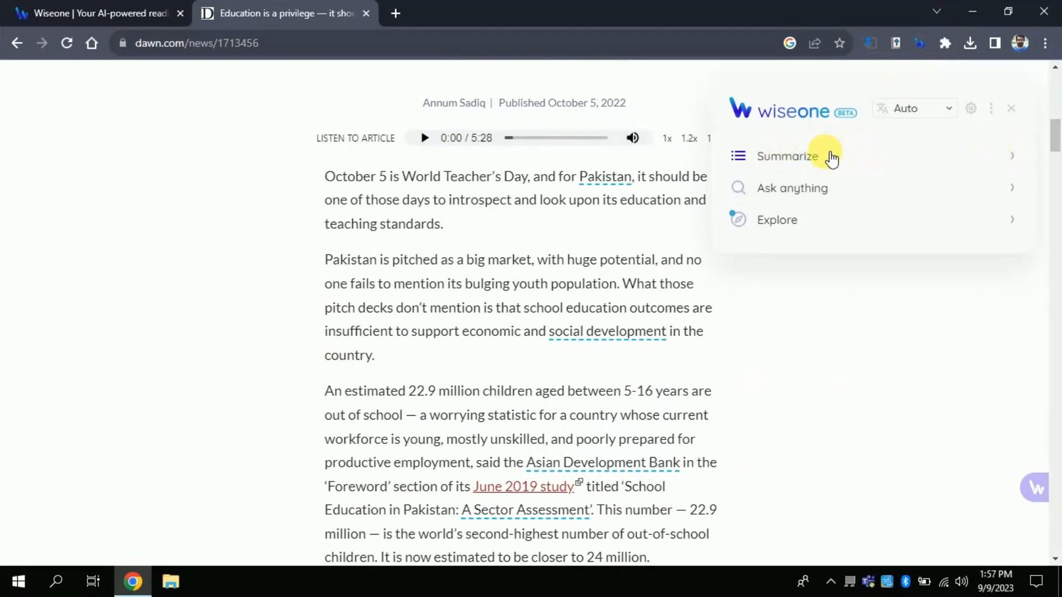
{"action": "mouse_move", "coordinate": [807, 163]}
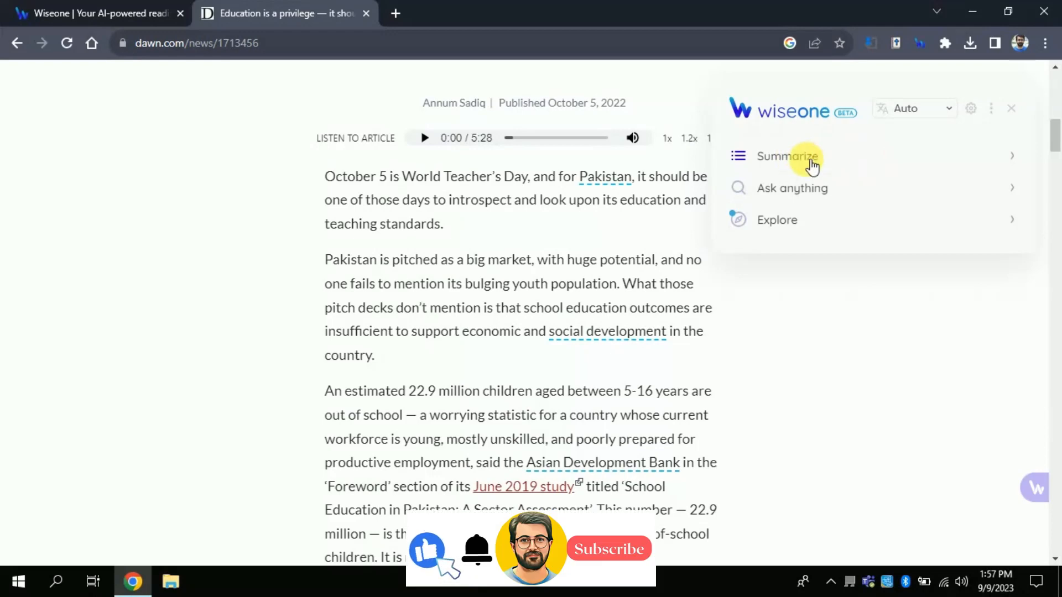
{"action": "left_click", "coordinate": [788, 157]}
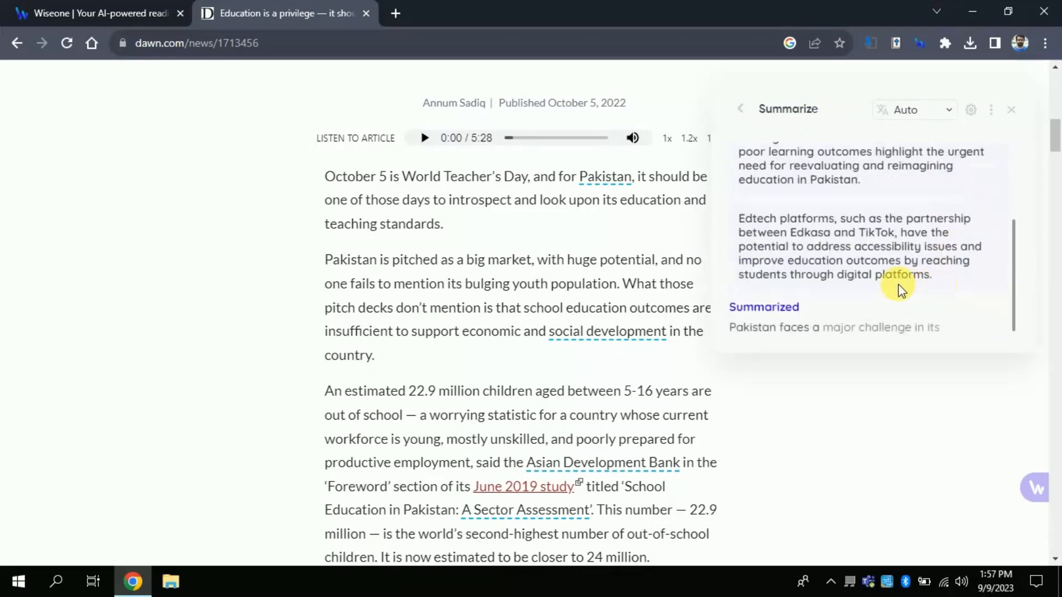
{"action": "scroll", "scroll_direction": "down", "scroll_amount": 3}
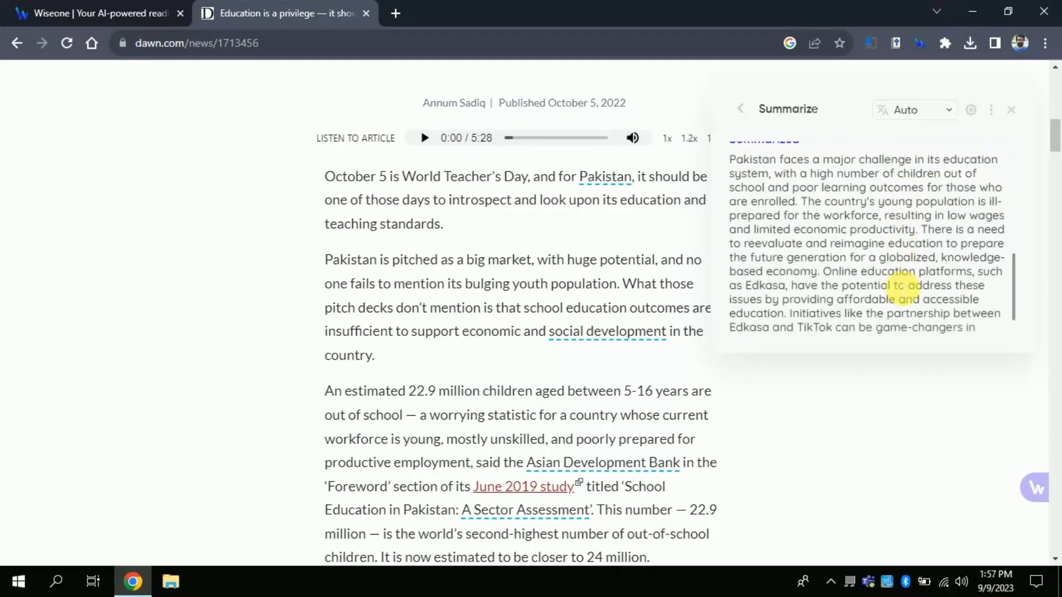
{"action": "scroll", "scroll_direction": "down", "scroll_amount": 3}
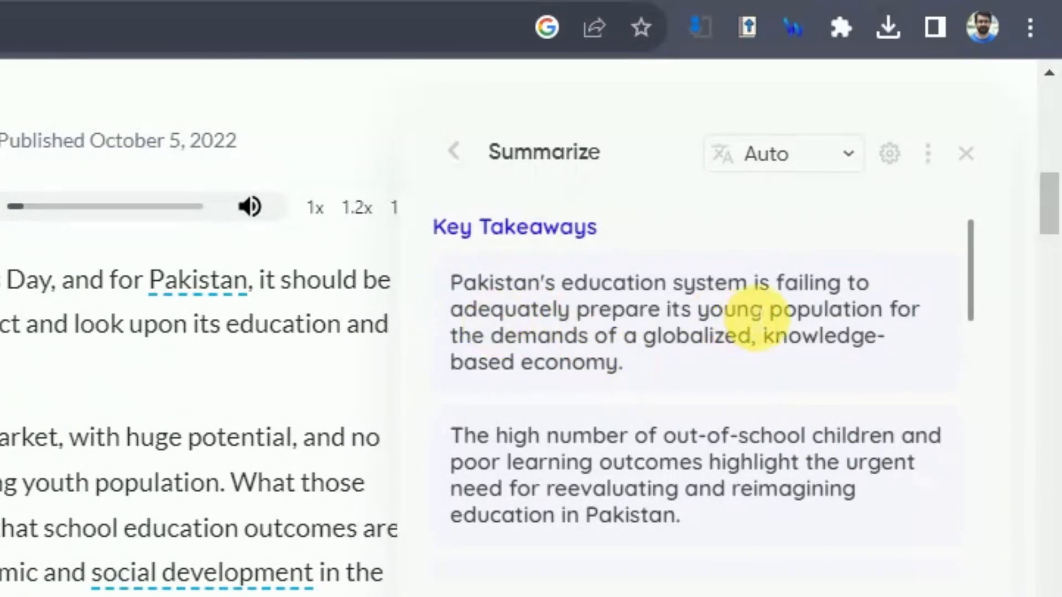
{"action": "mouse_move", "coordinate": [593, 380]}
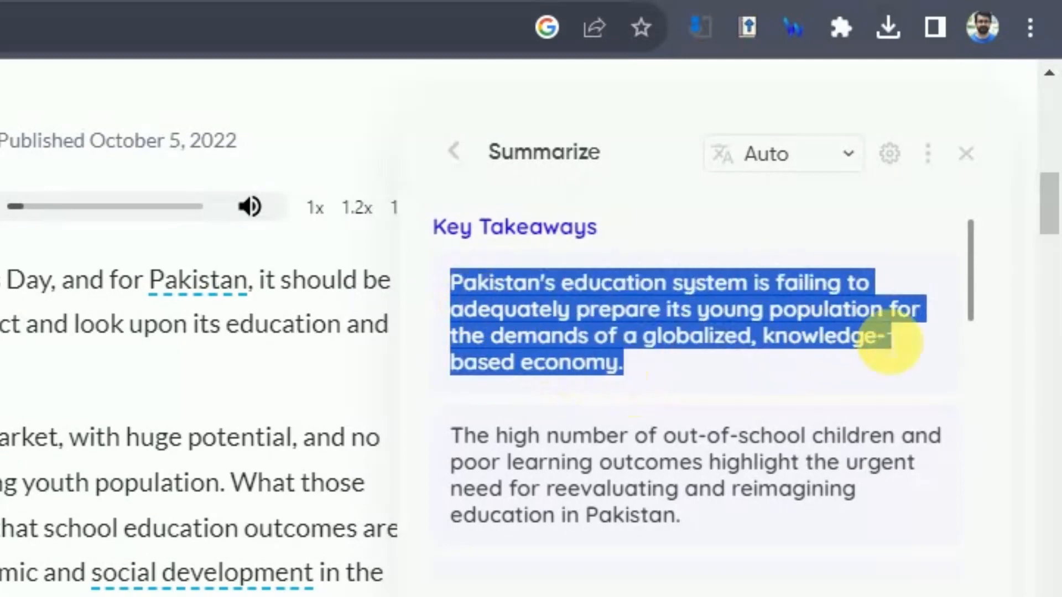
{"action": "scroll", "scroll_direction": "down", "scroll_amount": 3}
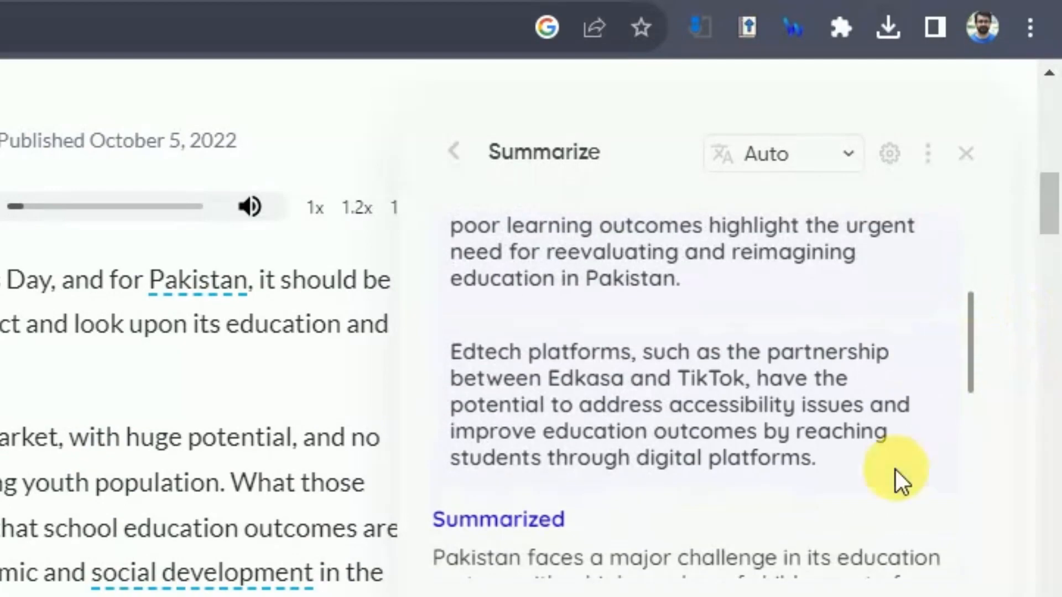
{"action": "scroll", "scroll_direction": "down", "scroll_amount": 3}
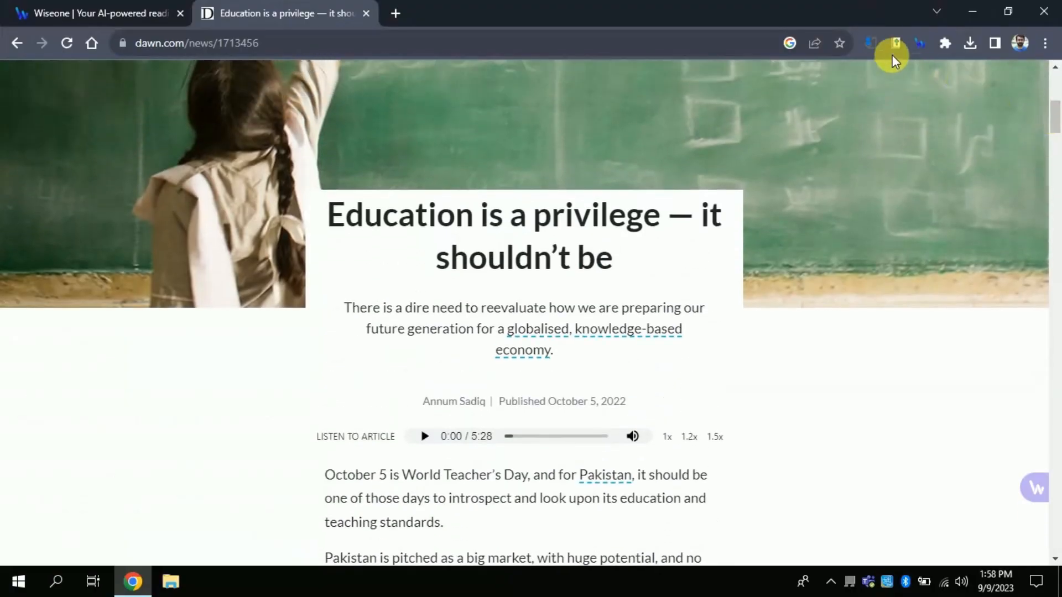
- Ask Wiseone 'What can be done to improve education?' and highlight the answer's first sentence
{"action": "left_click", "coordinate": [896, 43]}
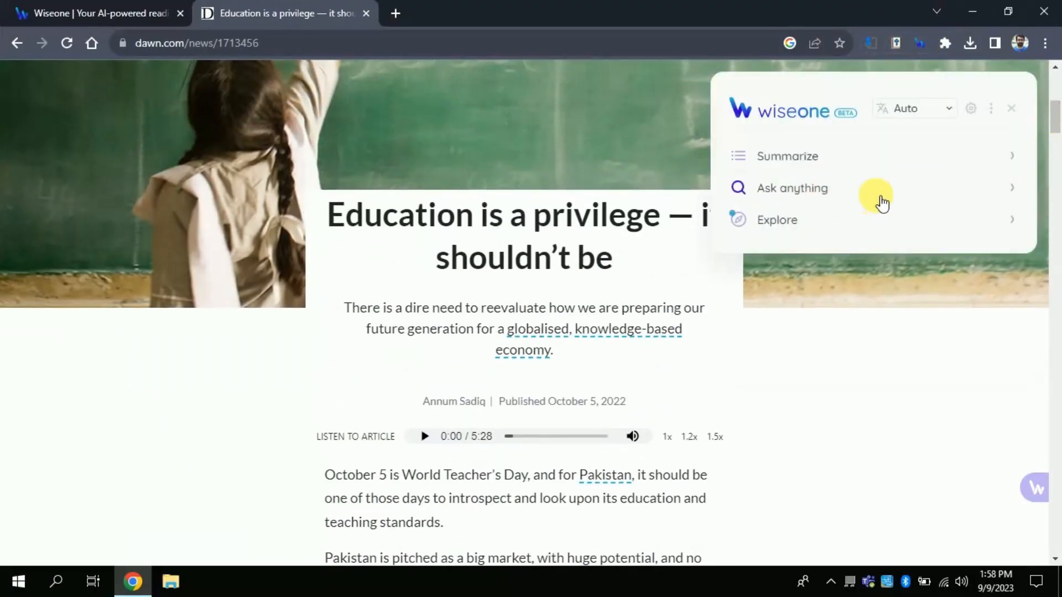
{"action": "mouse_move", "coordinate": [924, 219]}
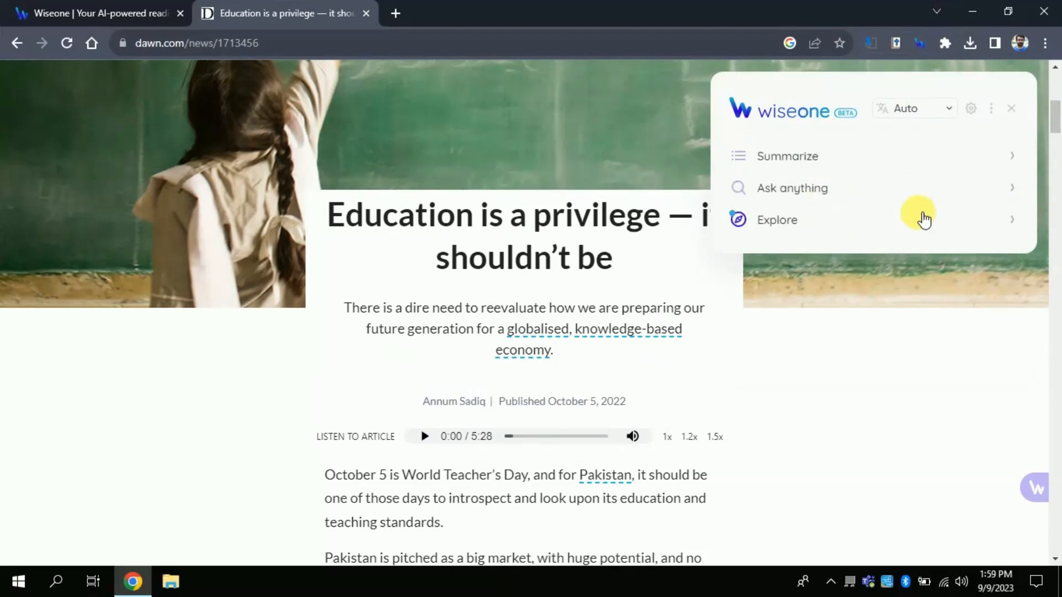
{"action": "mouse_move", "coordinate": [938, 194]}
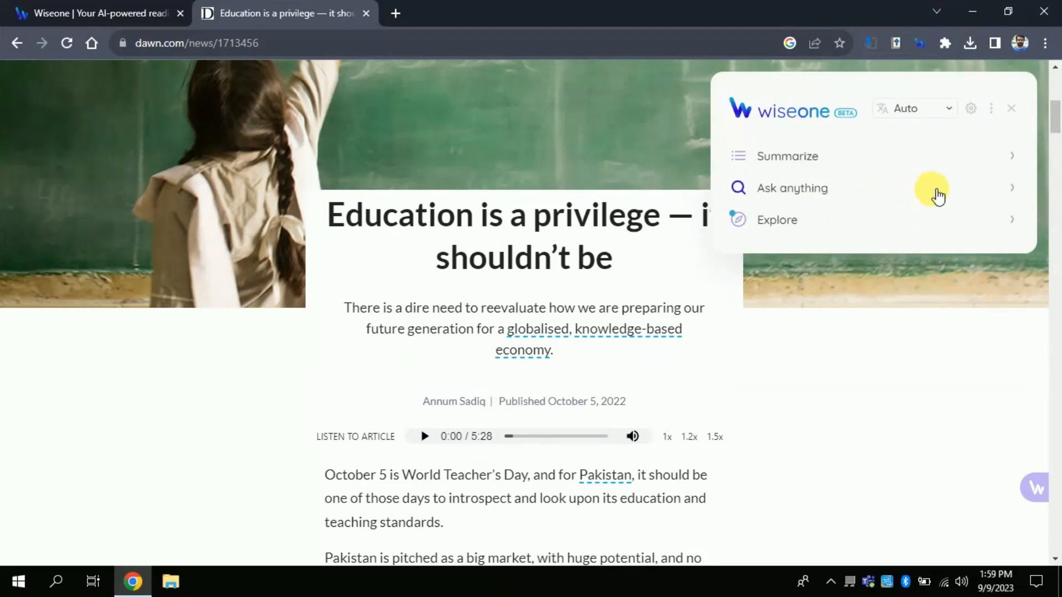
{"action": "left_click", "coordinate": [792, 188]}
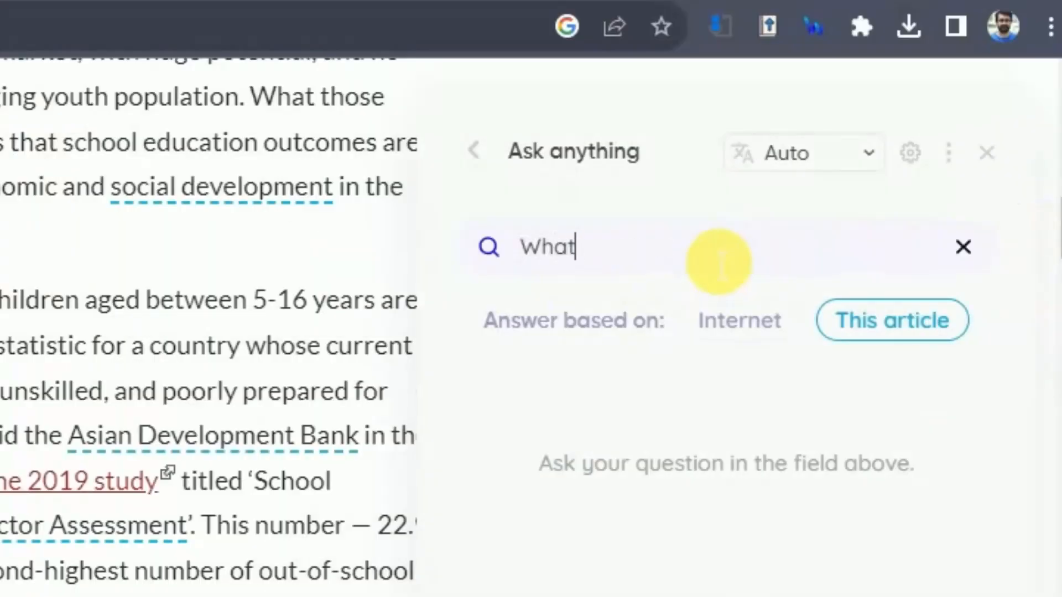
{"action": "type", "text": "can be done"}
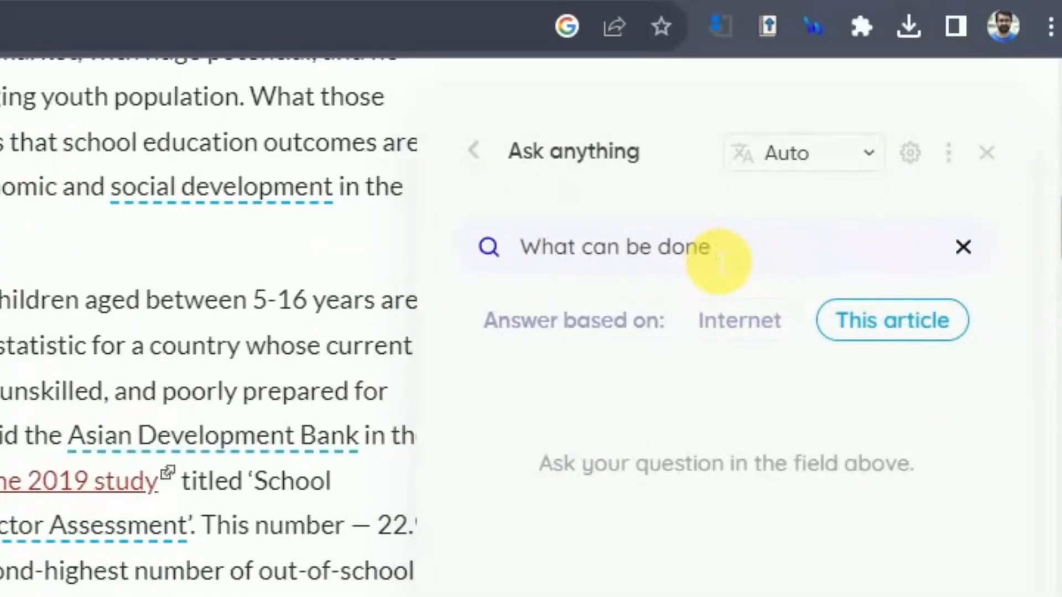
{"action": "type", "text": "to improve"}
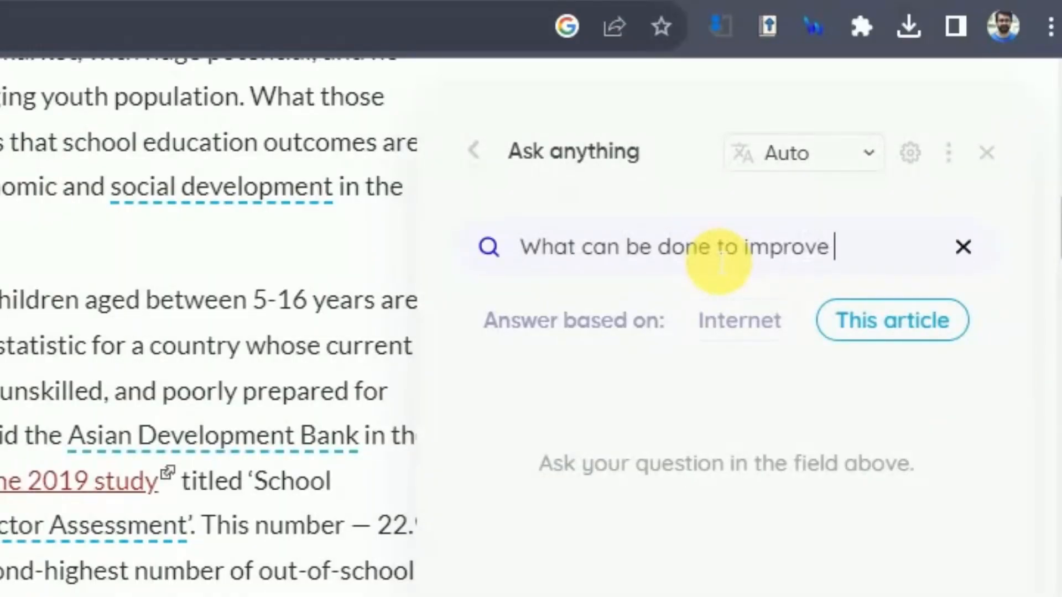
{"action": "type", "text": "education?"}
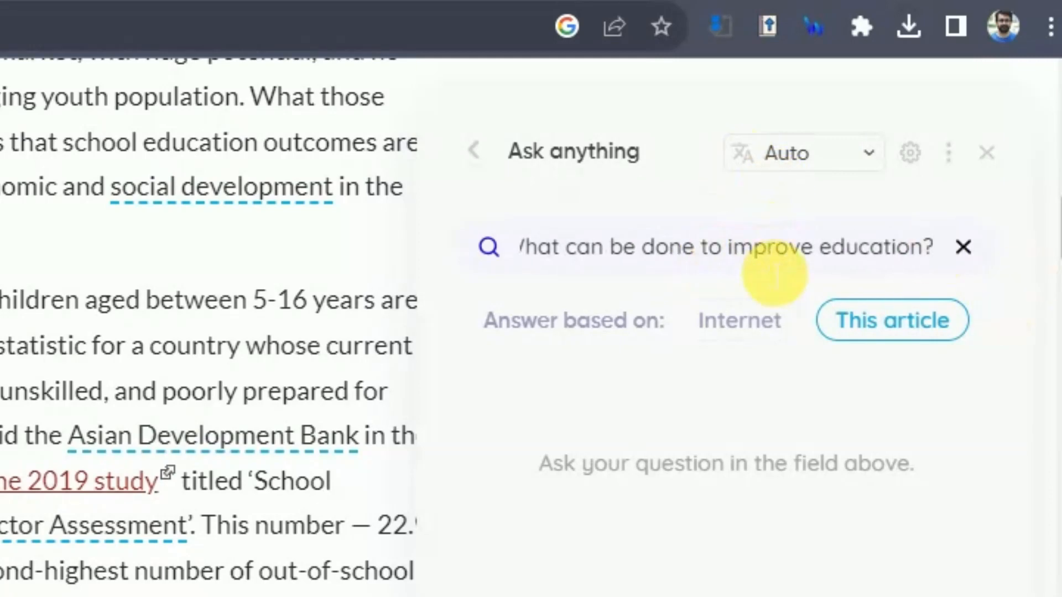
{"action": "mouse_move", "coordinate": [768, 281]}
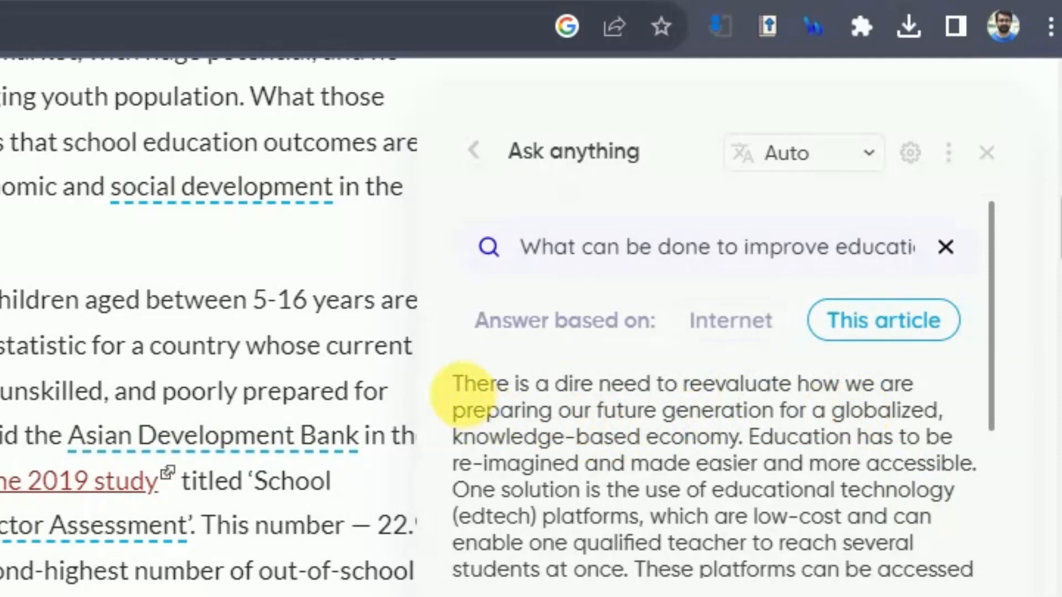
{"action": "left_click_drag", "start_coordinate": [455, 383], "coordinate": [819, 410]}
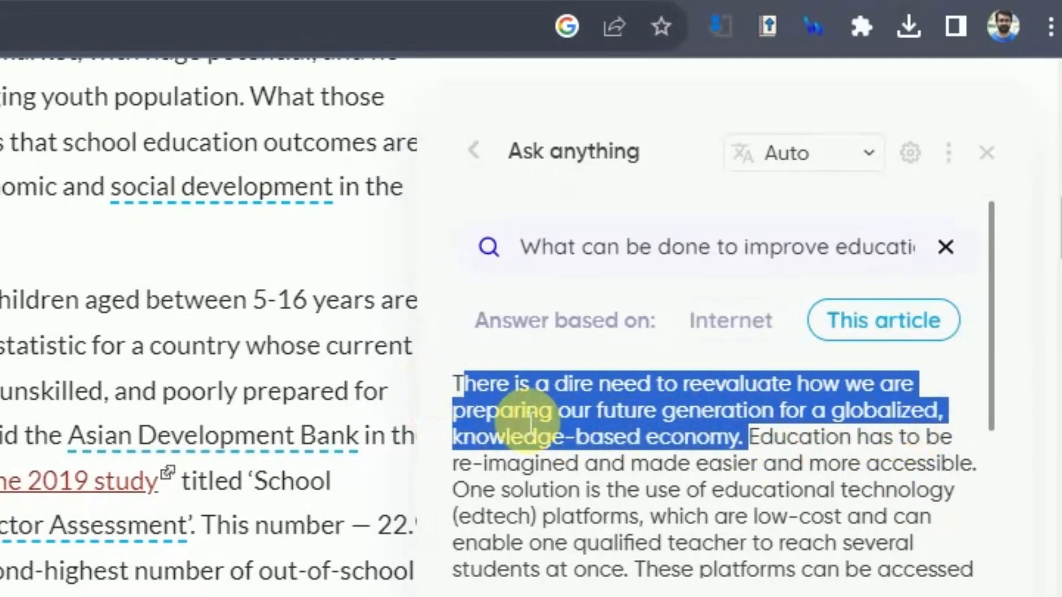
{"action": "scroll", "scroll_direction": "down", "scroll_amount": 3}
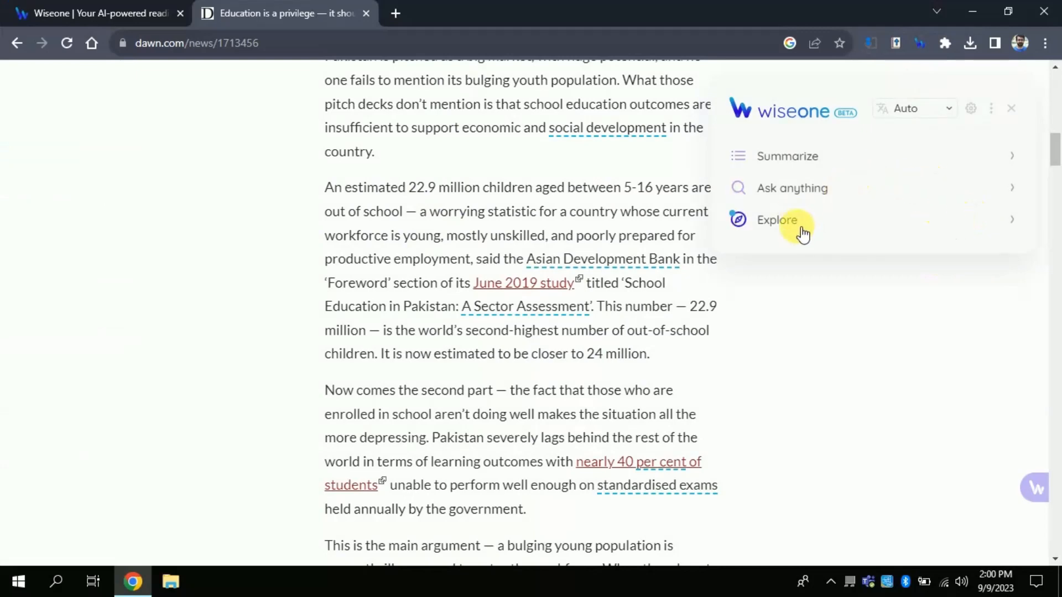
- Browse Wiseone Explore's related news and academic papers on Pakistani education
{"action": "left_click", "coordinate": [776, 220]}
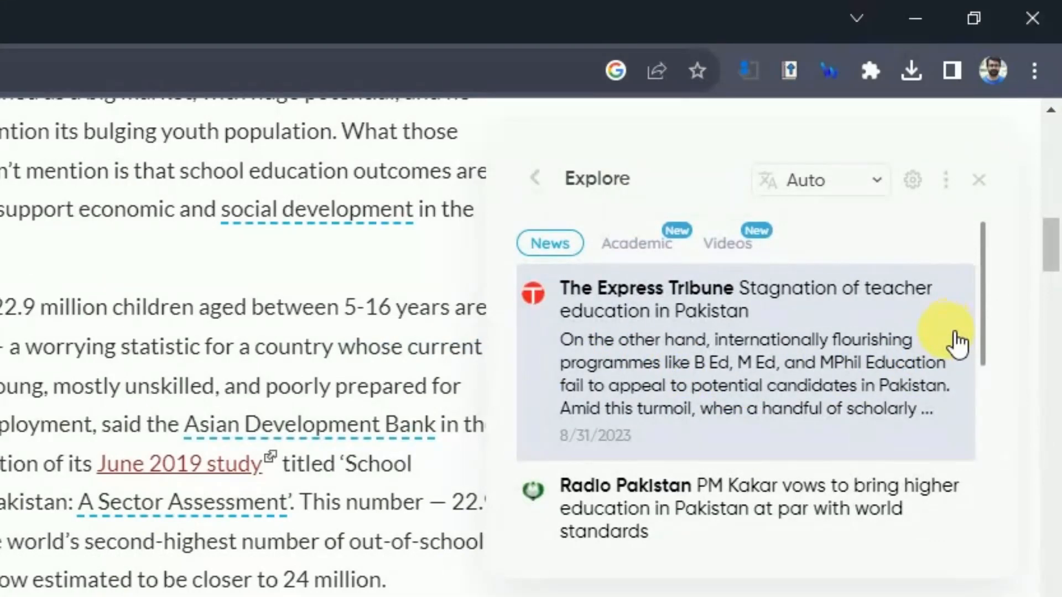
{"action": "scroll", "scroll_direction": "down", "scroll_amount": 3}
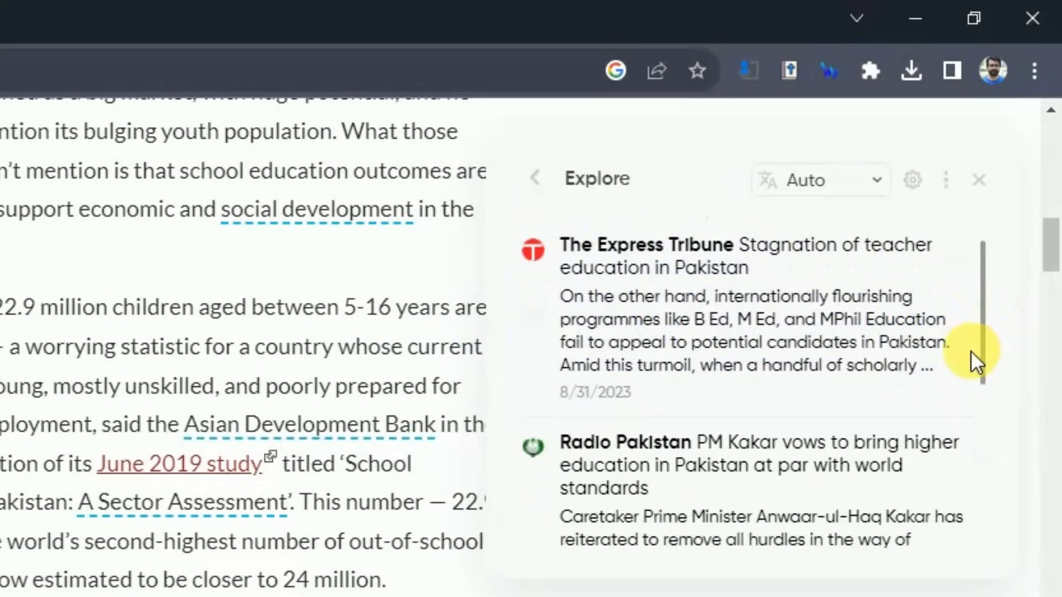
{"action": "scroll", "scroll_direction": "down", "scroll_amount": 3}
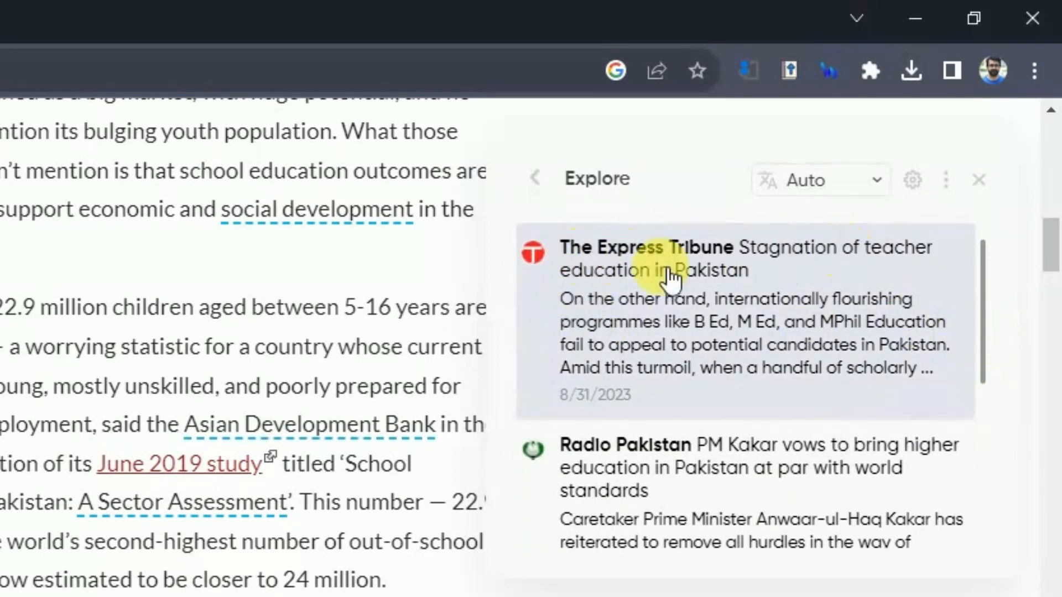
{"action": "mouse_move", "coordinate": [911, 303]}
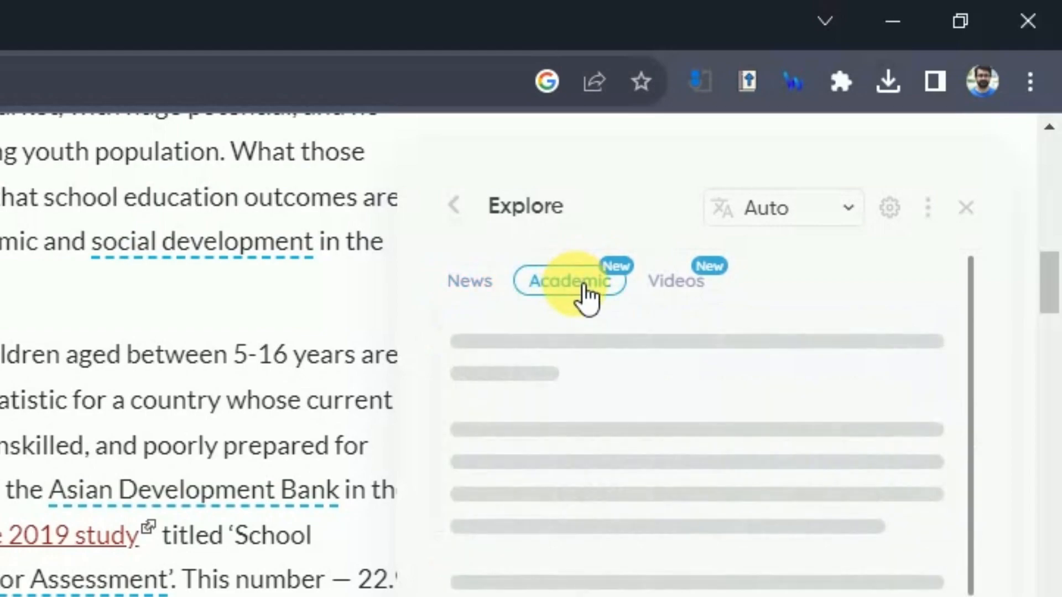
{"action": "left_click", "coordinate": [568, 281]}
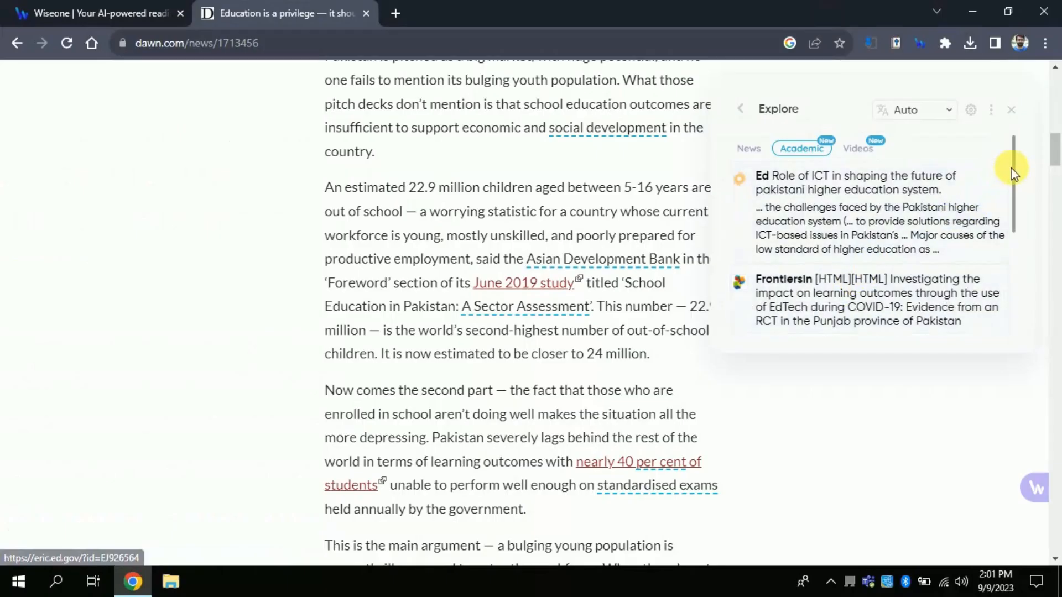
{"action": "scroll", "scroll_direction": "down", "scroll_amount": 3}
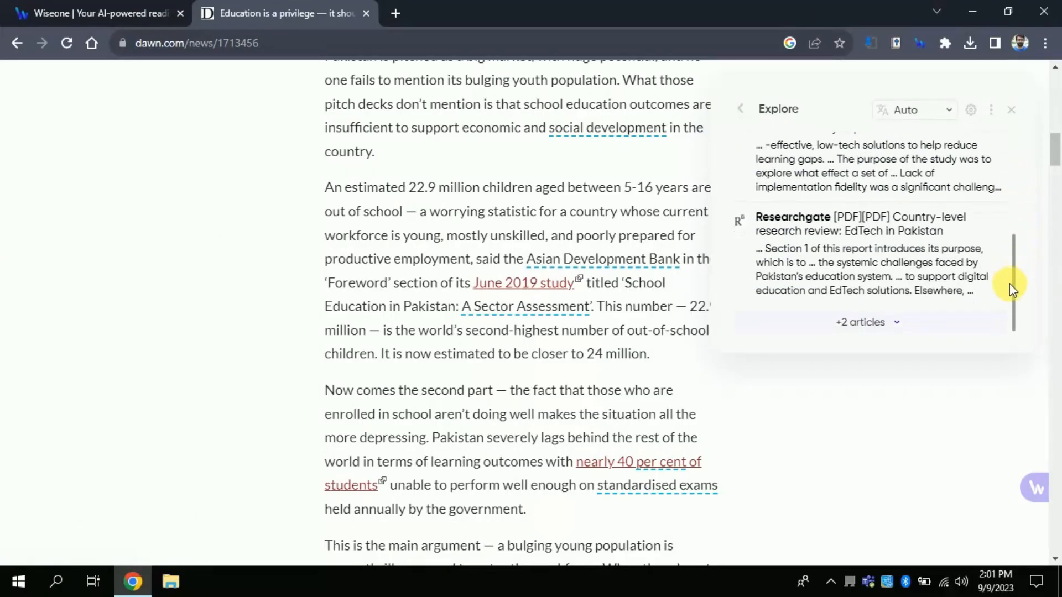
- View the related video results, then bring up the Google Scholar homepage
{"action": "left_click", "coordinate": [854, 148]}
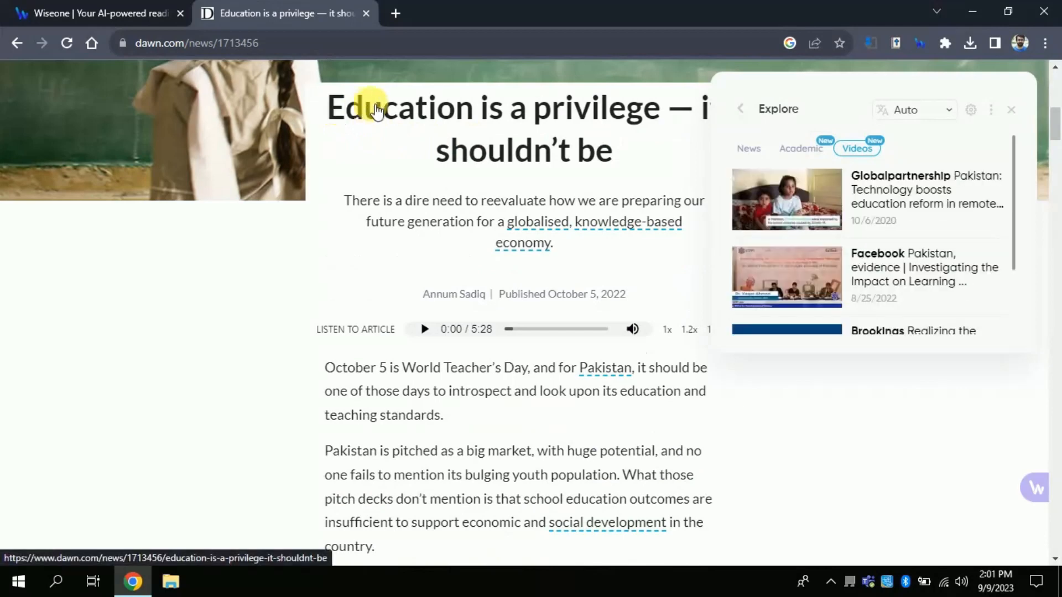
{"action": "mouse_move", "coordinate": [803, 218]}
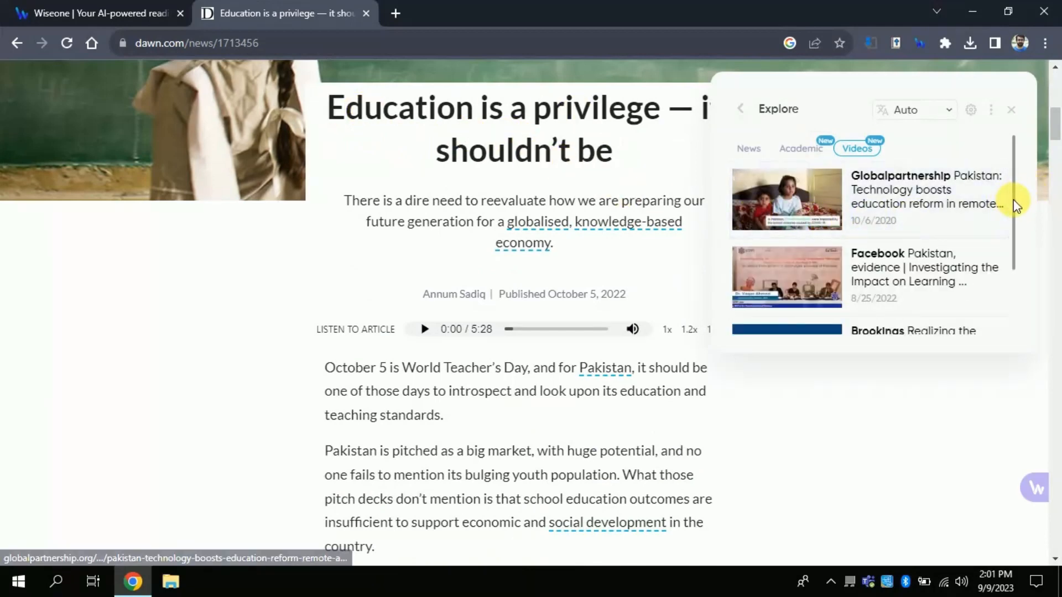
{"action": "scroll", "scroll_direction": "down", "scroll_amount": 3}
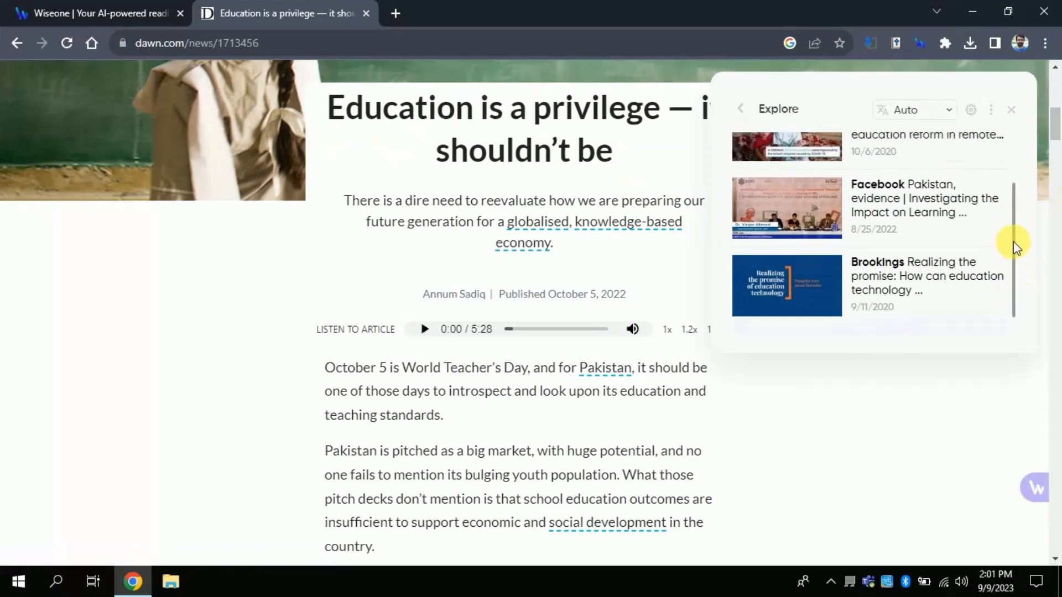
{"action": "left_click", "coordinate": [1010, 110]}
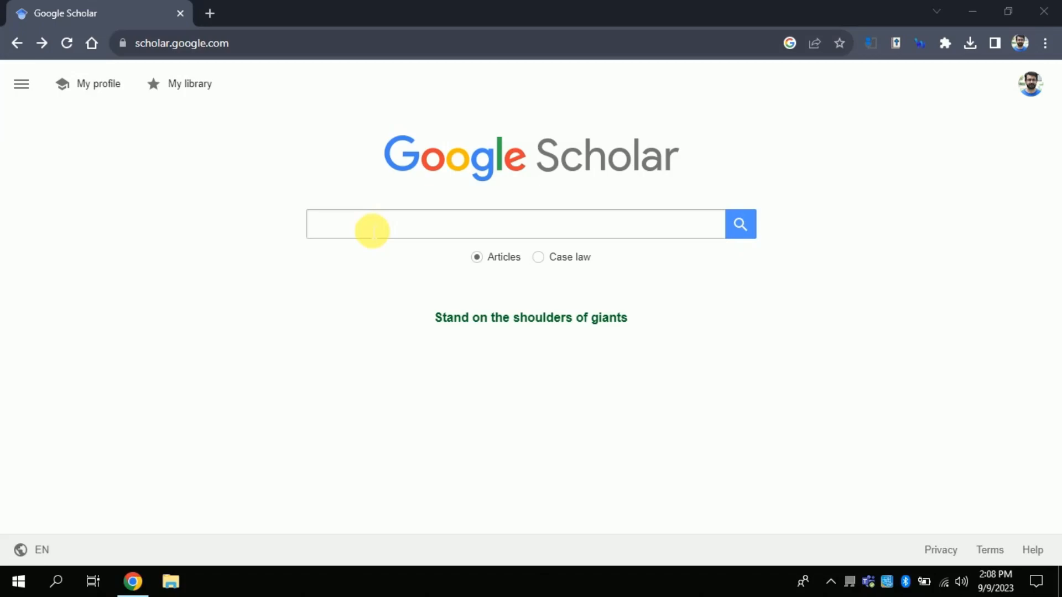
- Search Google Scholar for 'Technology and mathematics achievement' and scroll the results
{"action": "type", "text": "Technology and mathematics achievement"}
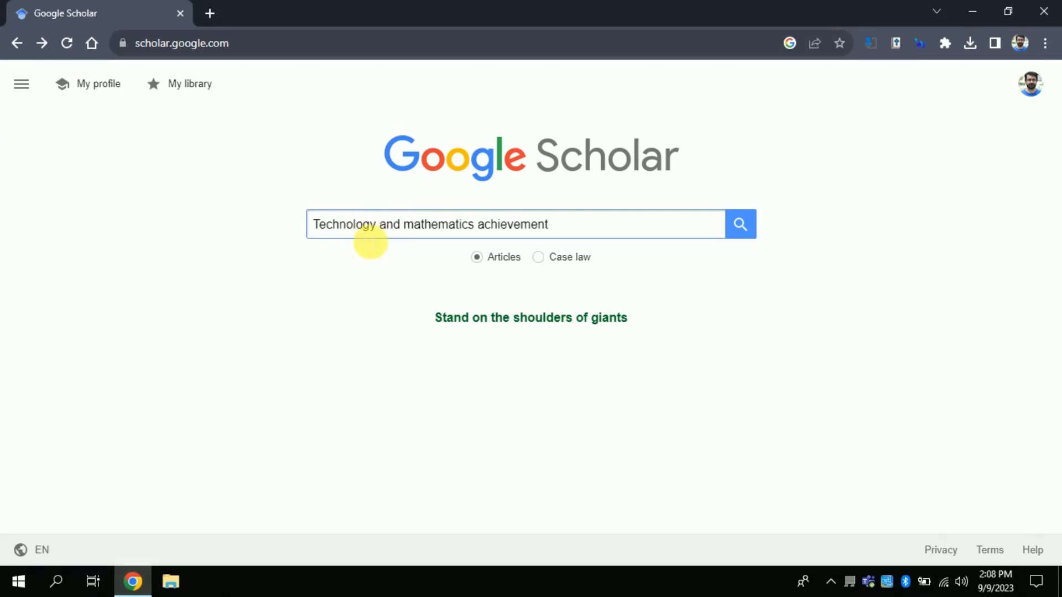
{"action": "mouse_move", "coordinate": [553, 243]}
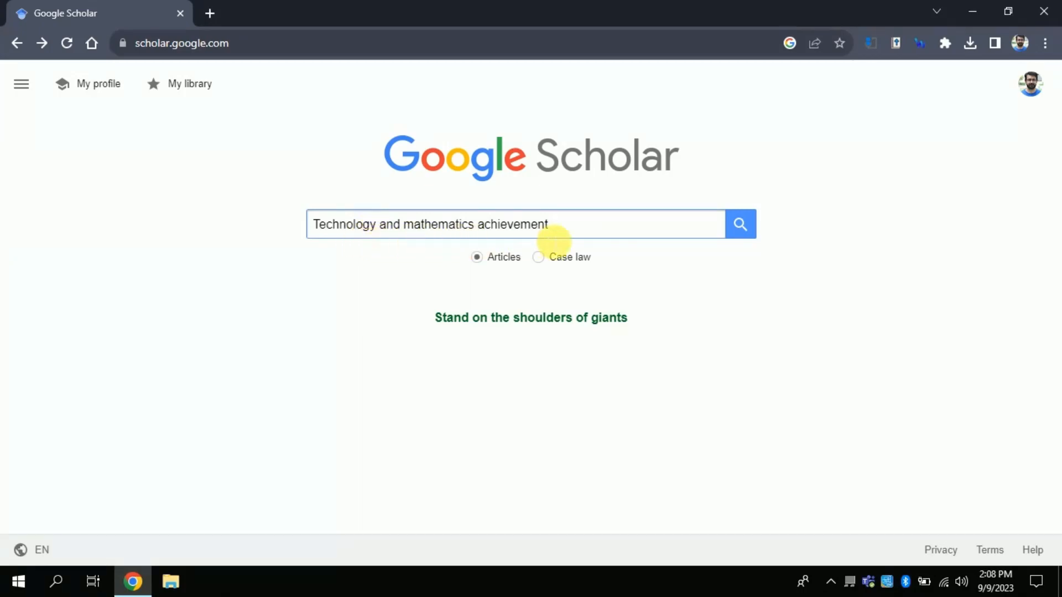
{"action": "left_click", "coordinate": [740, 224]}
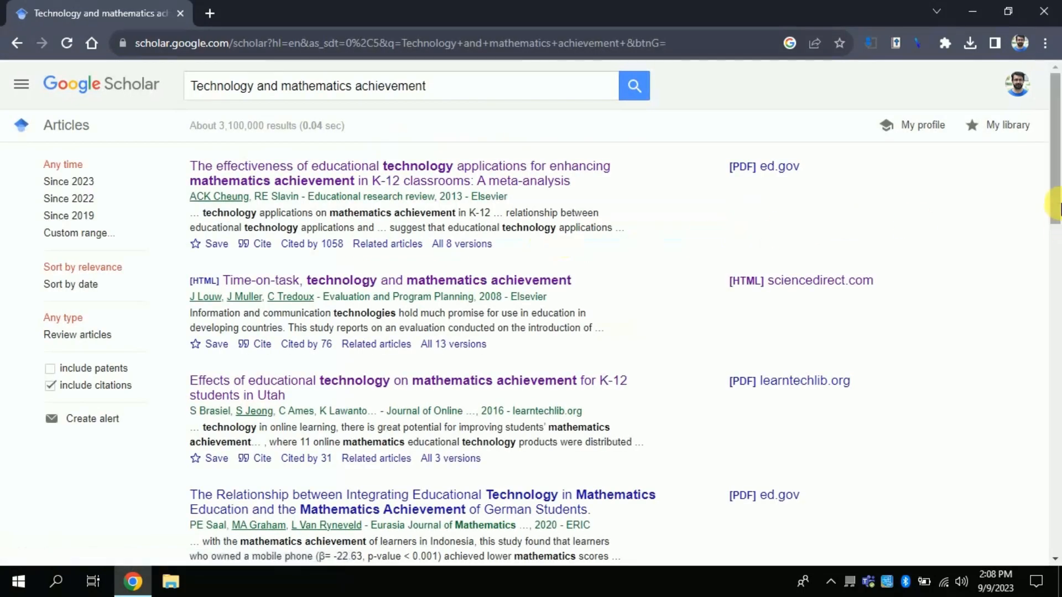
{"action": "scroll", "scroll_direction": "down", "scroll_amount": 3}
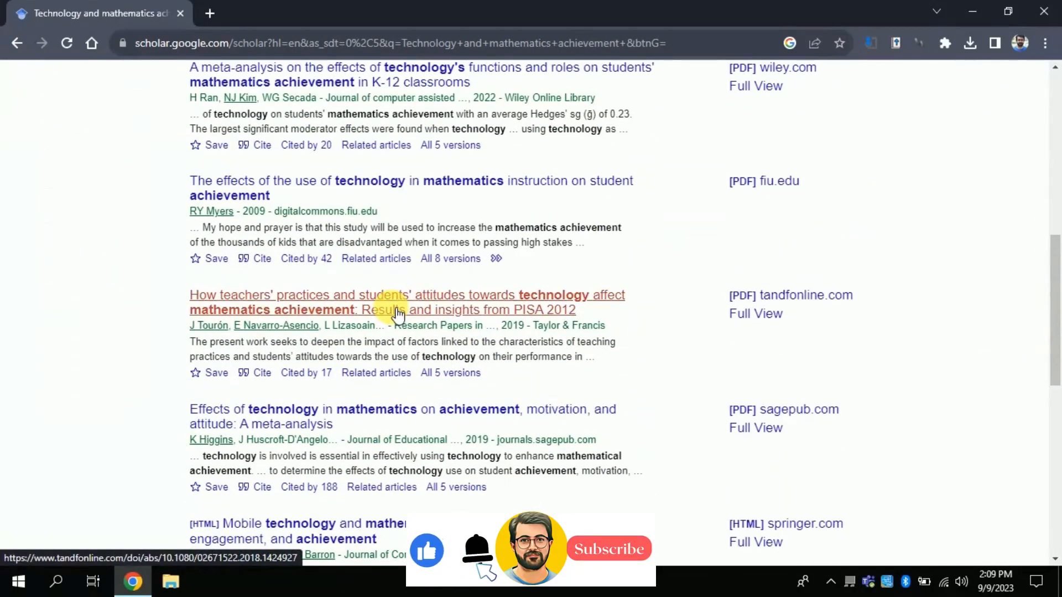
- Open the PISA 2012 teachers' practices article as a PDF and bring up Wiseone
{"action": "left_click", "coordinate": [393, 310]}
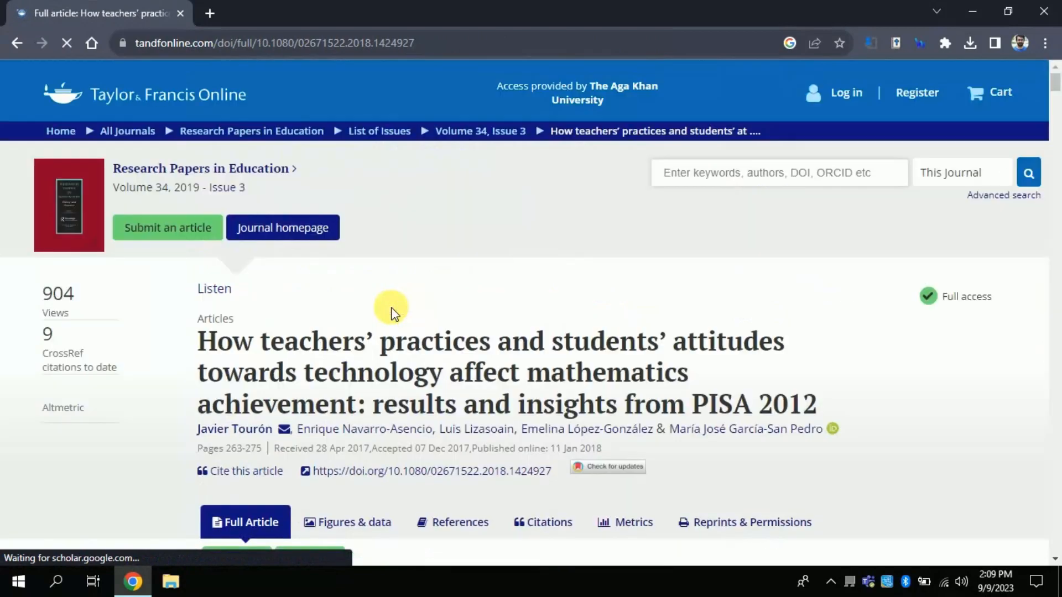
{"action": "scroll", "scroll_direction": "down", "scroll_amount": 3}
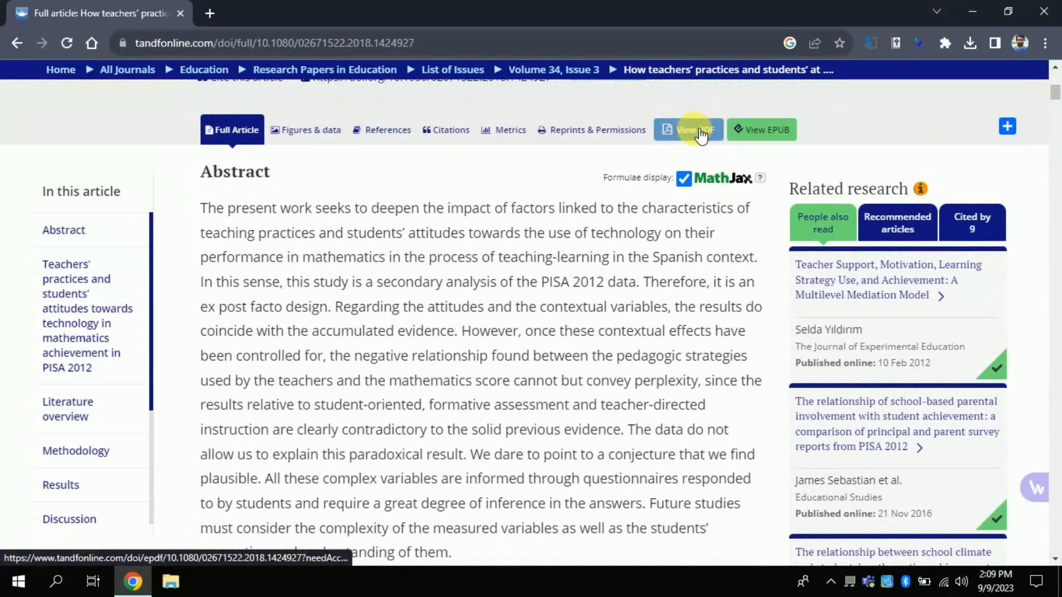
{"action": "left_click", "coordinate": [687, 130]}
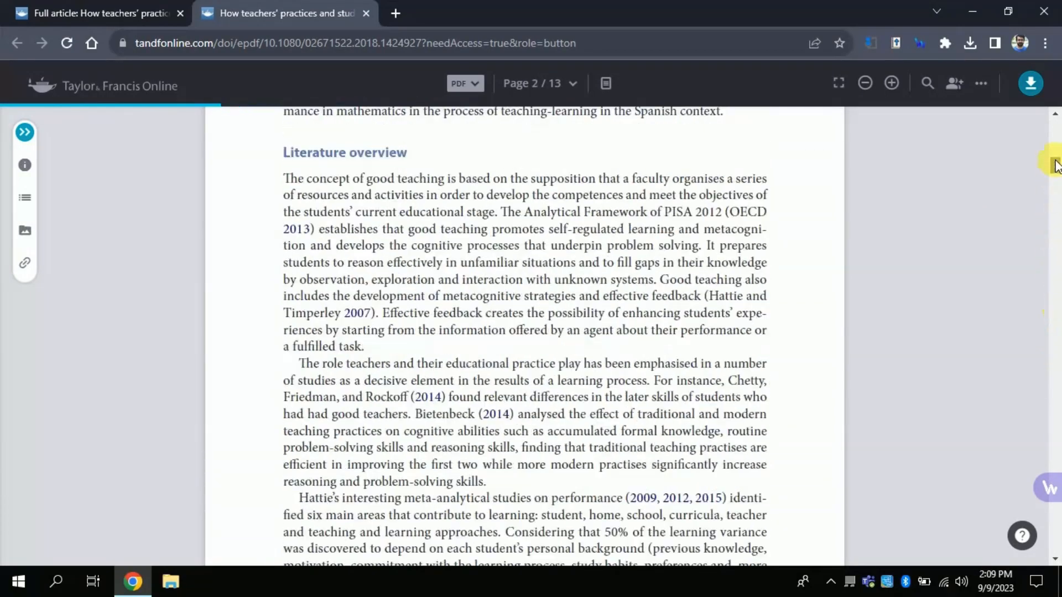
{"action": "left_click", "coordinate": [917, 42]}
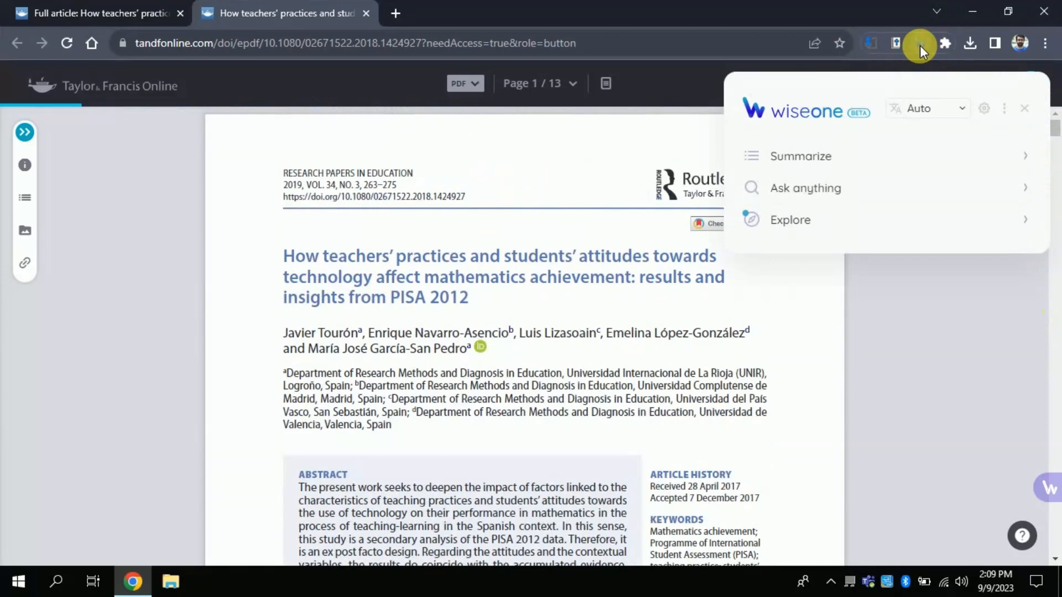
{"action": "mouse_move", "coordinate": [893, 60]}
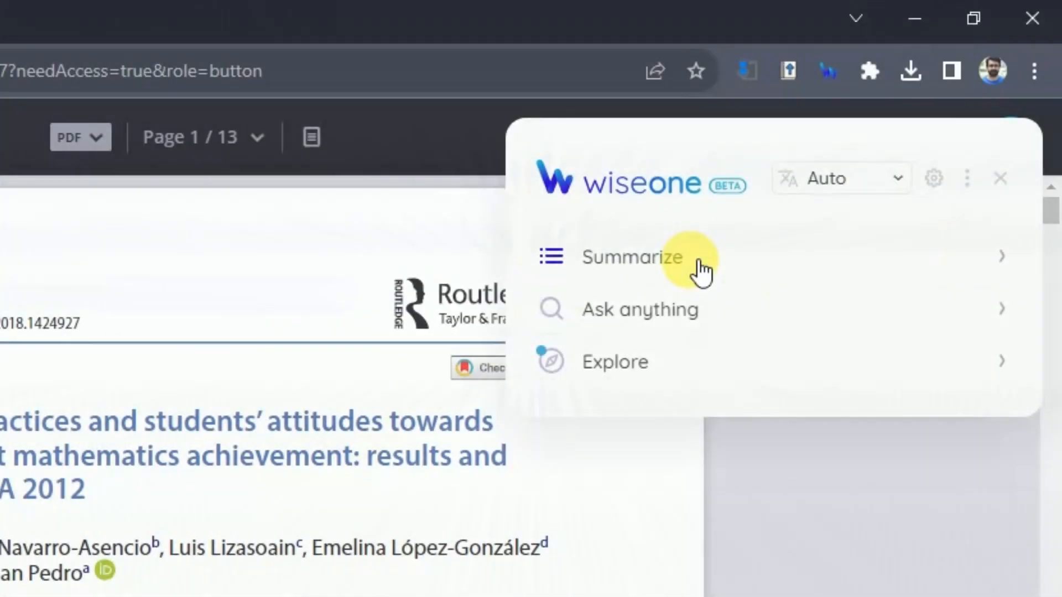
- Summarize the PISA 2012 PDF and highlight the first key takeaway
{"action": "left_click", "coordinate": [631, 257]}
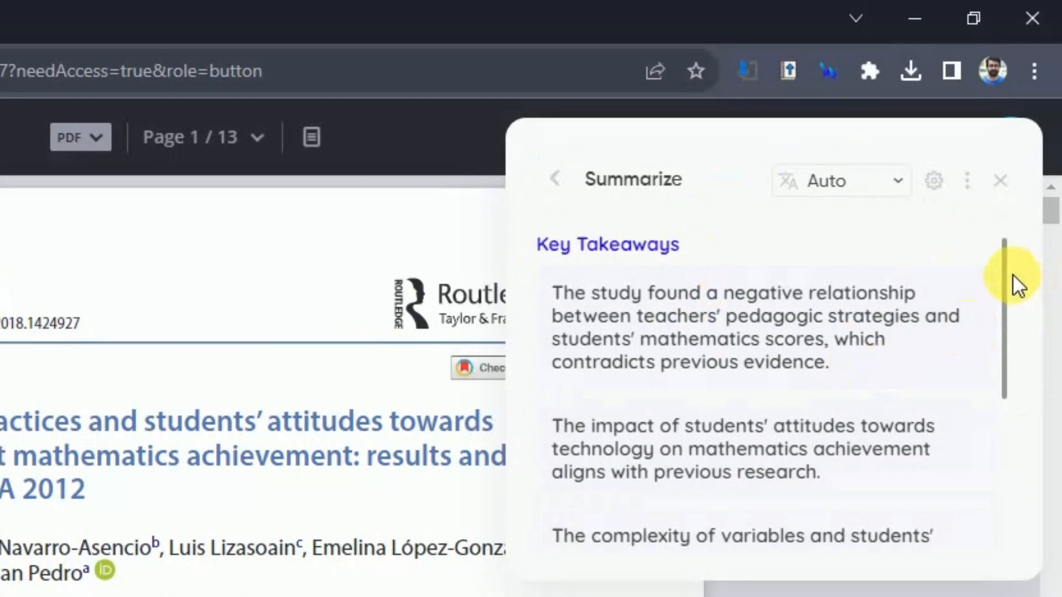
{"action": "scroll", "scroll_direction": "down", "scroll_amount": 3}
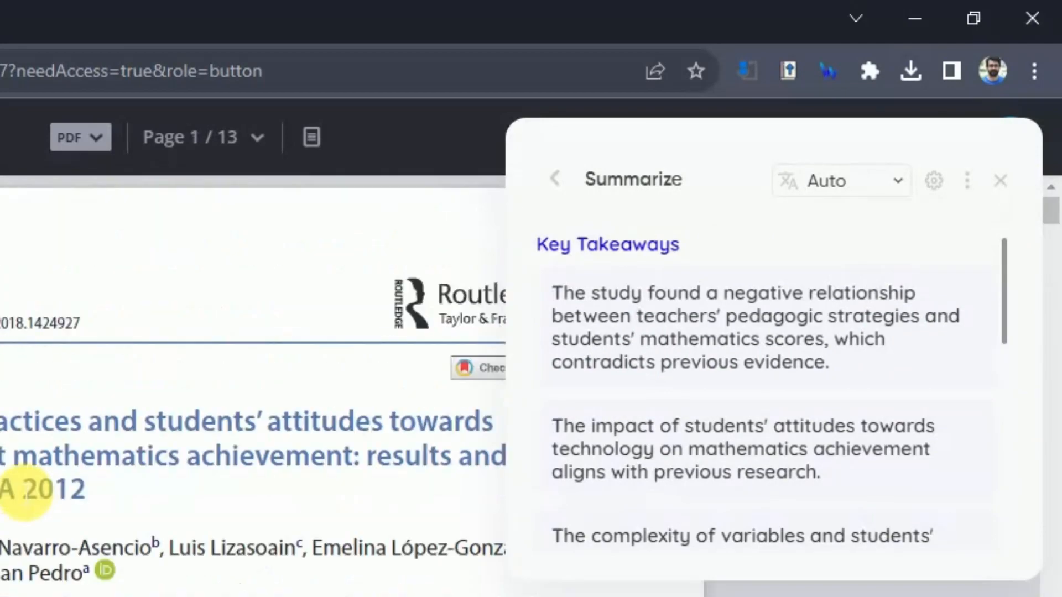
{"action": "left_click_drag", "start_coordinate": [552, 292], "coordinate": [684, 314]}
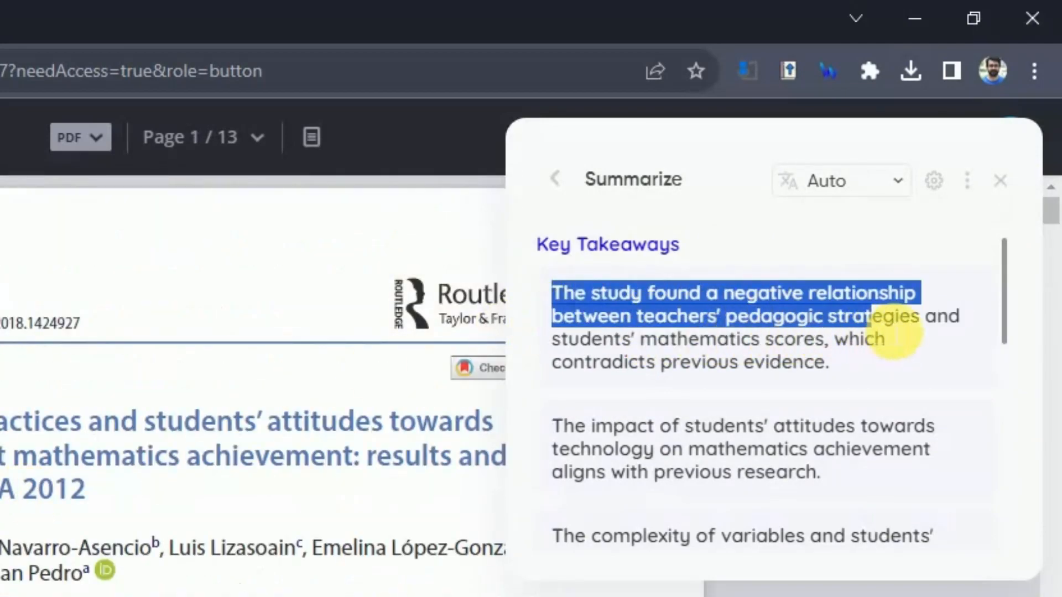
{"action": "left_click_drag", "start_coordinate": [880, 332], "coordinate": [812, 362]}
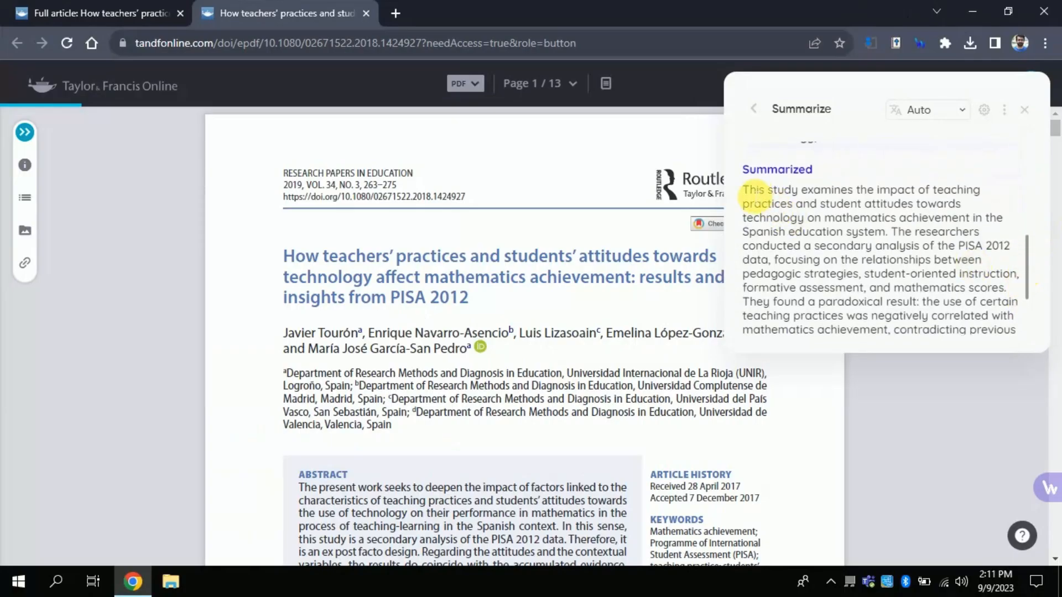
- Highlight the opening sentences of Wiseone's summarized overview
{"action": "left_click_drag", "start_coordinate": [742, 189], "coordinate": [888, 231]}
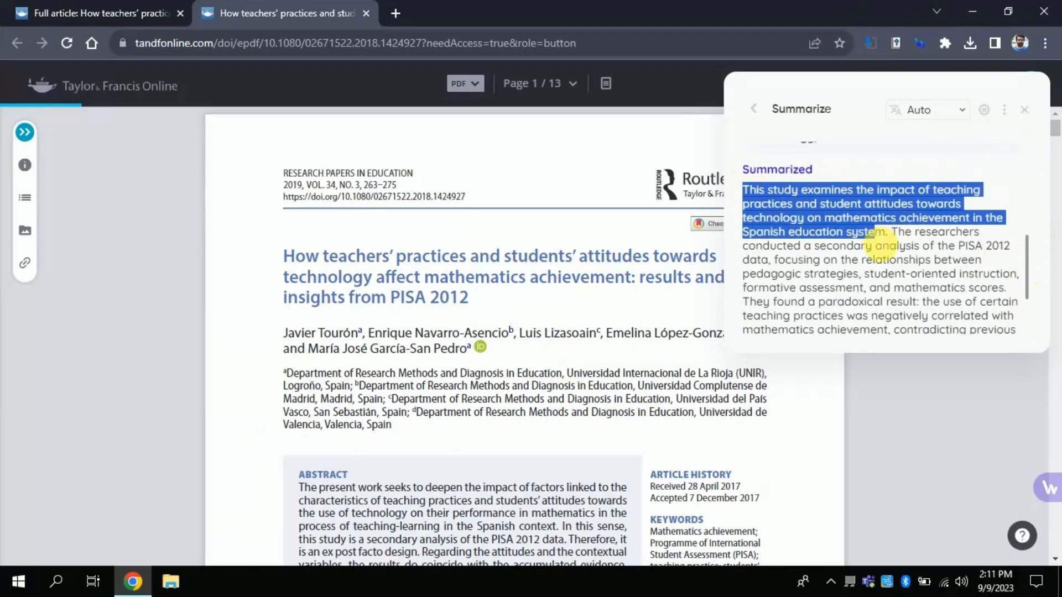
{"action": "scroll", "scroll_direction": "down", "scroll_amount": 3}
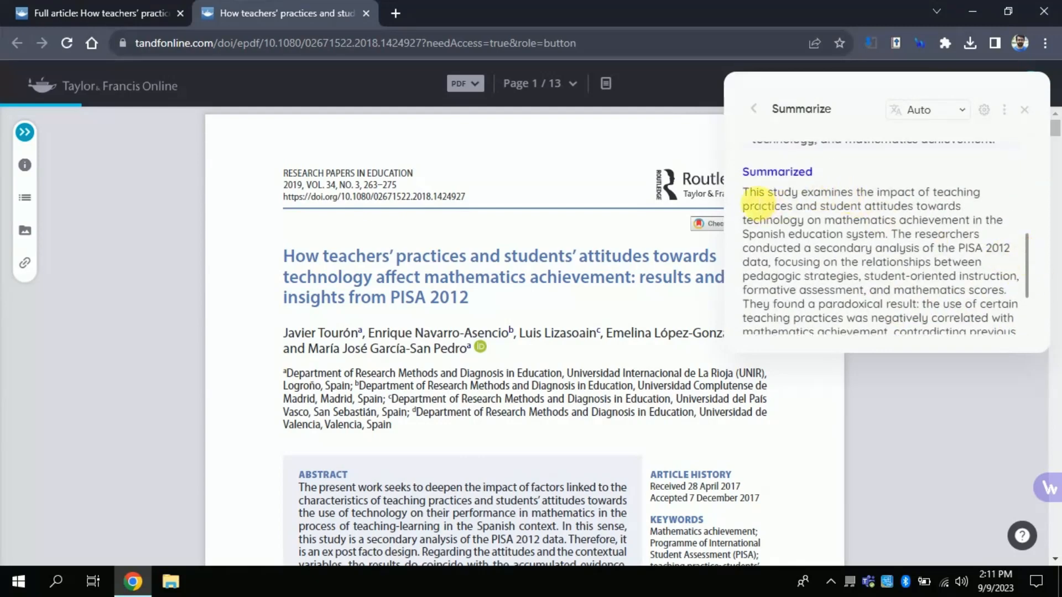
{"action": "left_click_drag", "start_coordinate": [742, 192], "coordinate": [872, 248]}
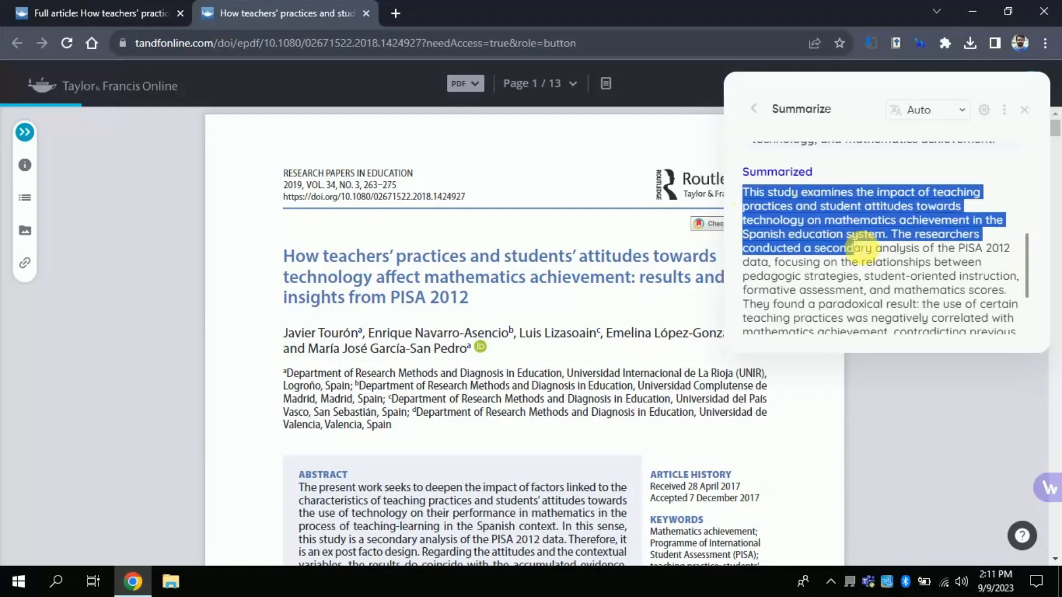
{"action": "left_click", "coordinate": [581, 310]}
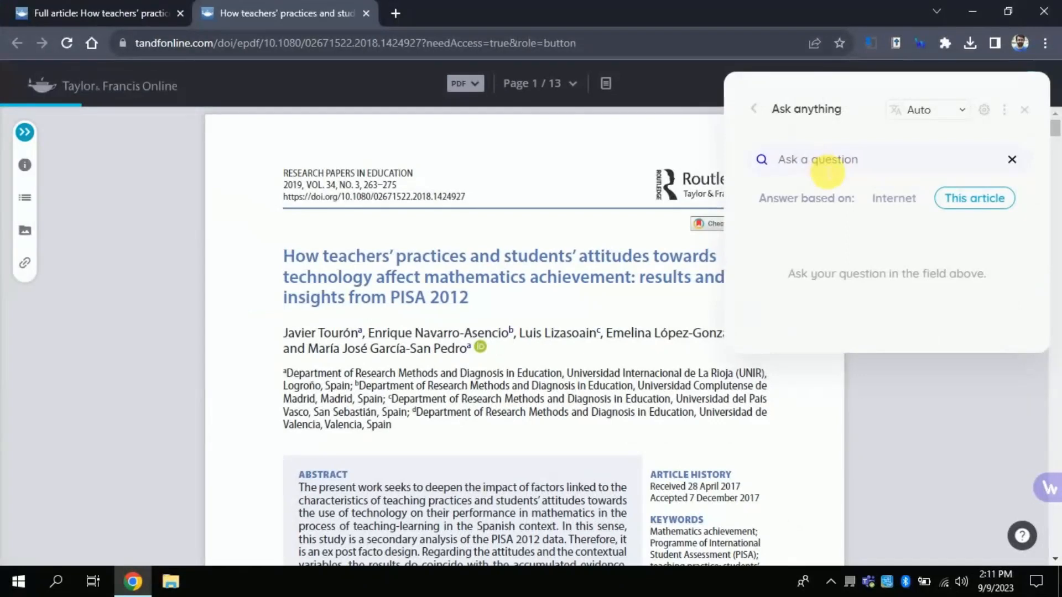
- Ask which data collection method the study used and highlight the answer's conclusion
{"action": "left_click", "coordinate": [819, 160]}
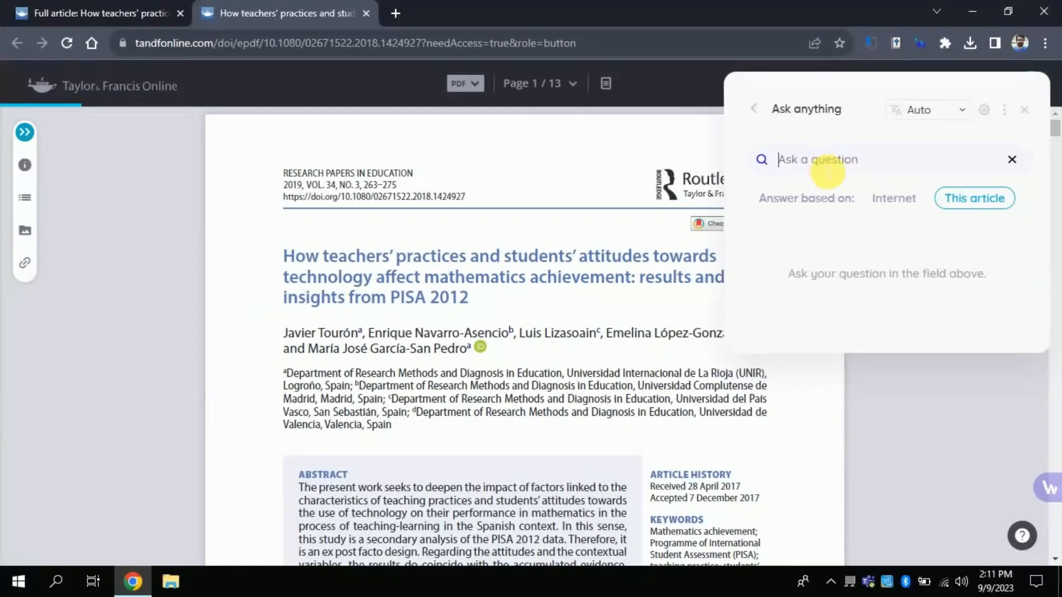
{"action": "type", "text": "What method has been used for data cc"}
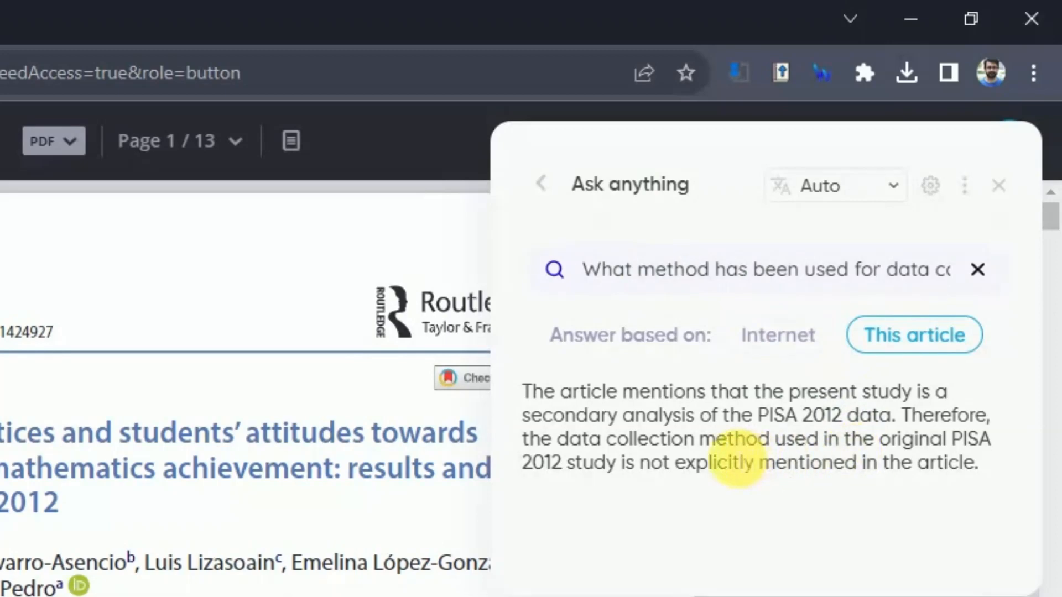
{"action": "double_click", "coordinate": [569, 390]}
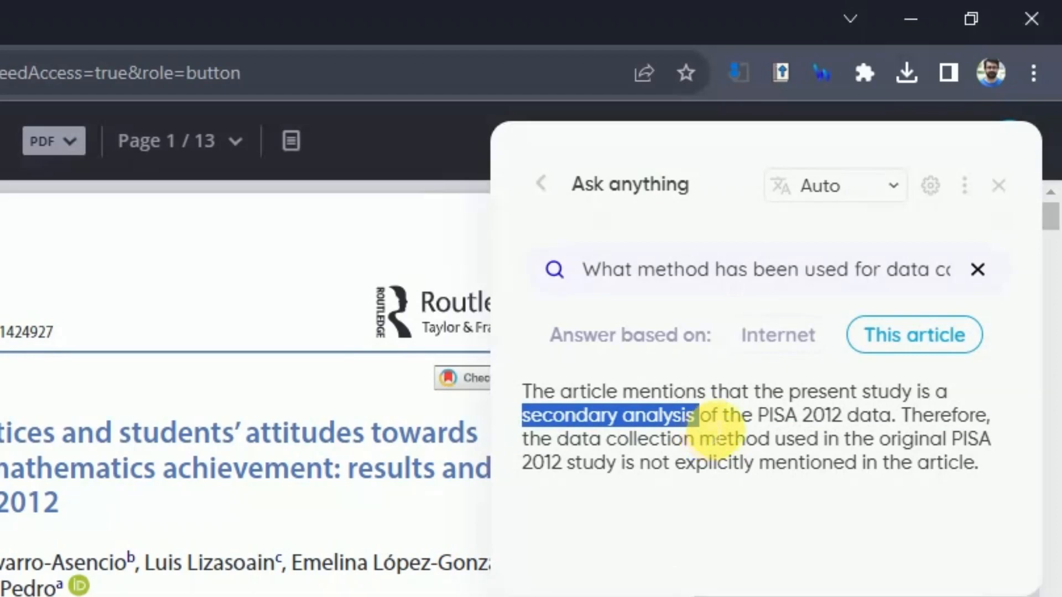
{"action": "left_click_drag", "start_coordinate": [701, 416], "coordinate": [839, 416]}
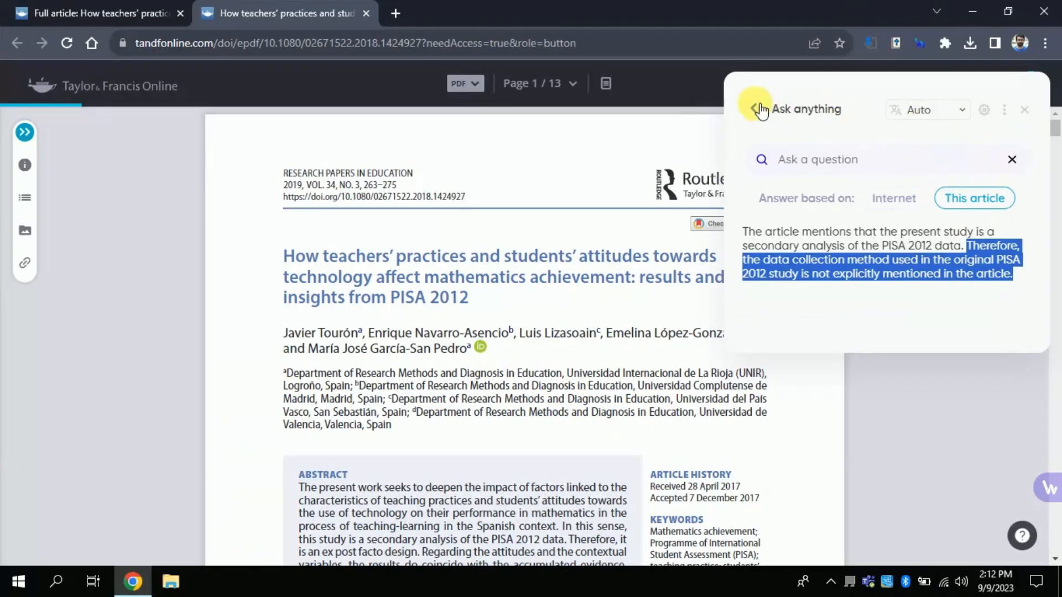
- Return to Wiseone's features, open Explore news, and switch to Academic links
{"action": "left_click", "coordinate": [761, 109]}
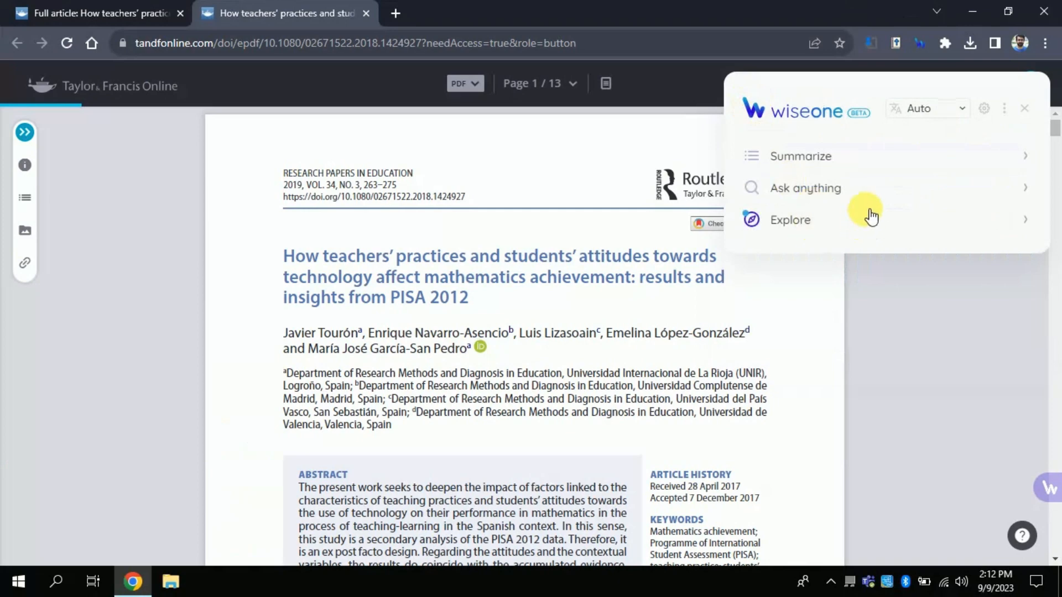
{"action": "left_click", "coordinate": [790, 219]}
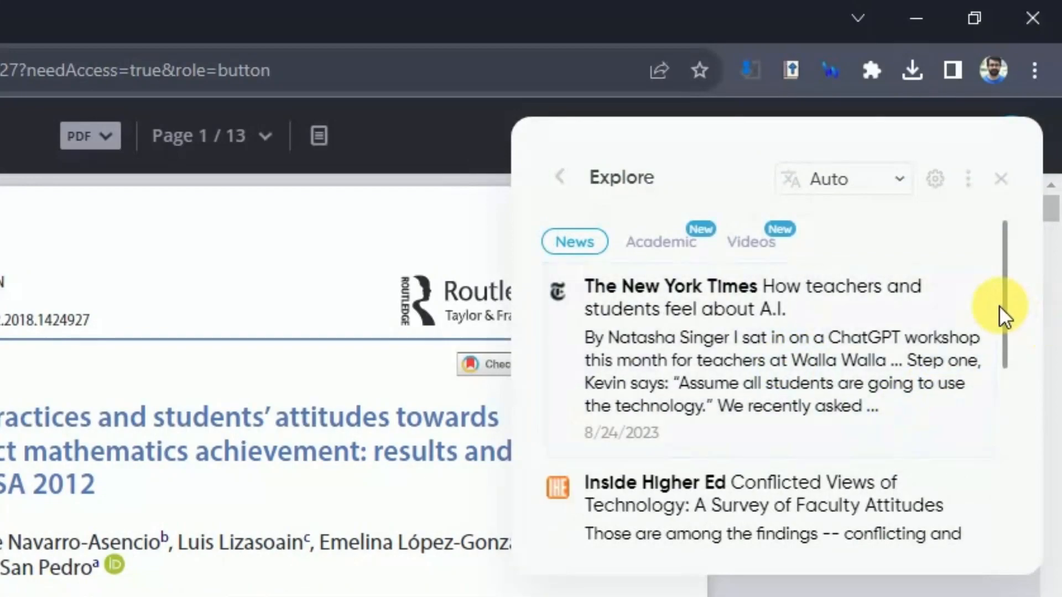
{"action": "scroll", "scroll_direction": "down", "scroll_amount": 3}
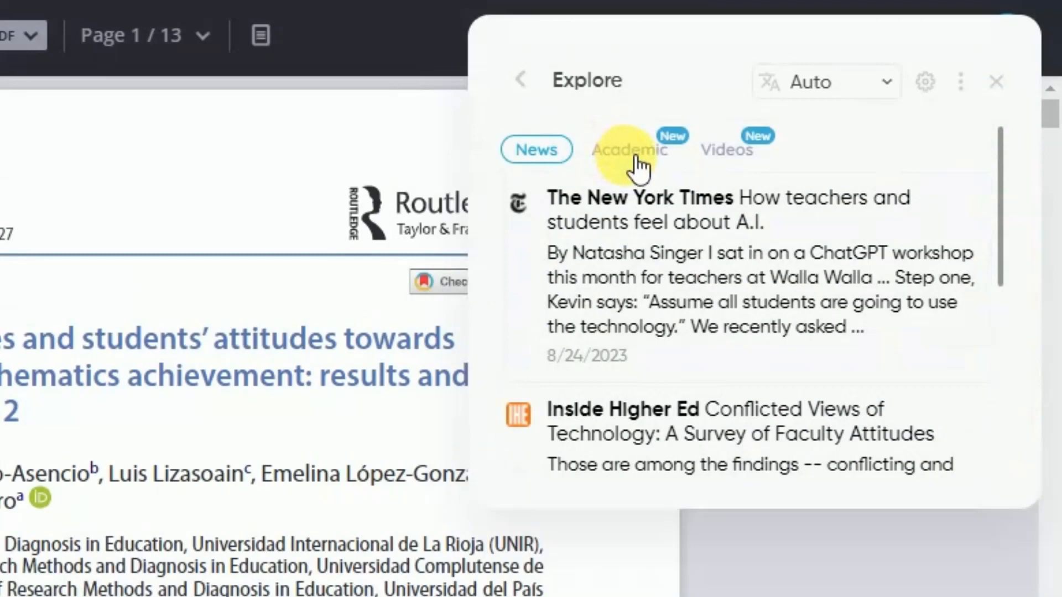
{"action": "left_click", "coordinate": [629, 150]}
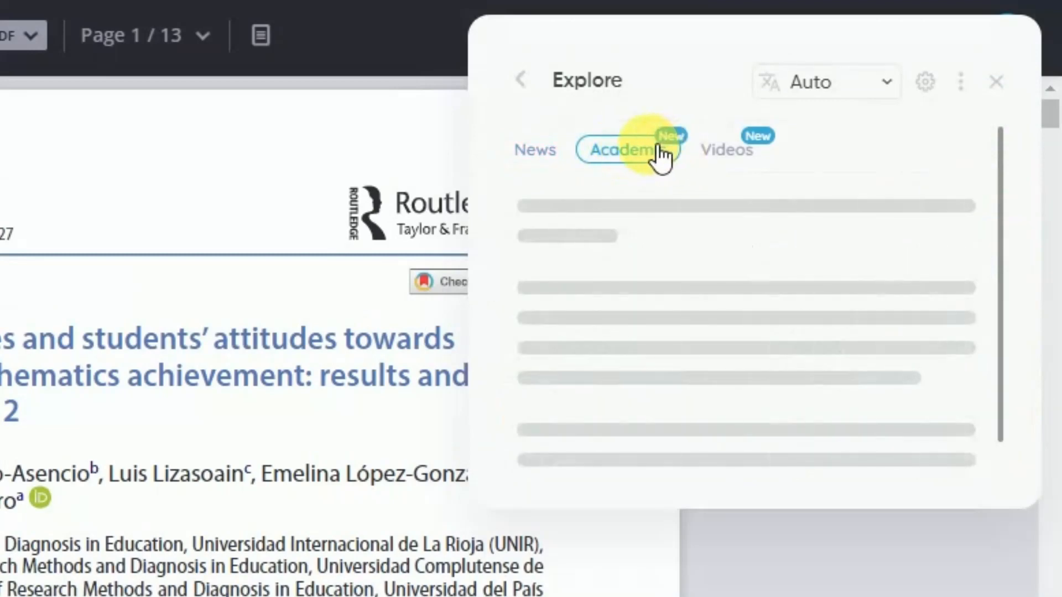